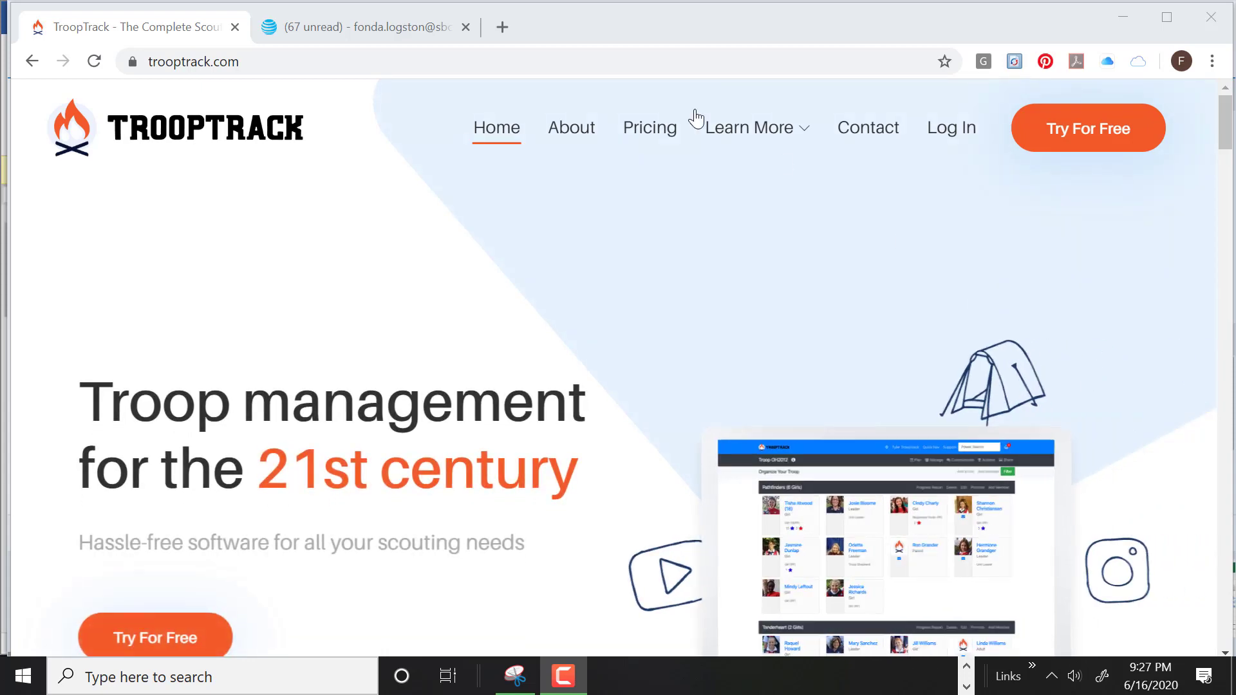
Open the TroopTrack Account Setup Instructions email and scroll to the username and 'Set your password' link.
click(358, 26)
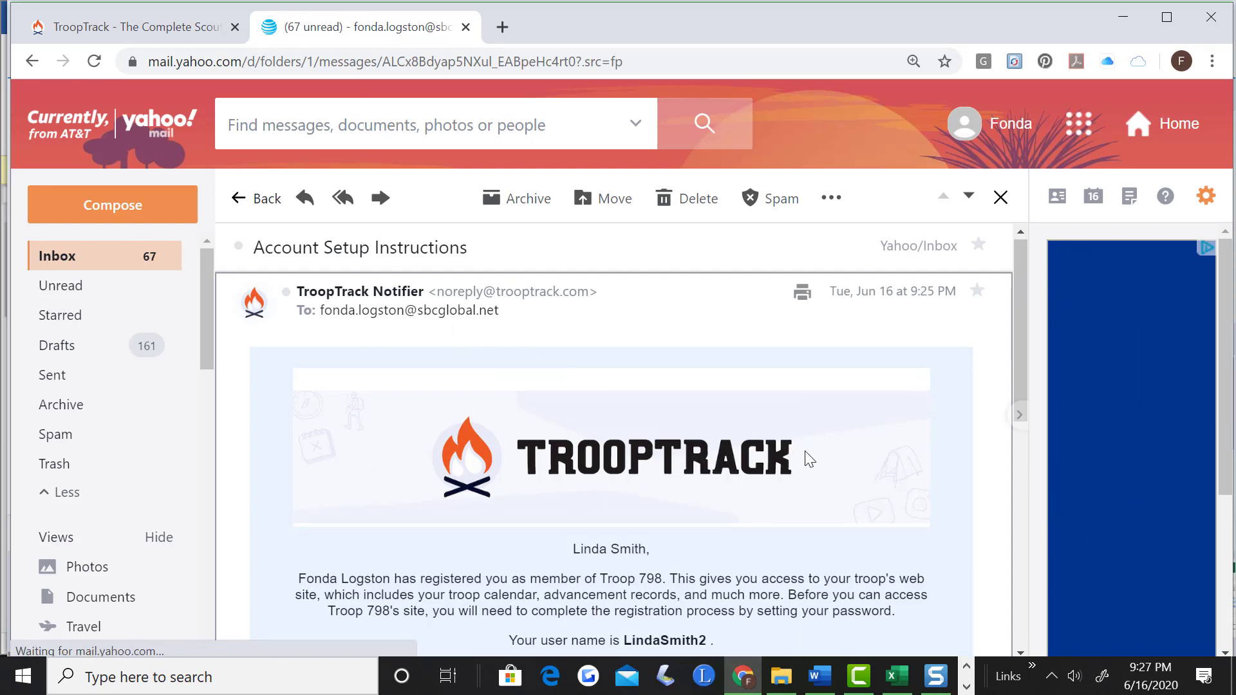
scroll(down, 3)
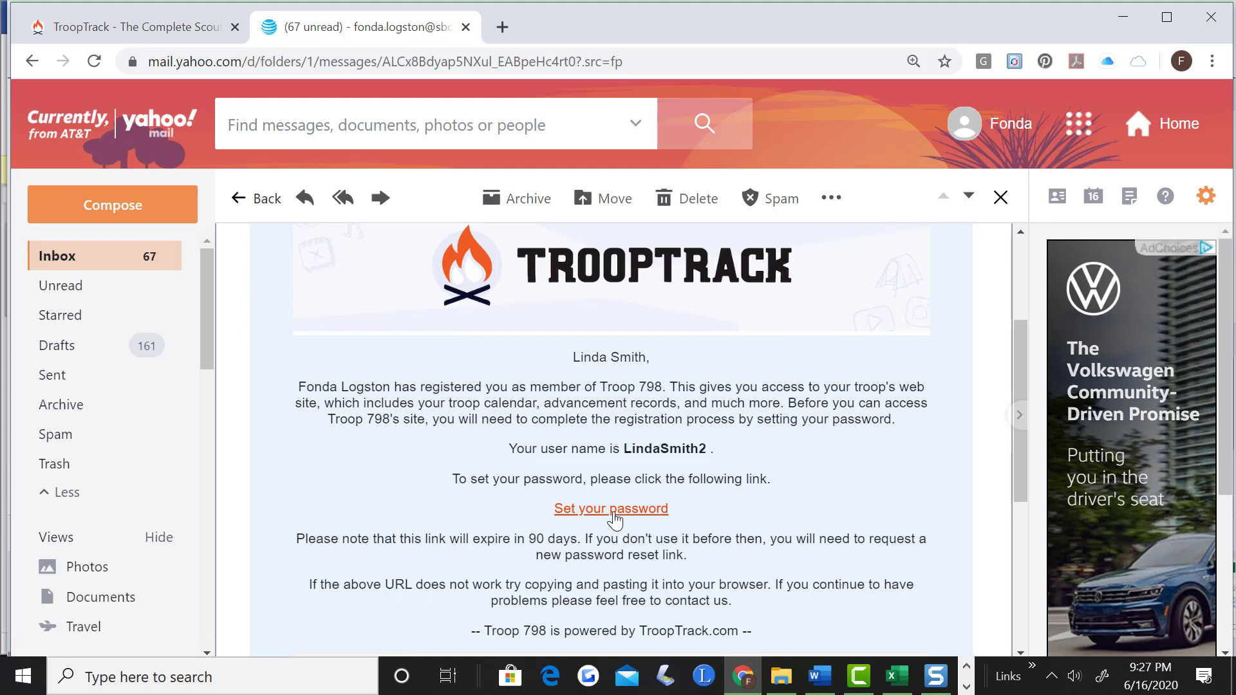
mouse_move(611, 508)
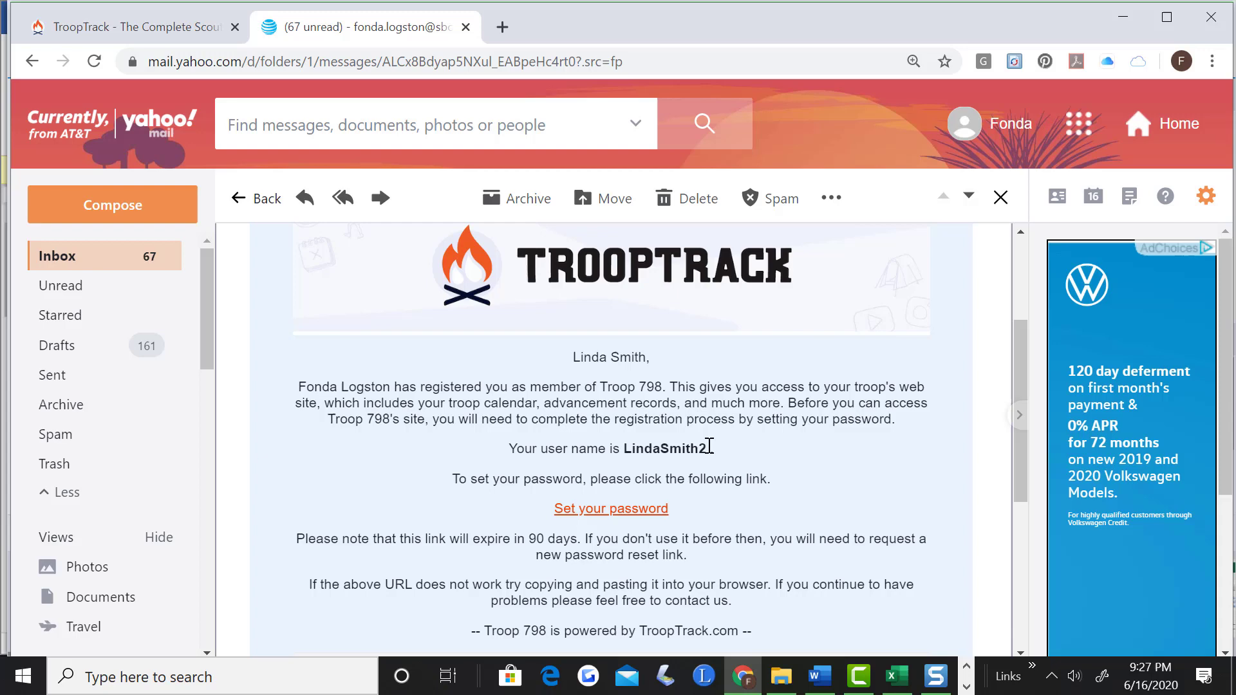
Follow 'Set your password', enter the new password in both fields, and reset it.
click(610, 508)
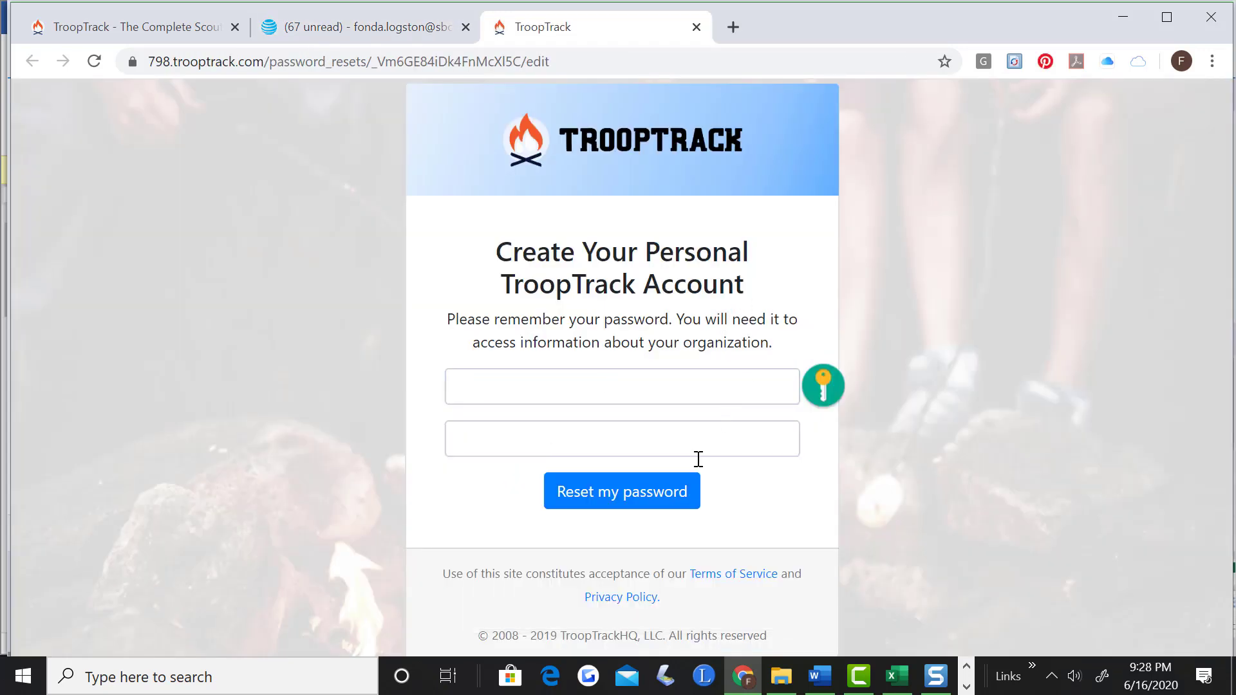
click(621, 387)
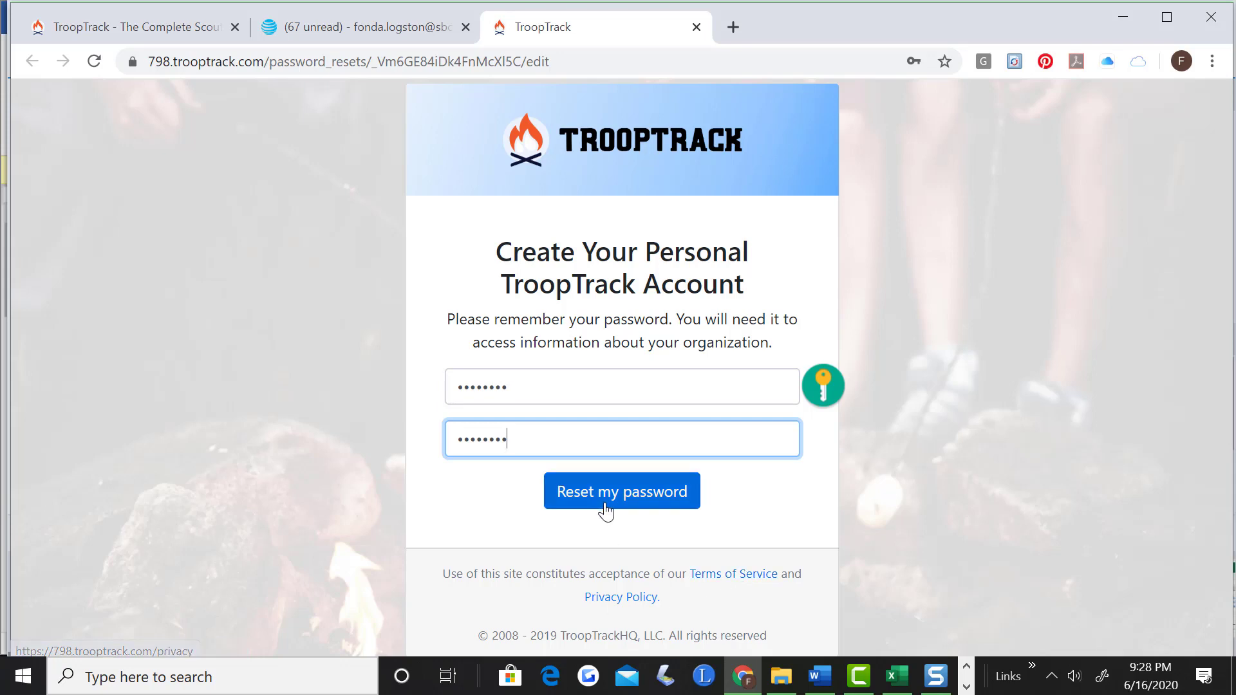
click(621, 491)
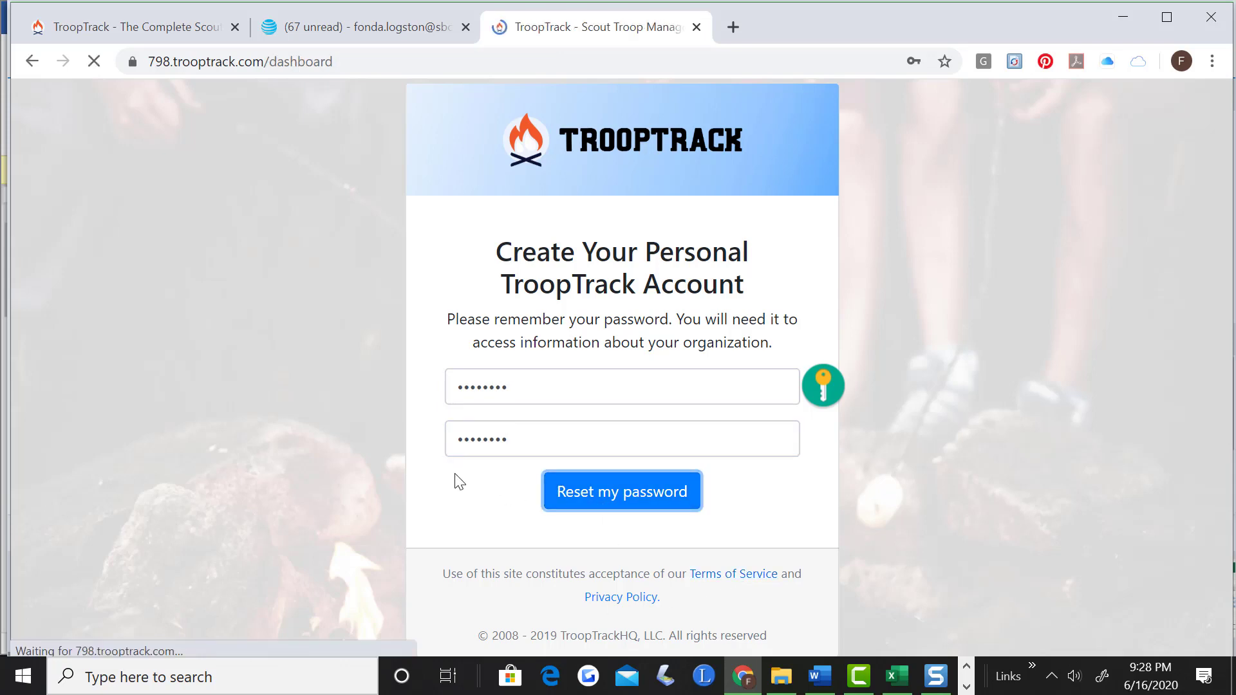
click(621, 491)
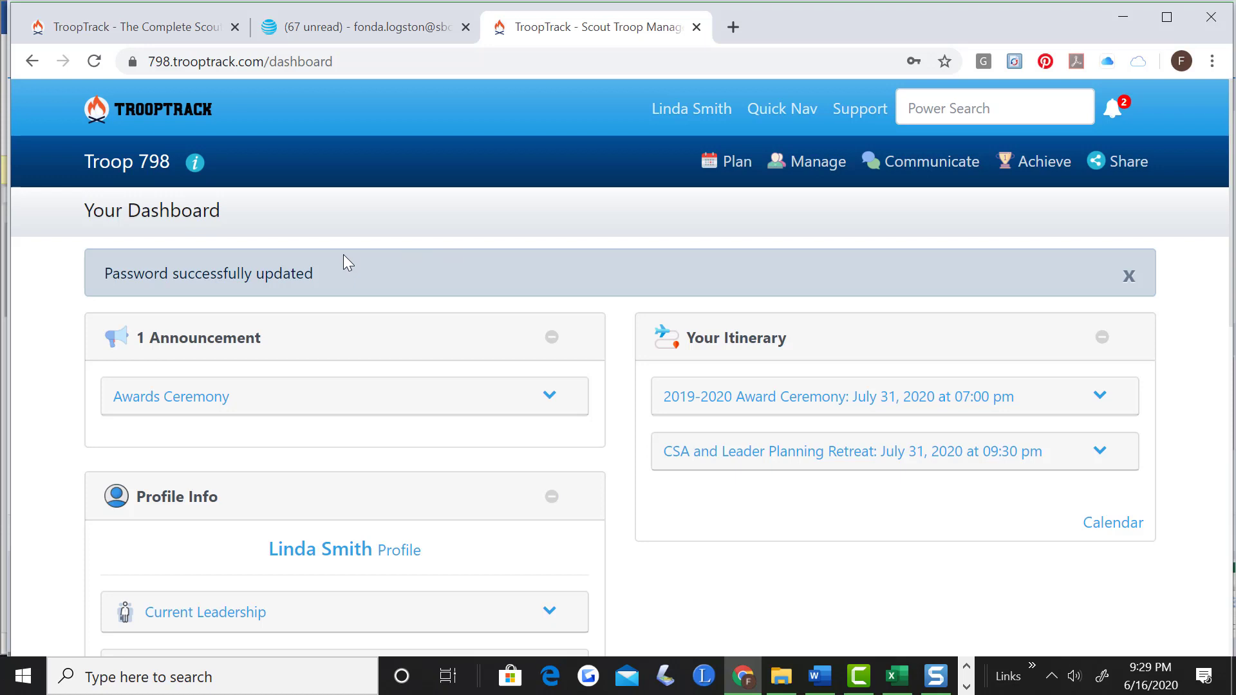
mouse_move(329, 210)
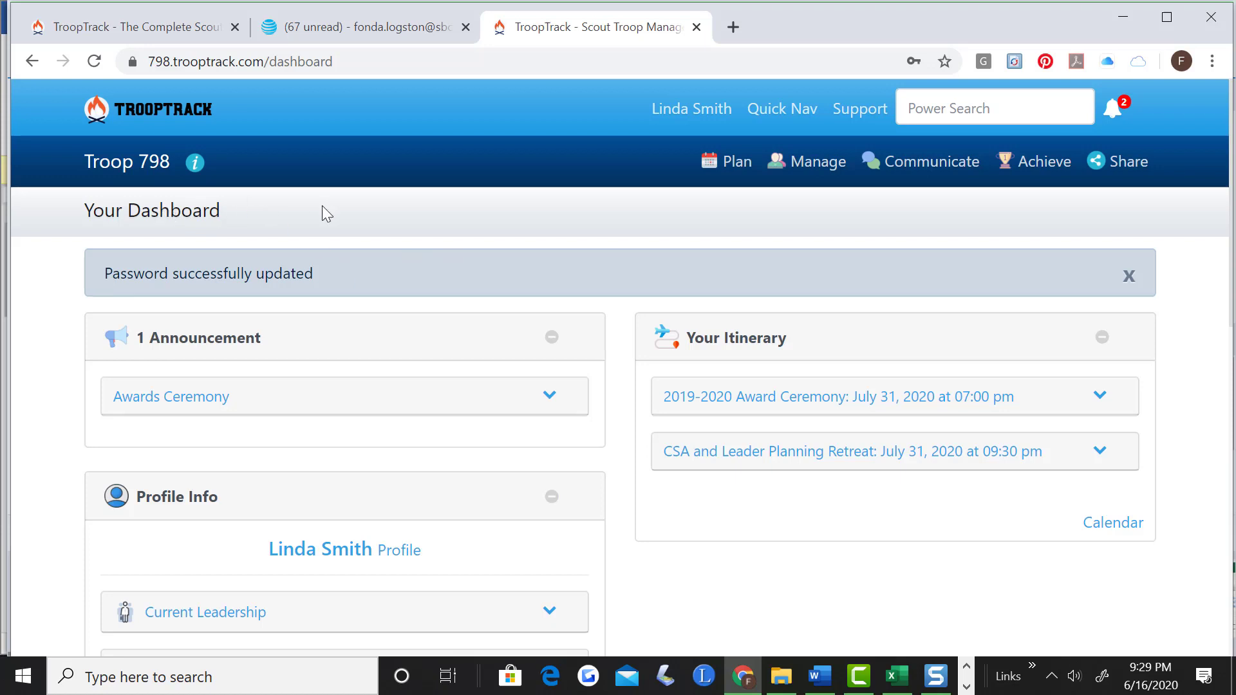
mouse_move(759, 213)
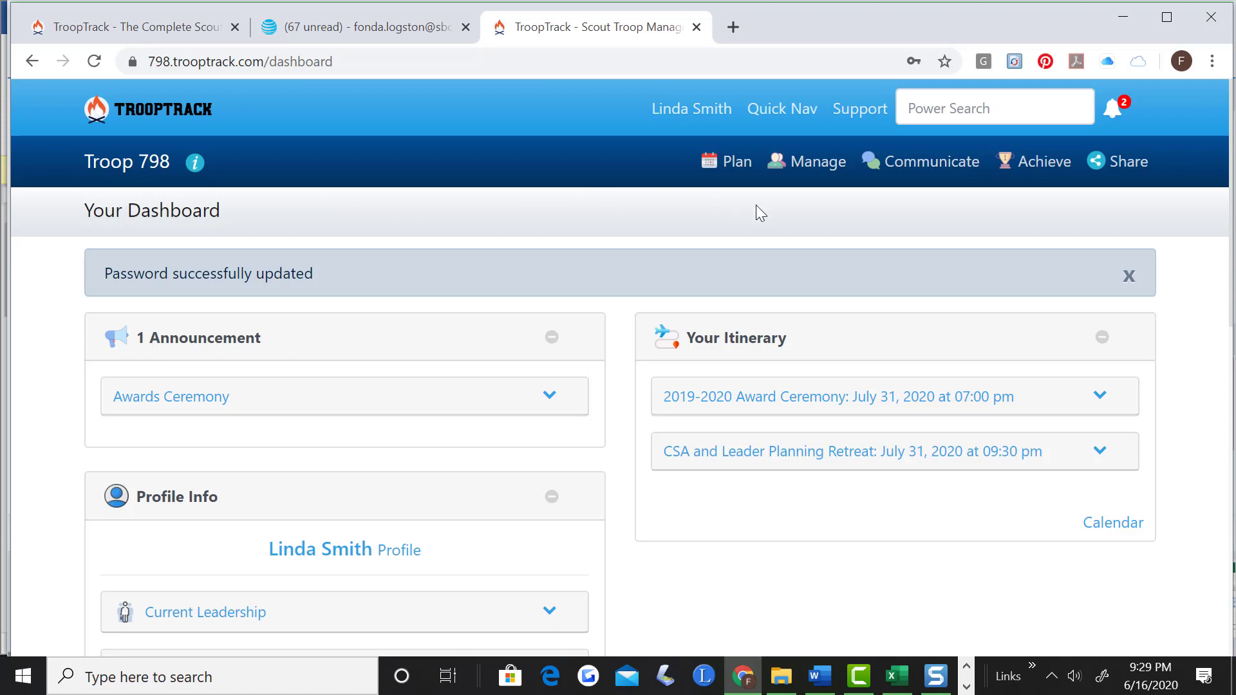
mouse_move(691, 108)
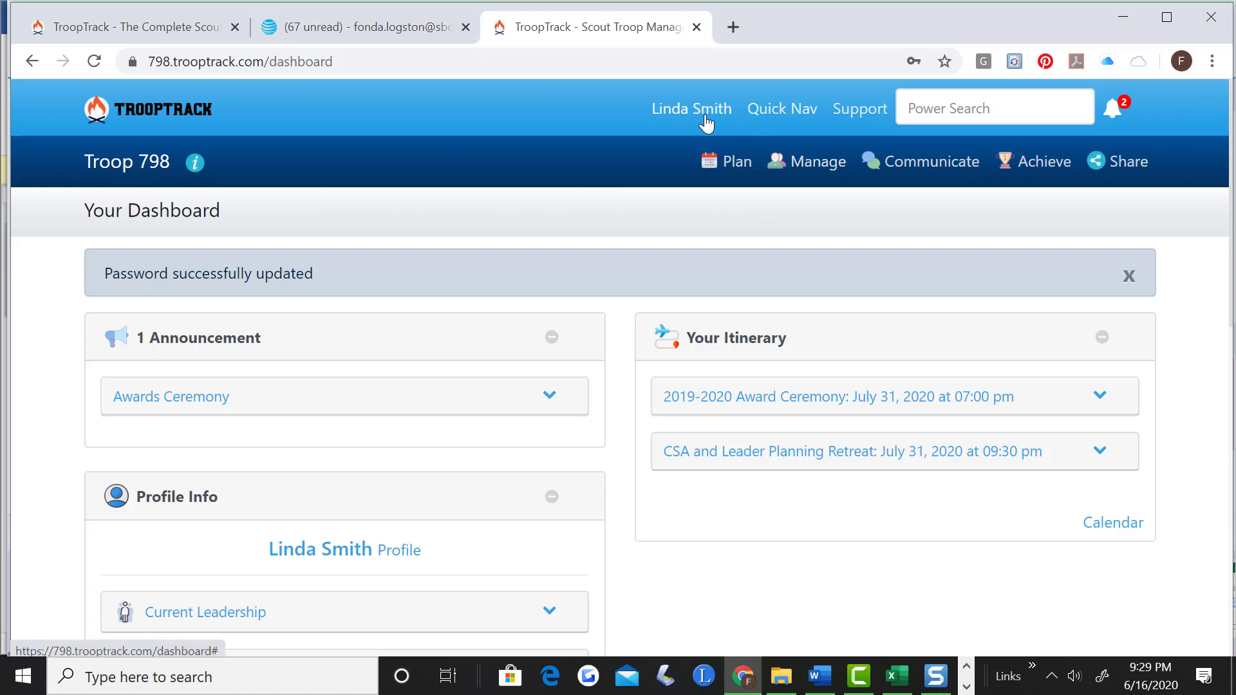
Change the account theme from Cerulean to 'Inspired by GSUSA' under Choose a Theme and save.
click(692, 109)
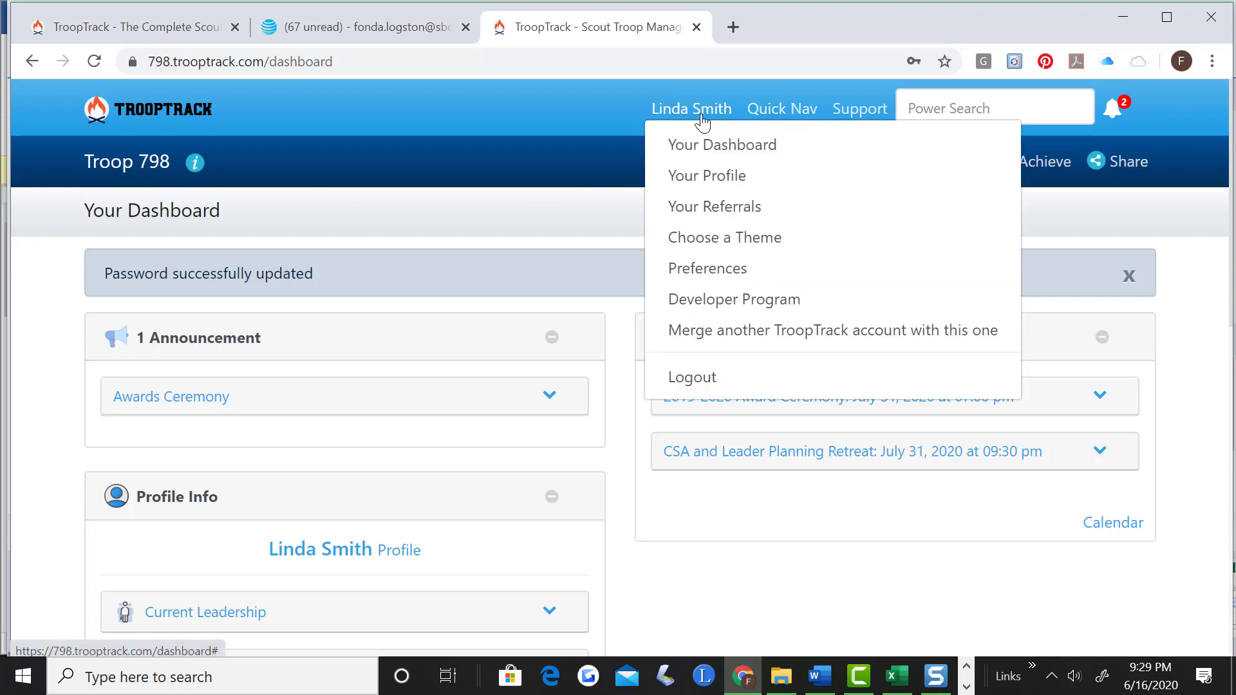
mouse_move(724, 238)
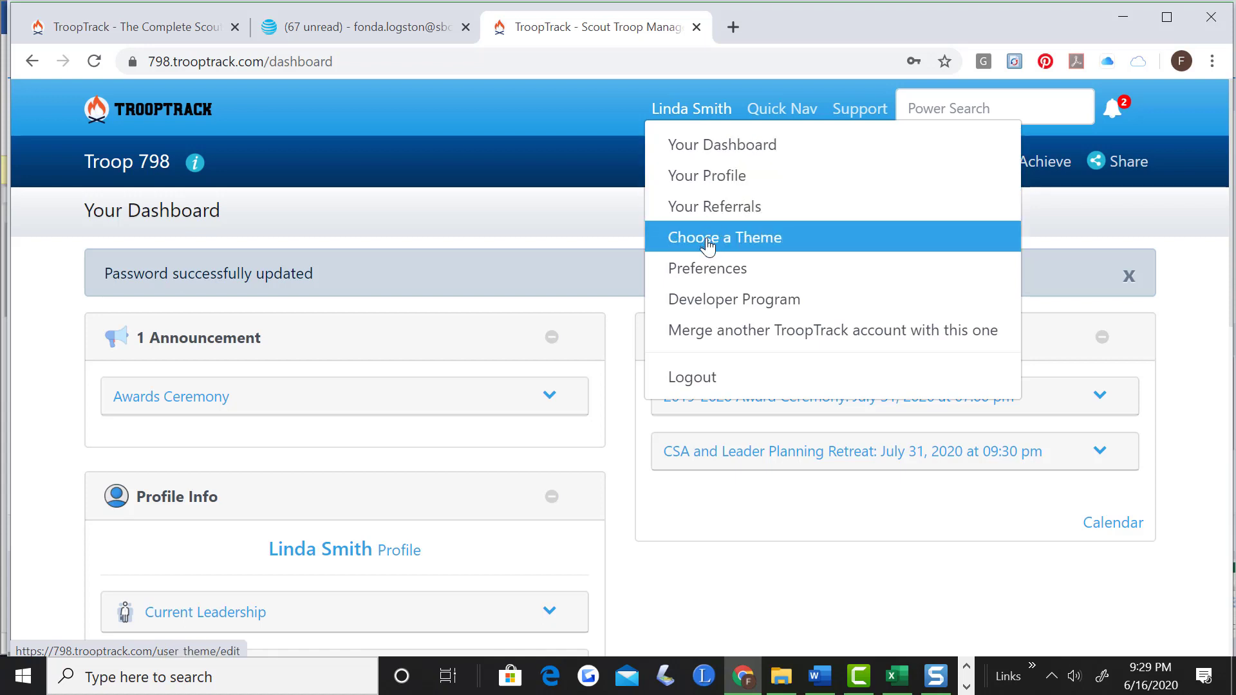
click(723, 238)
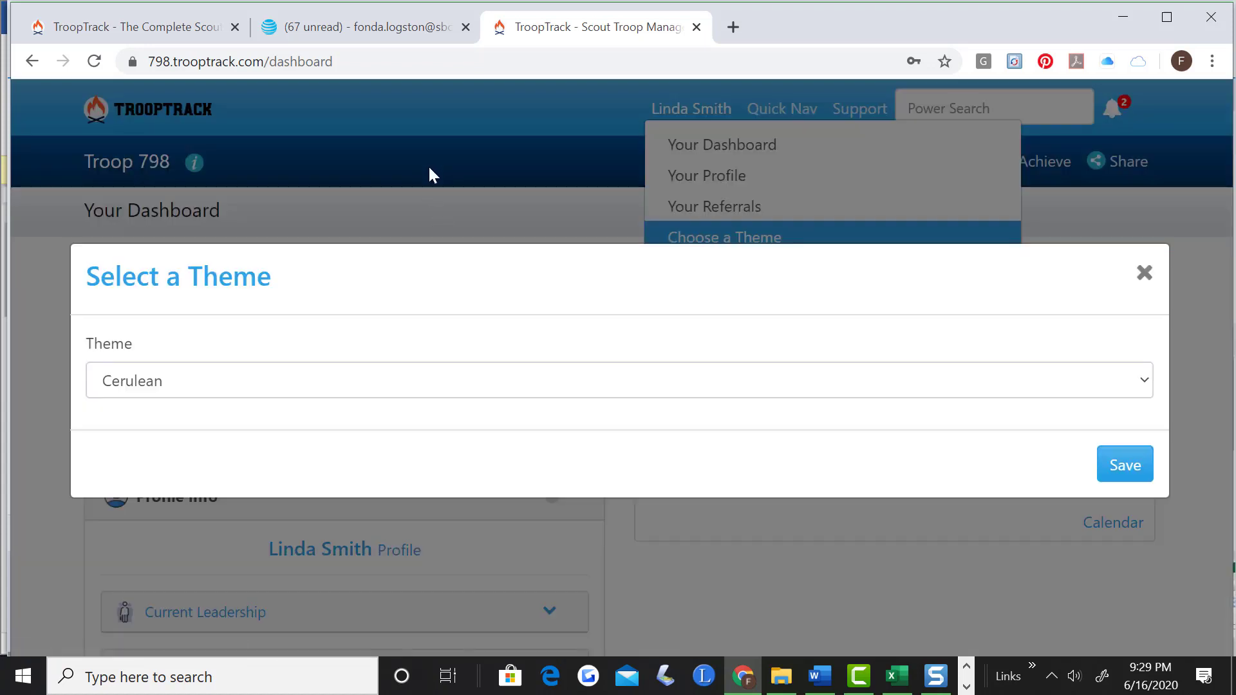
click(617, 380)
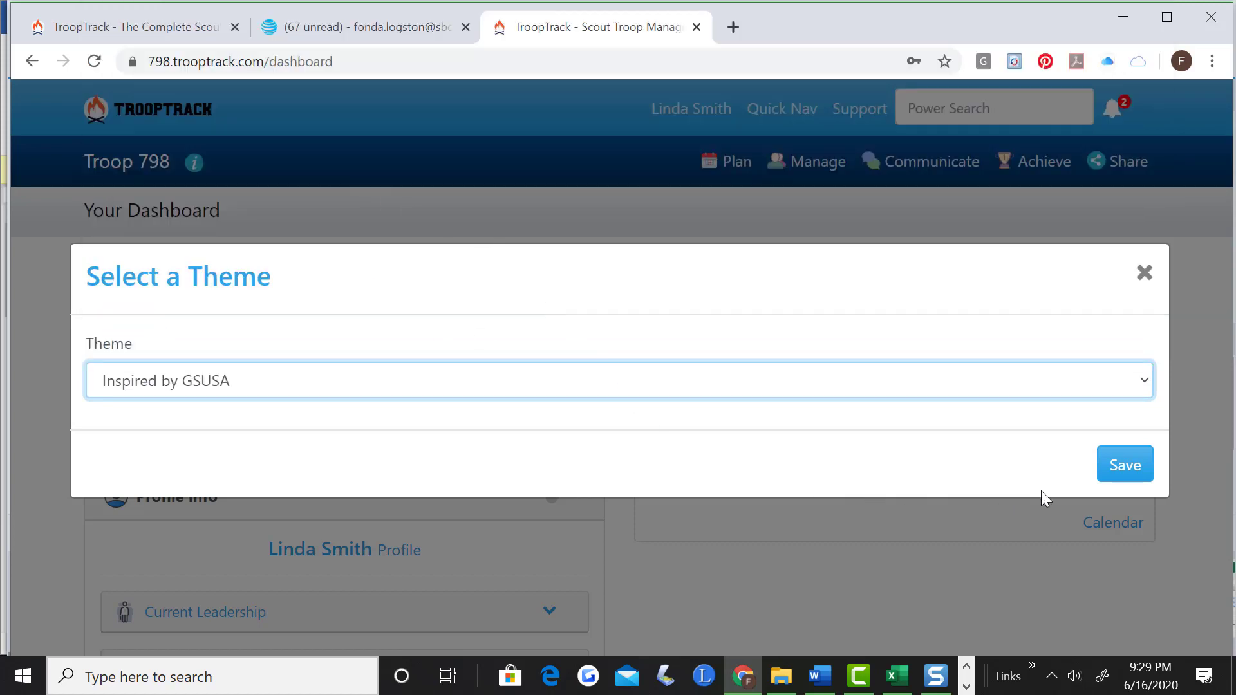
click(1124, 463)
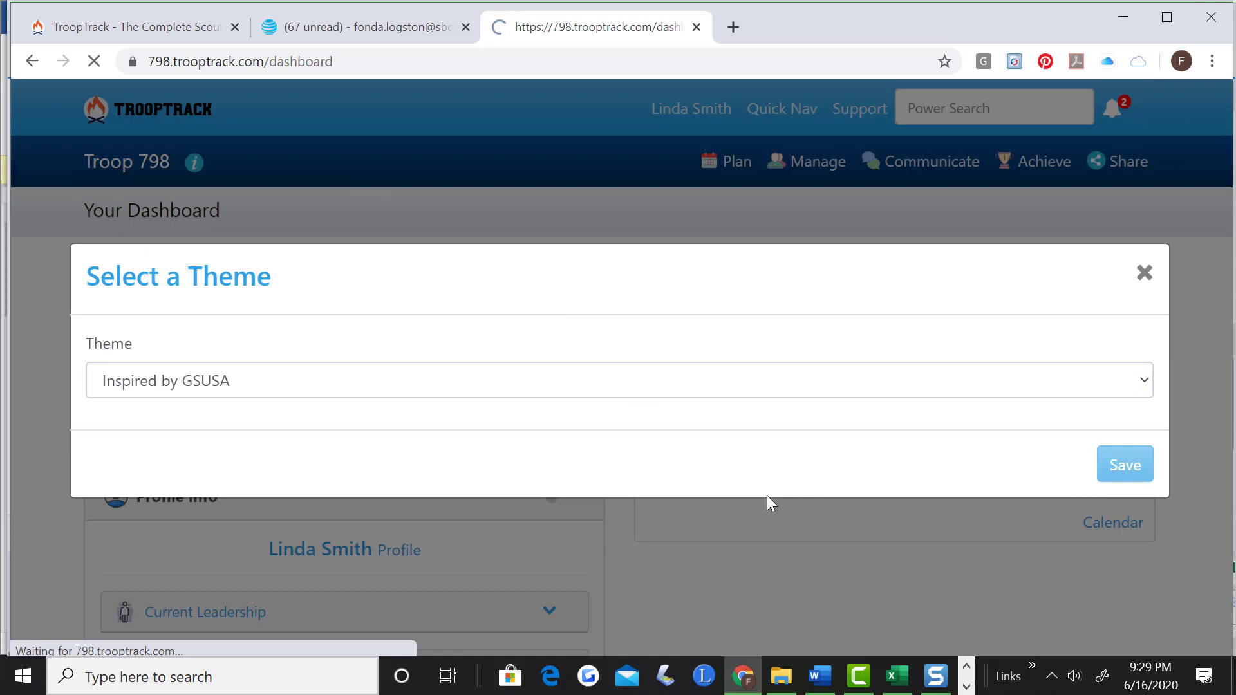
click(1124, 464)
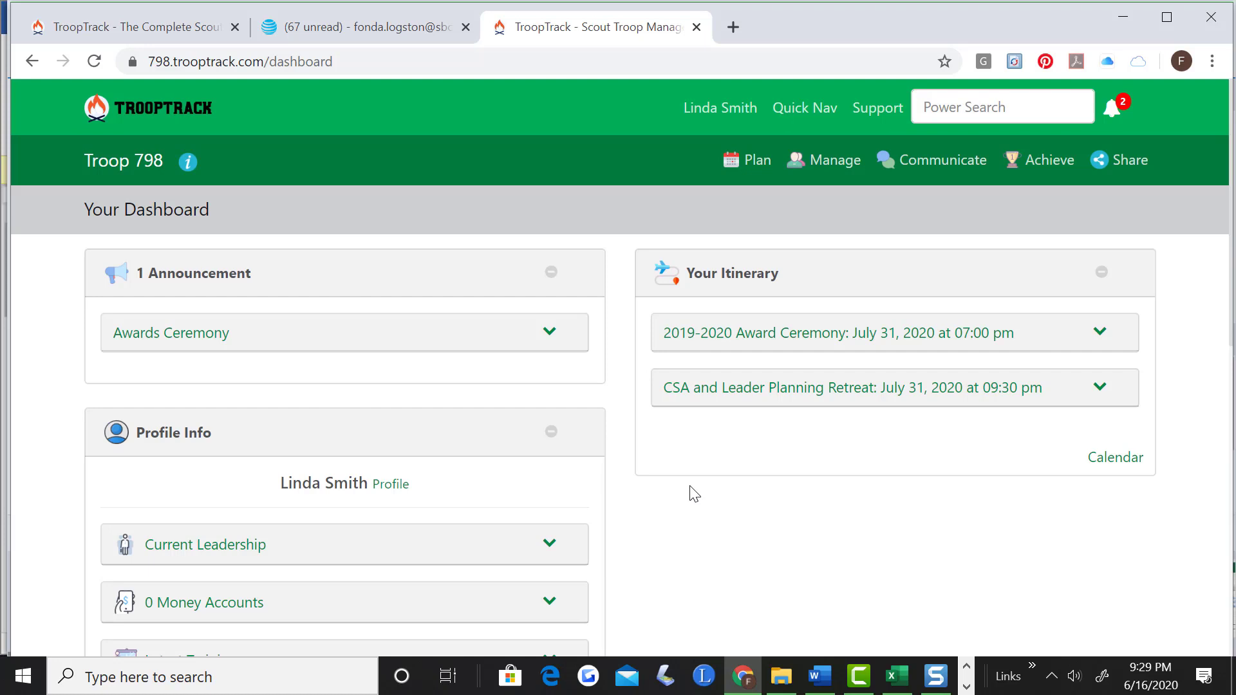
mouse_move(362, 413)
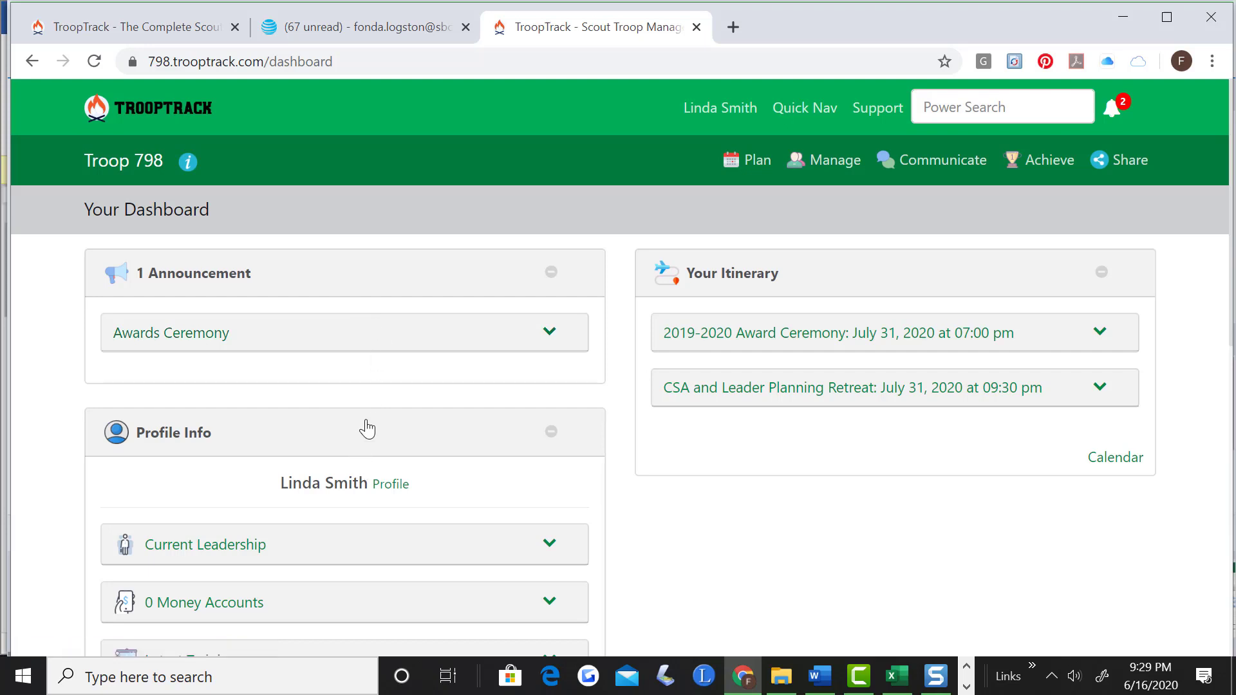
mouse_move(211, 438)
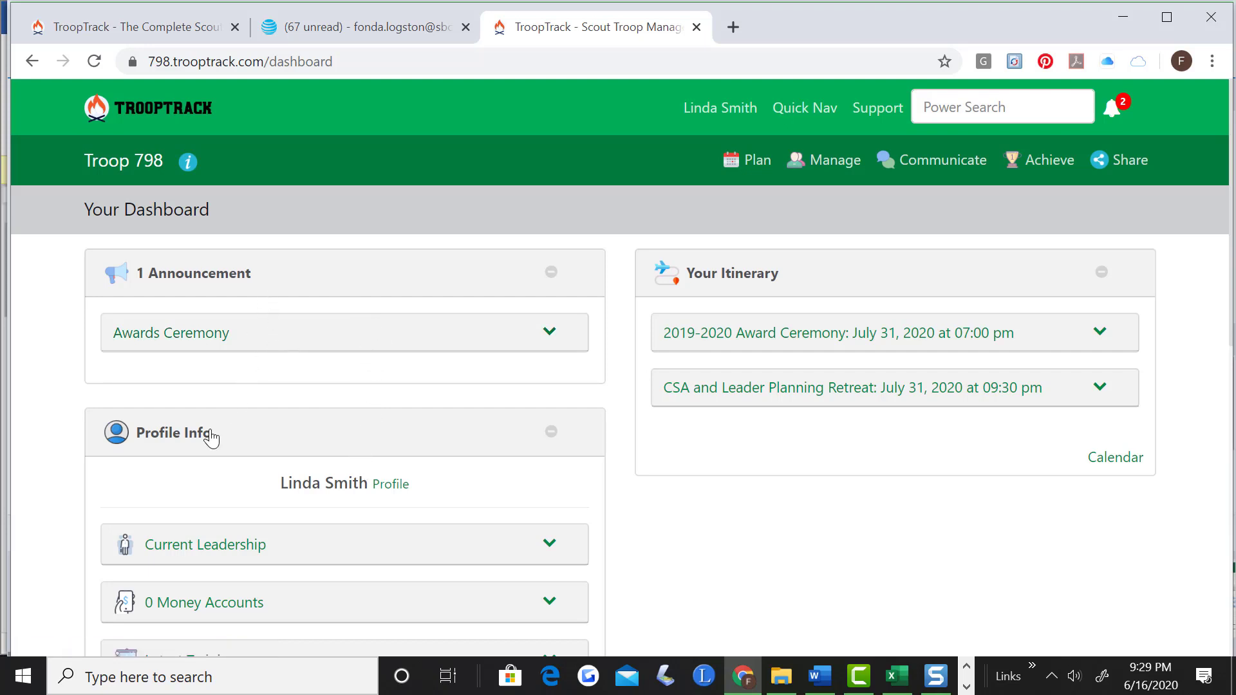
Scroll the dashboard and expand the Awards Ceremony announcement showing the July 17th deadline.
scroll(down, 3)
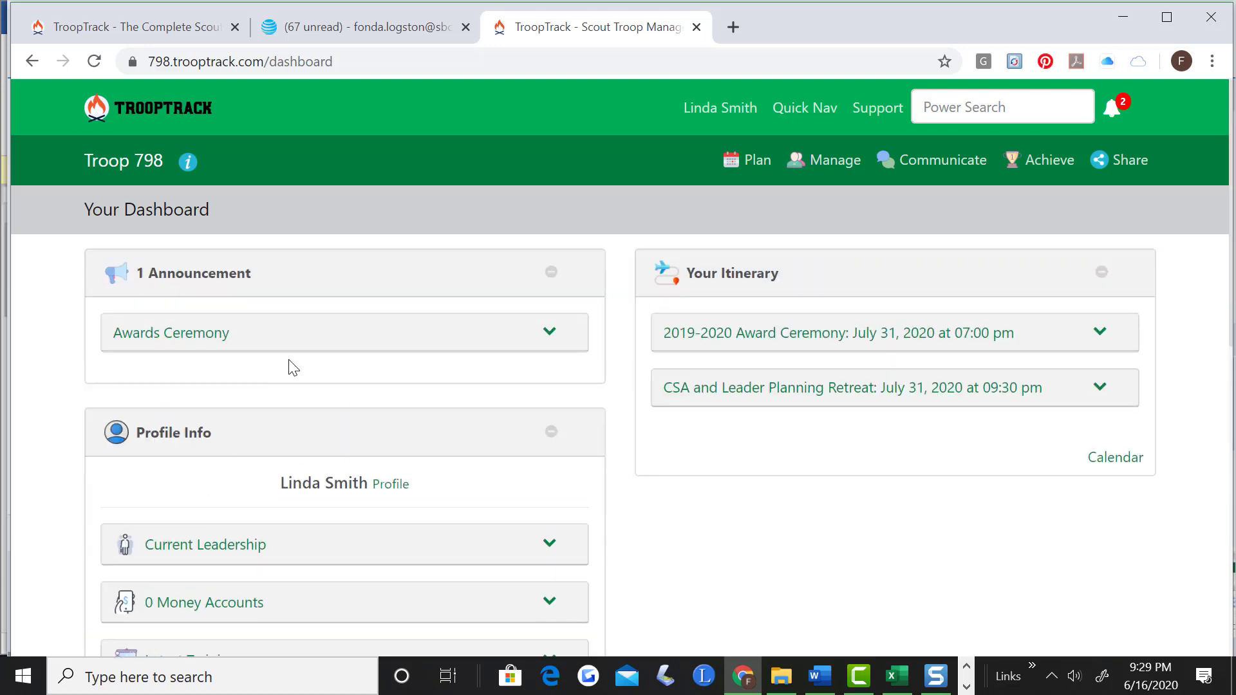
mouse_move(772, 287)
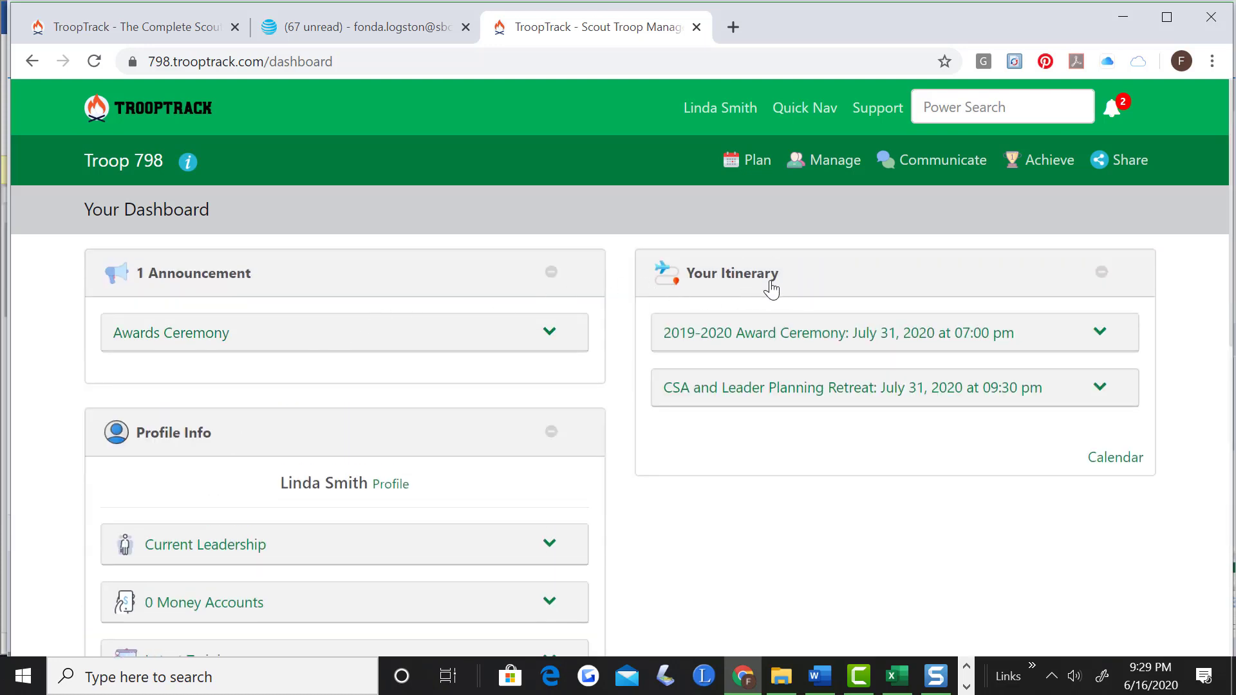
mouse_move(835, 494)
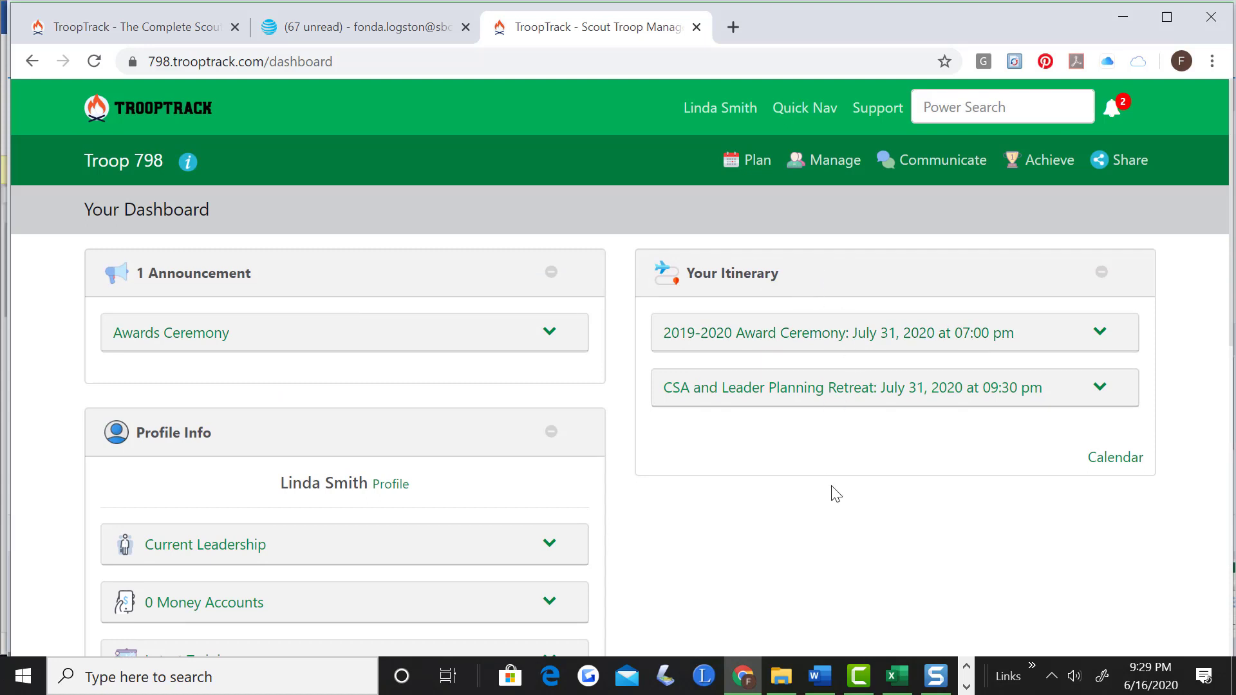
mouse_move(426, 332)
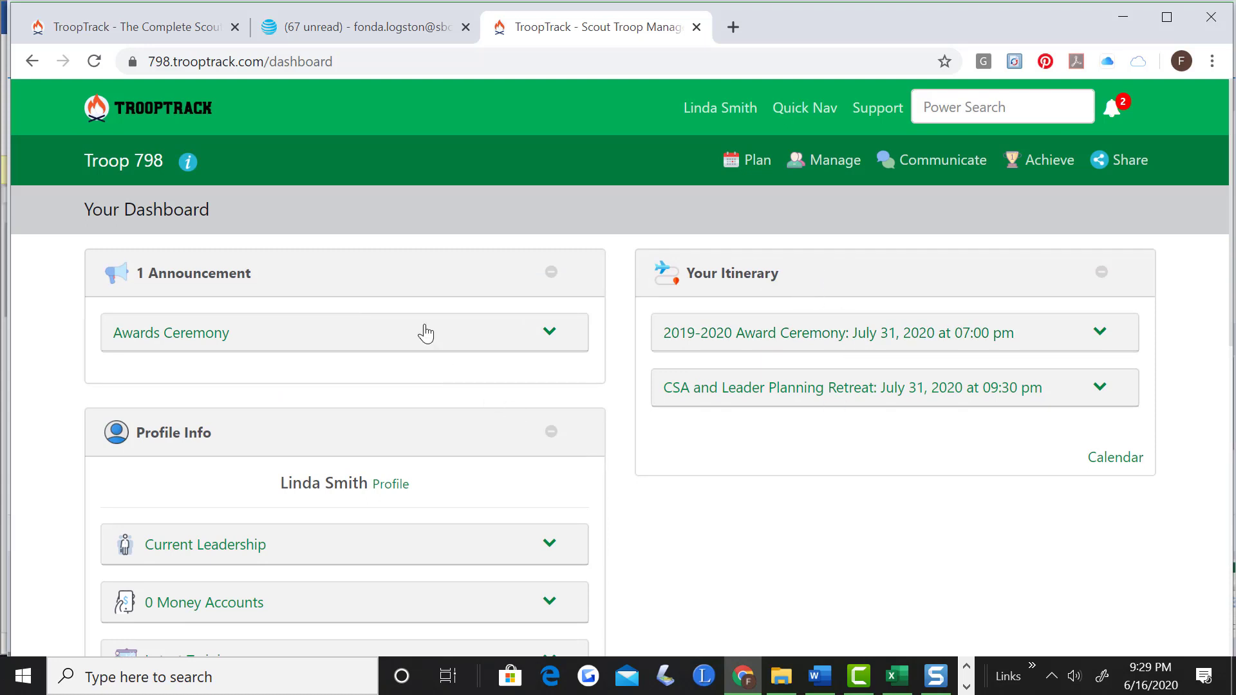
click(549, 331)
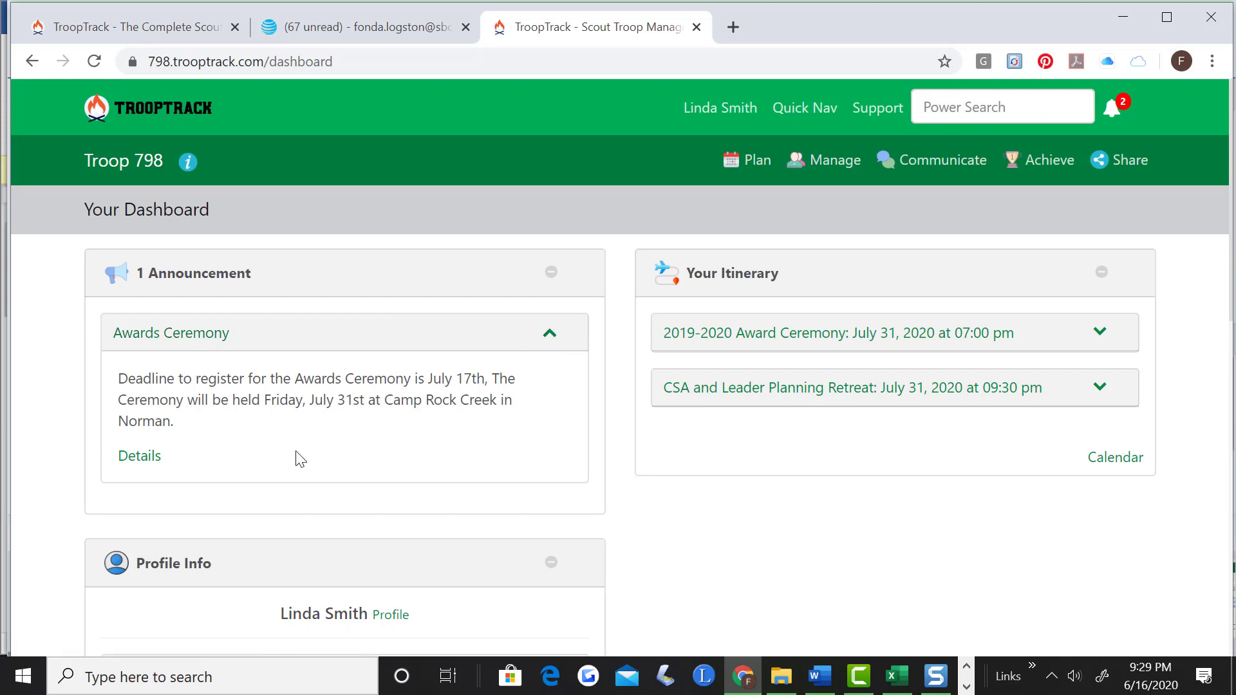
mouse_move(410, 428)
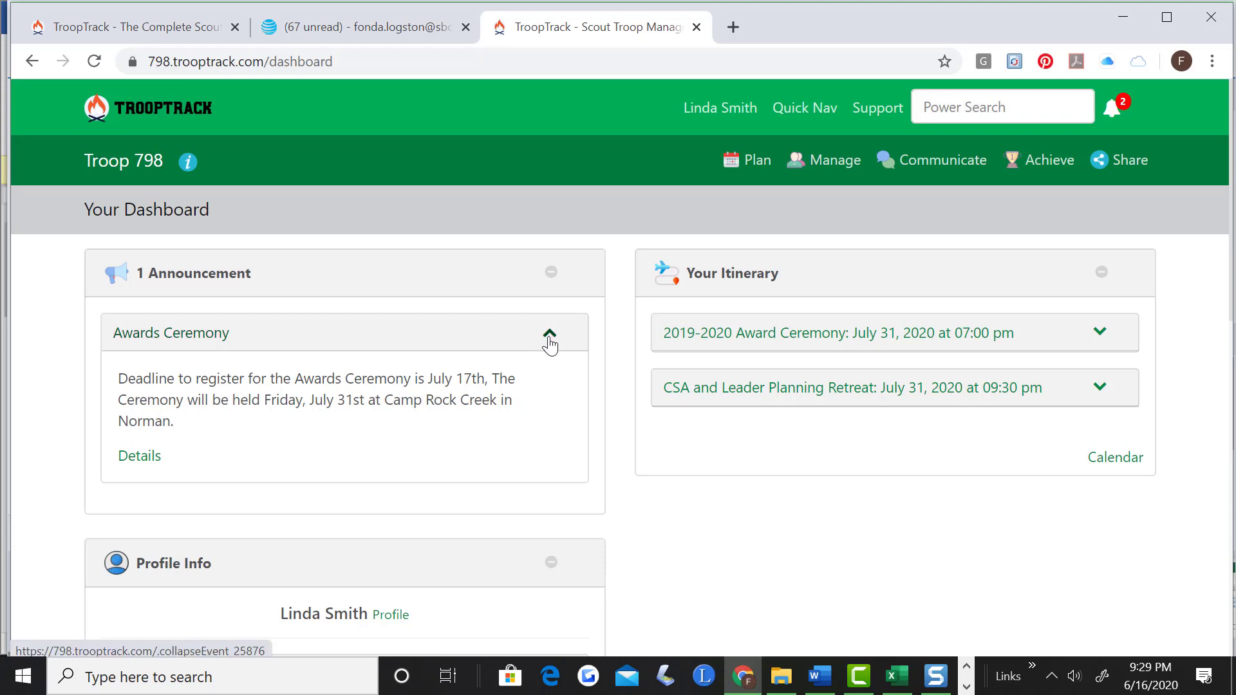
scroll(down, 3)
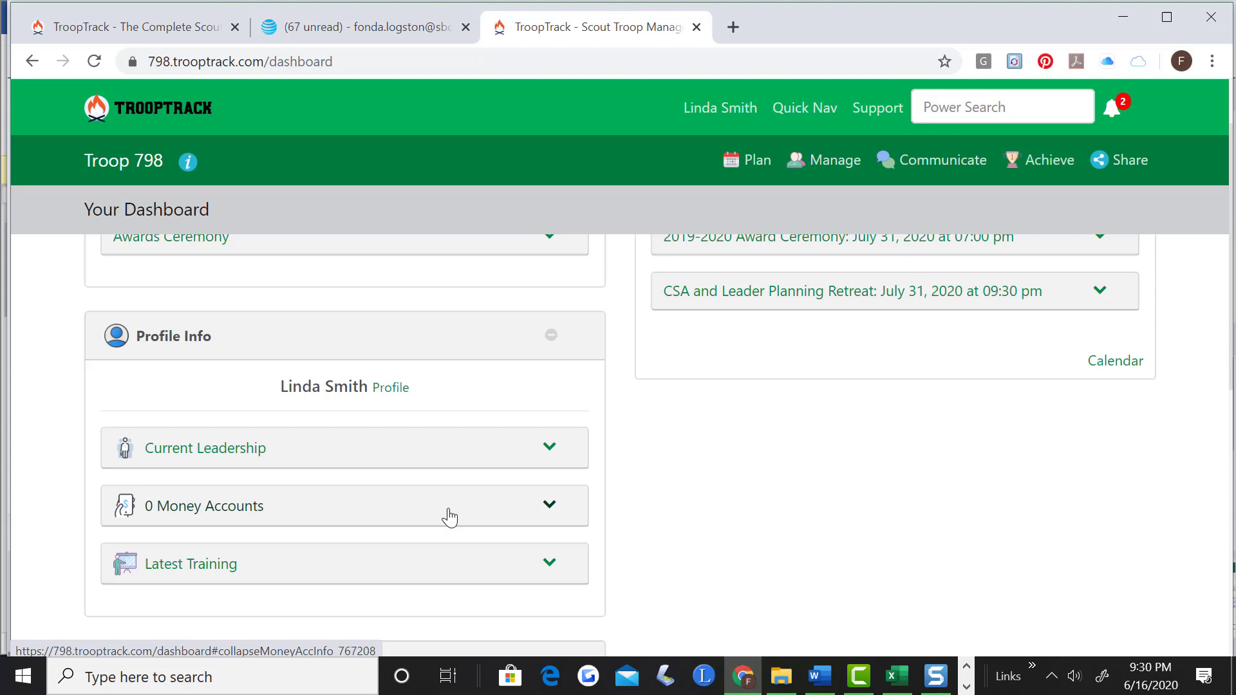
mouse_move(450, 570)
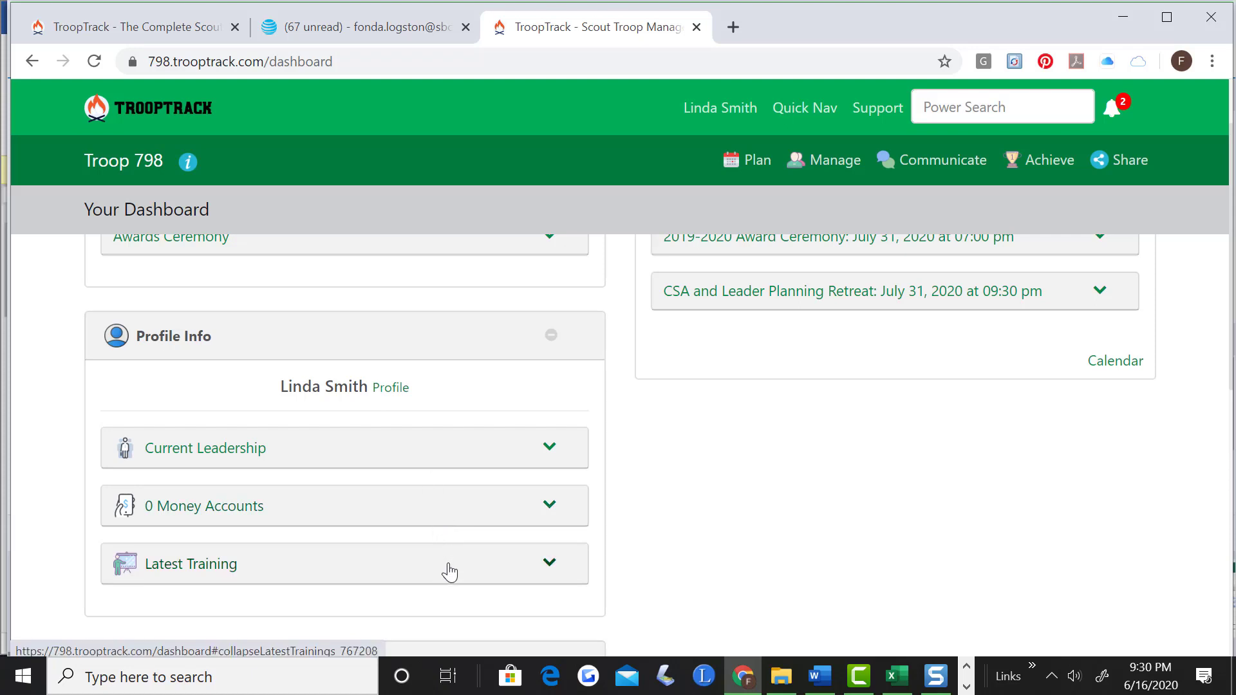
mouse_move(471, 575)
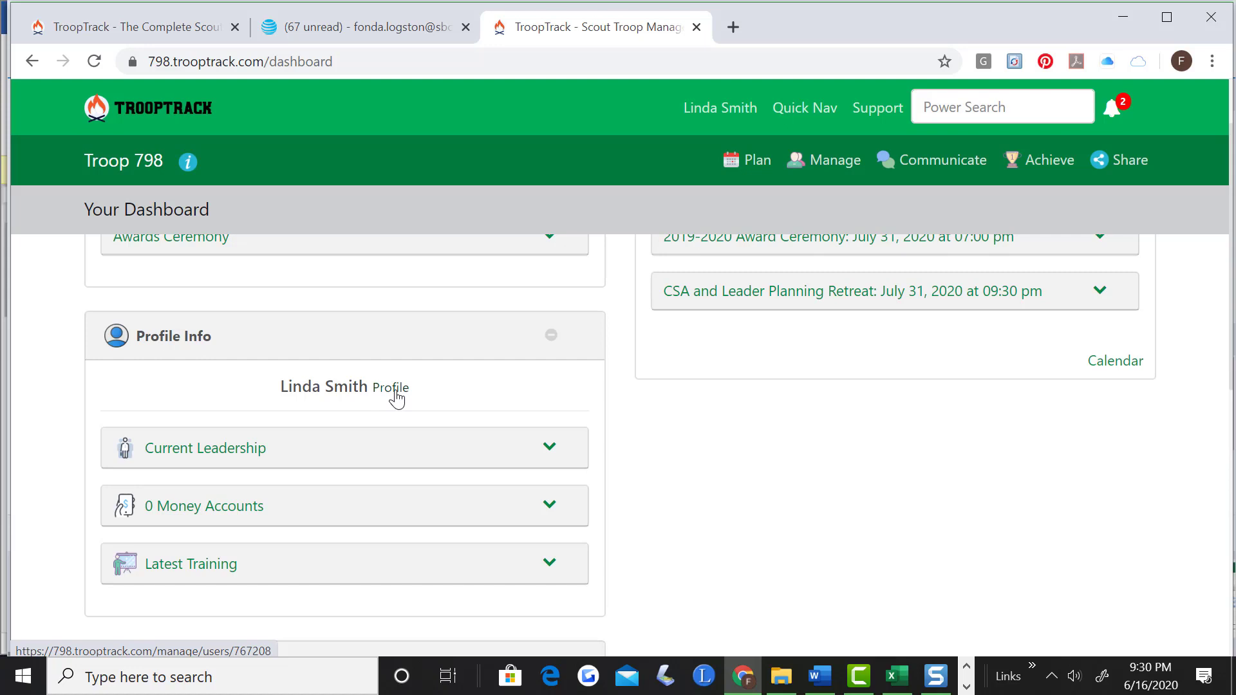
mouse_move(389, 394)
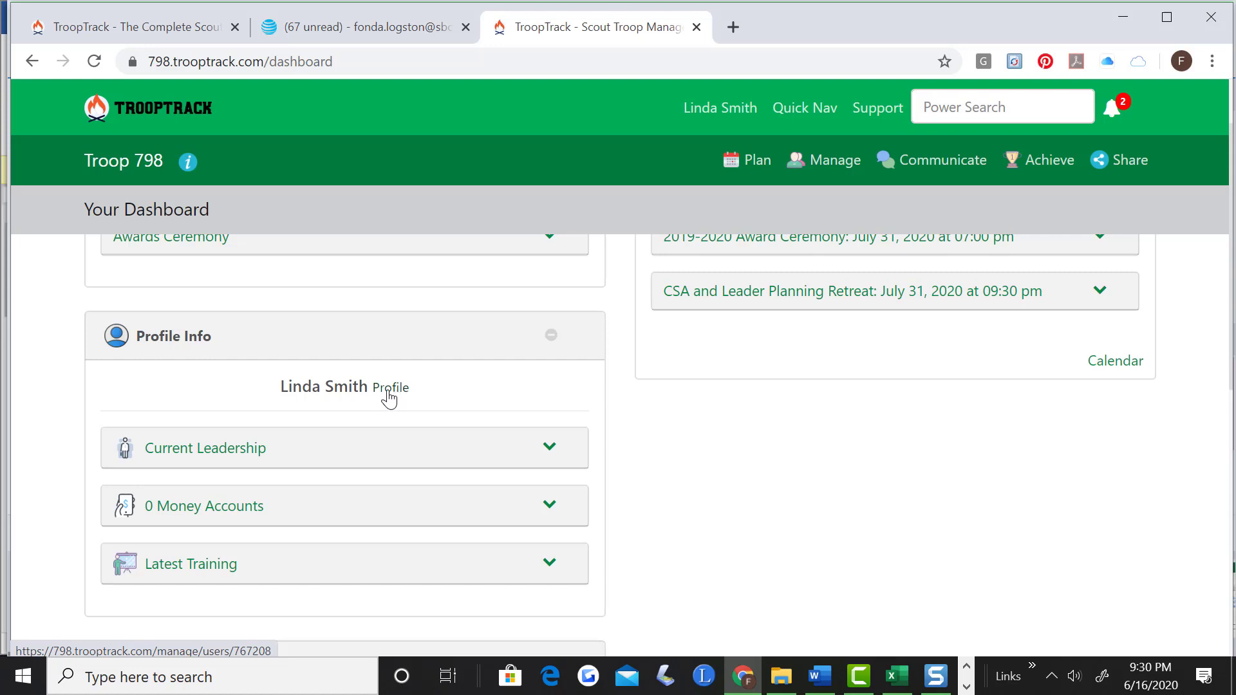
mouse_move(447, 407)
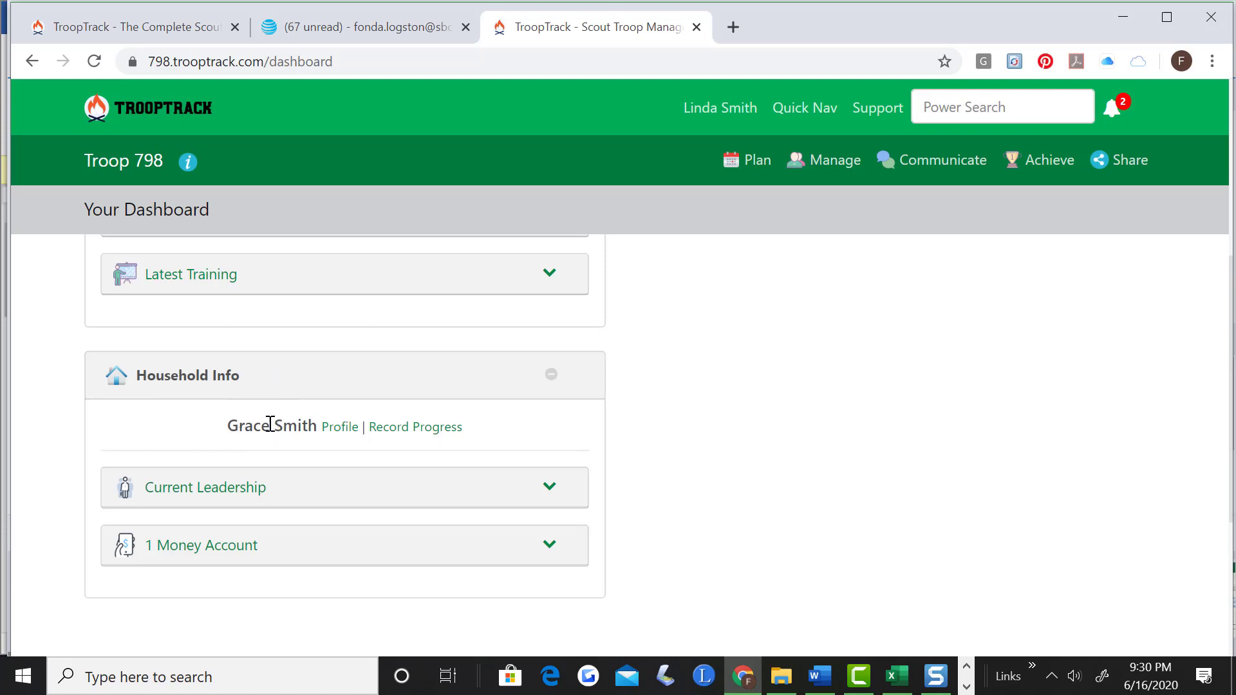
mouse_move(340, 426)
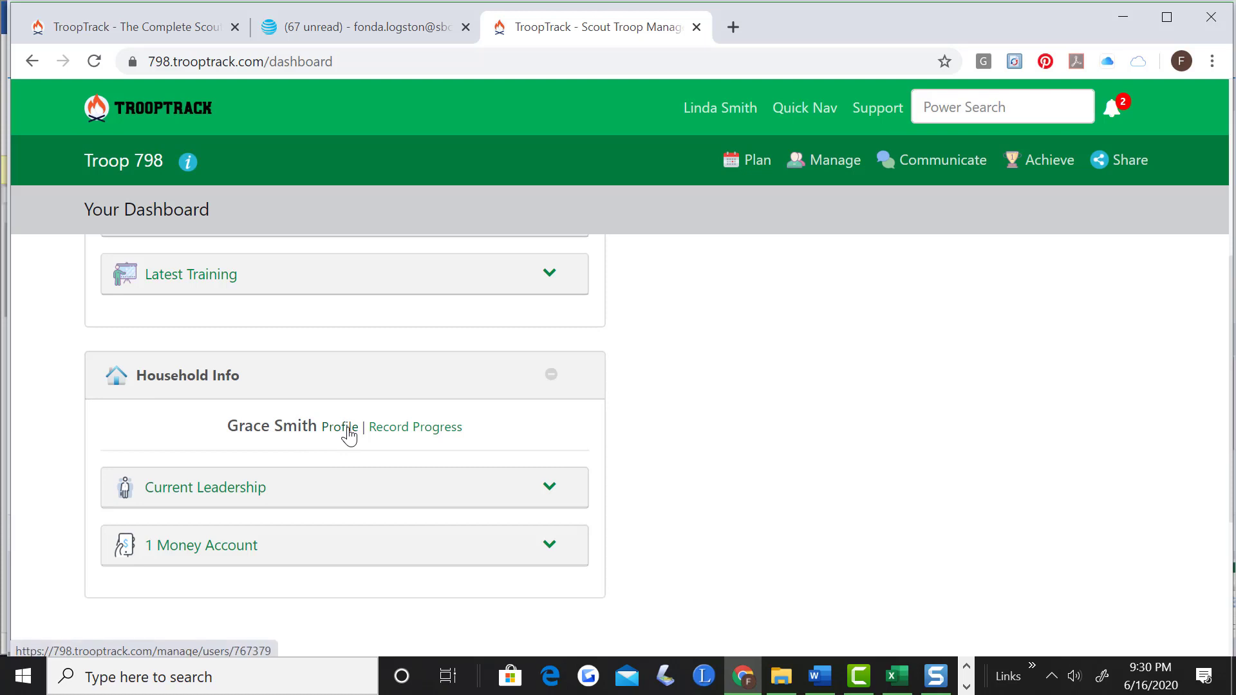
mouse_move(408, 457)
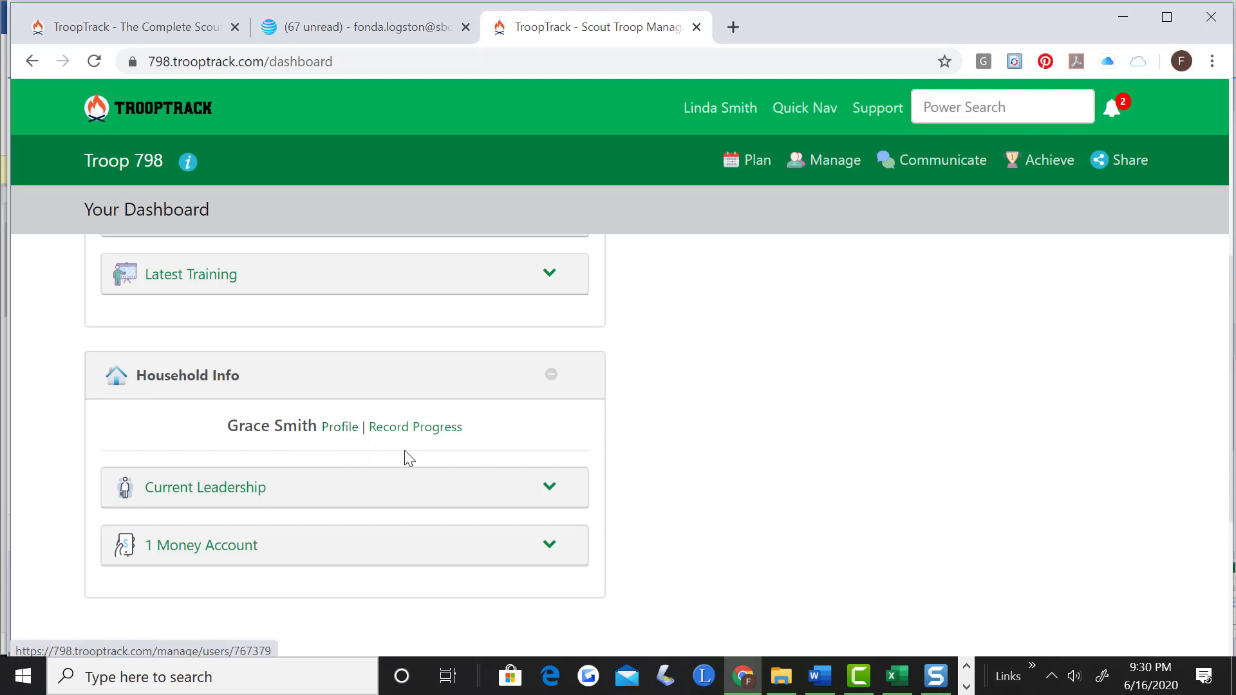
mouse_move(415, 426)
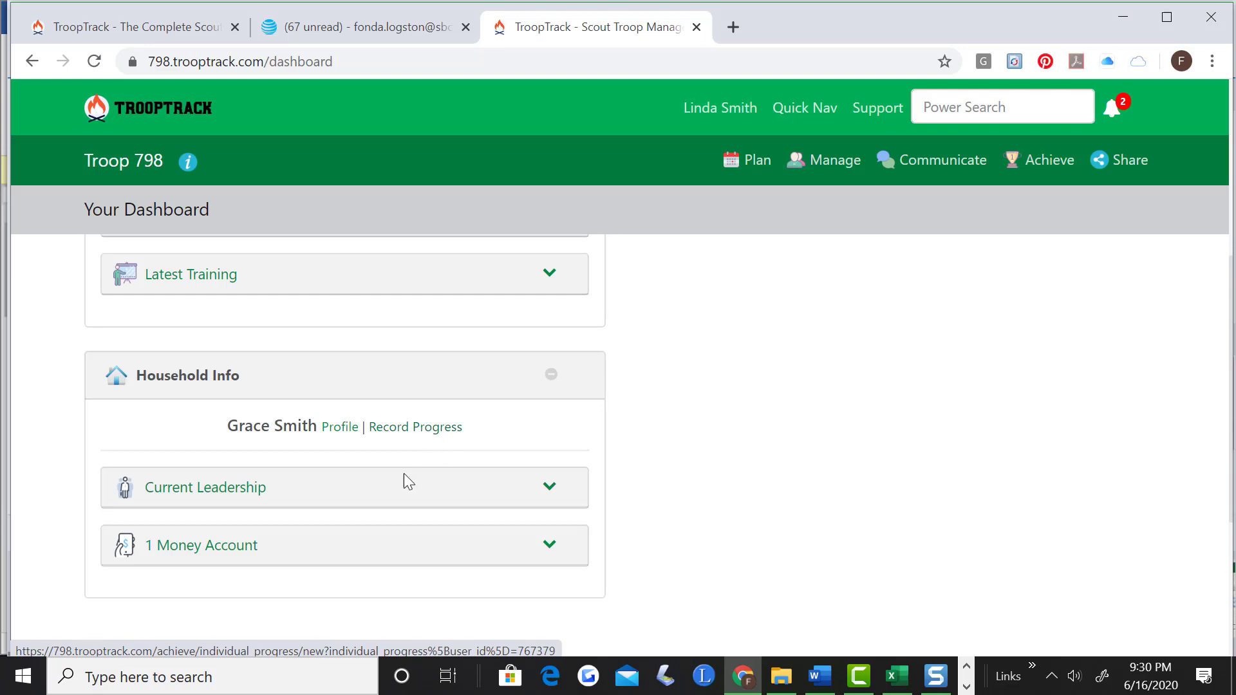
mouse_move(549, 488)
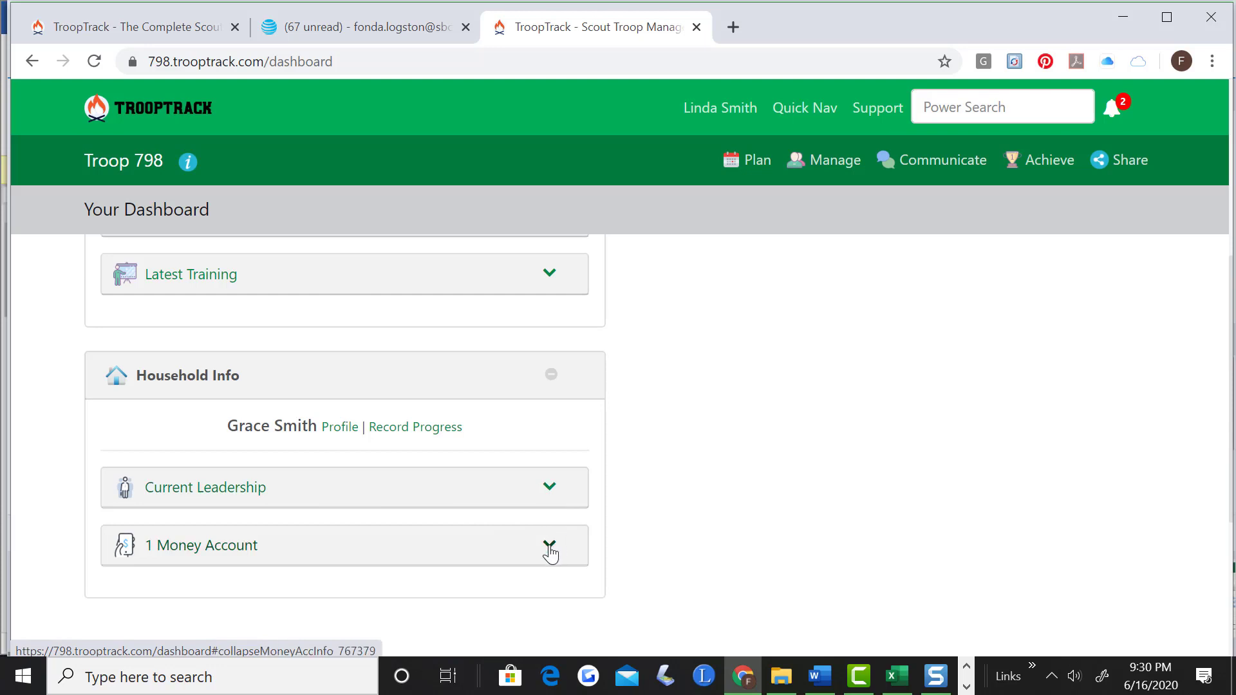
Expand the household's 1 Money Account panel showing $32.50, then open its Details.
click(549, 545)
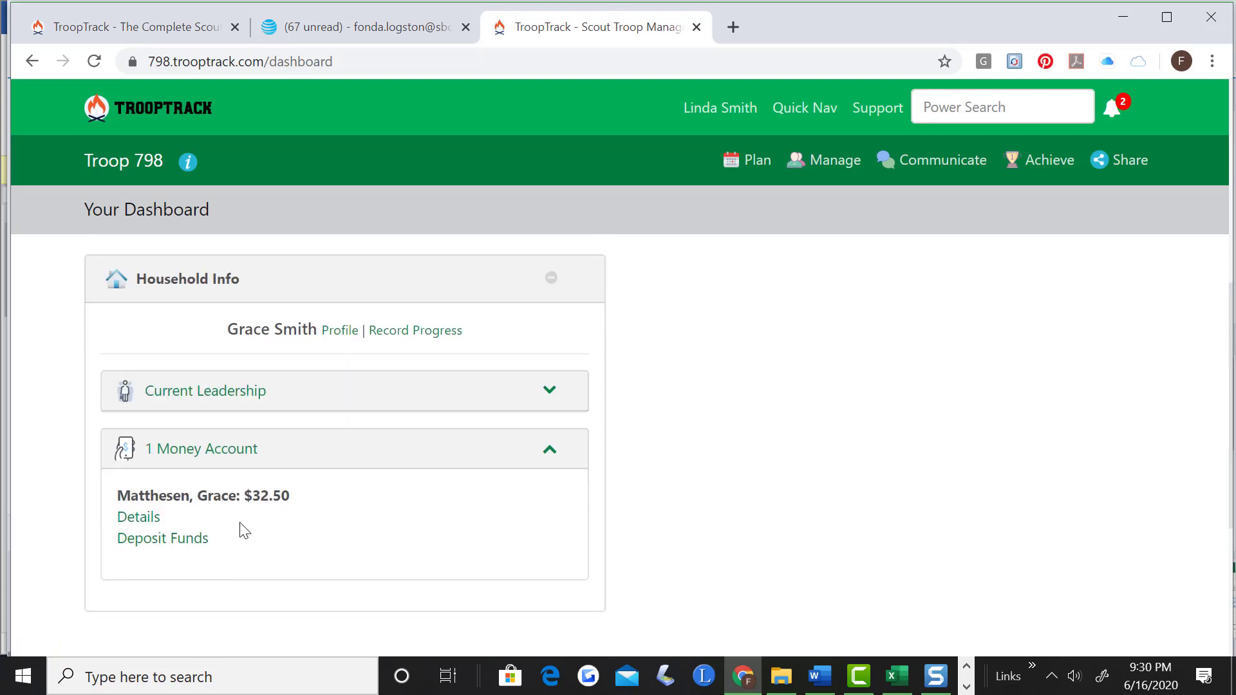
mouse_move(298, 506)
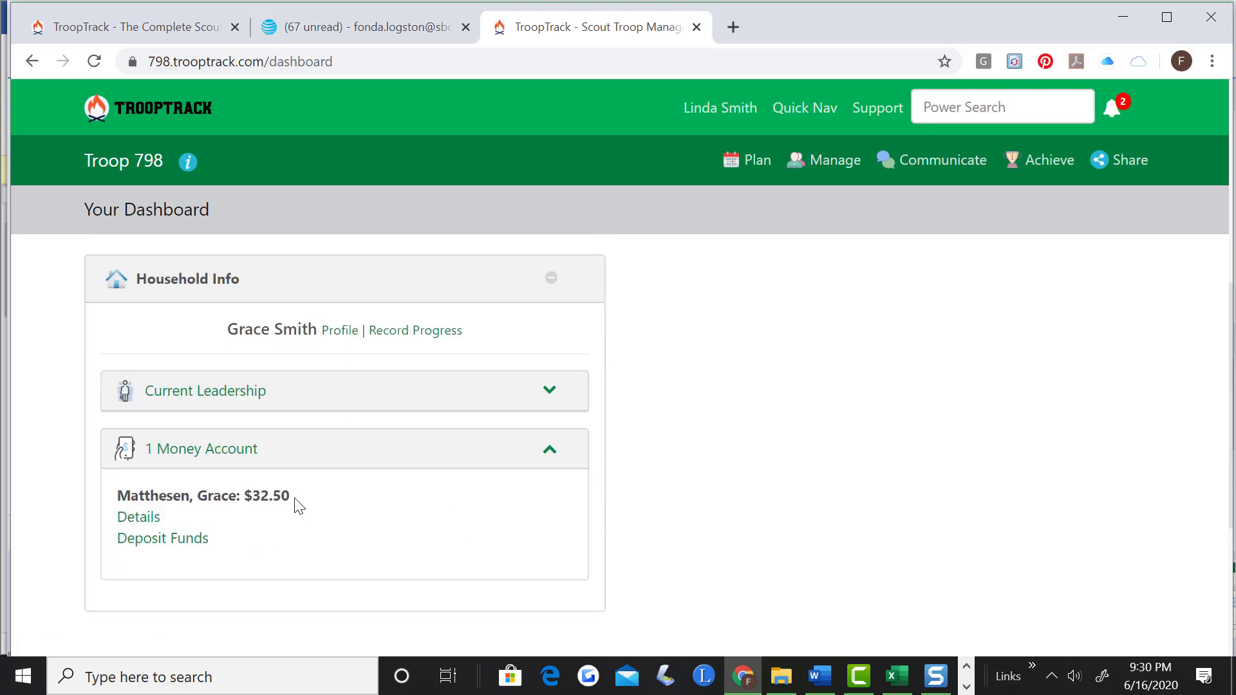
mouse_move(289, 502)
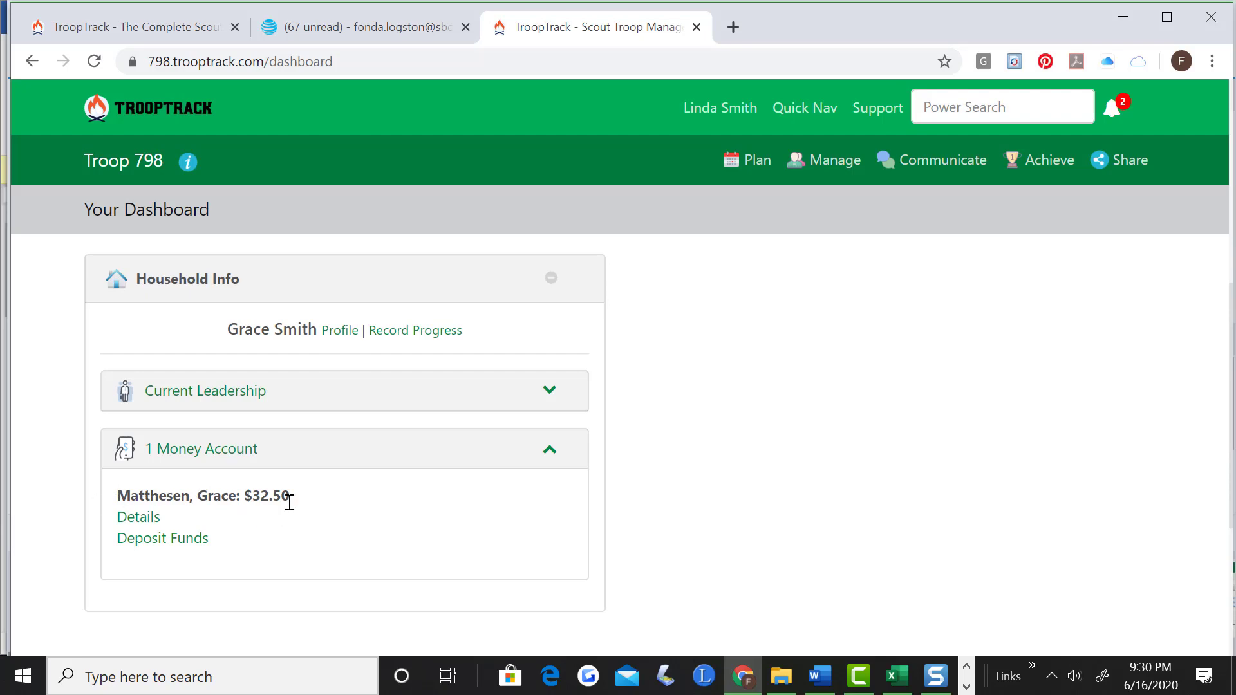
mouse_move(250, 505)
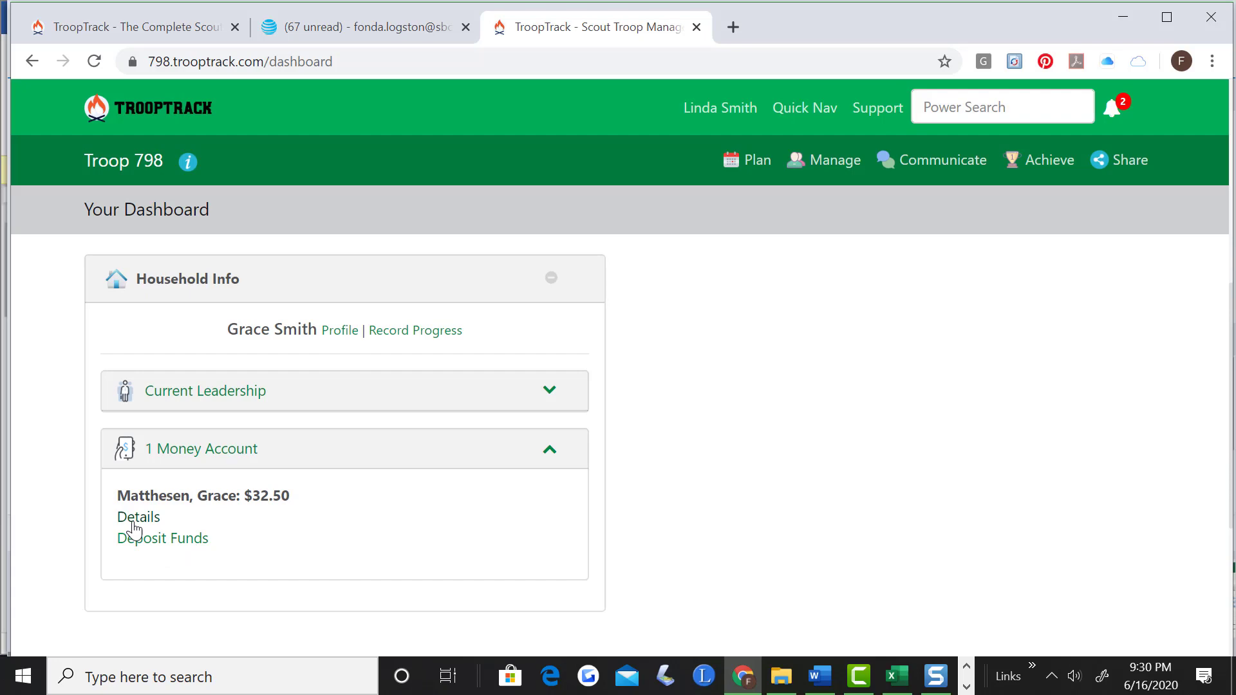
click(138, 517)
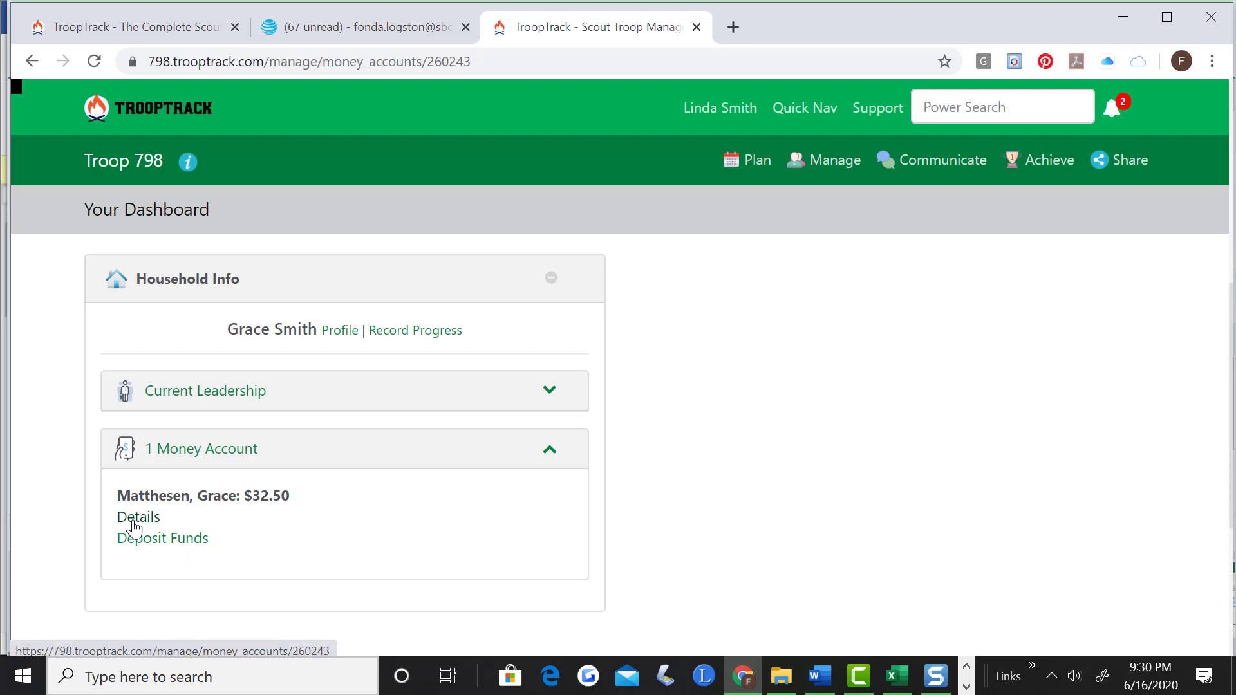
Scroll the money account transactions, such as Thinking Day, Australia Patch and Powder Puff Derby.
click(137, 516)
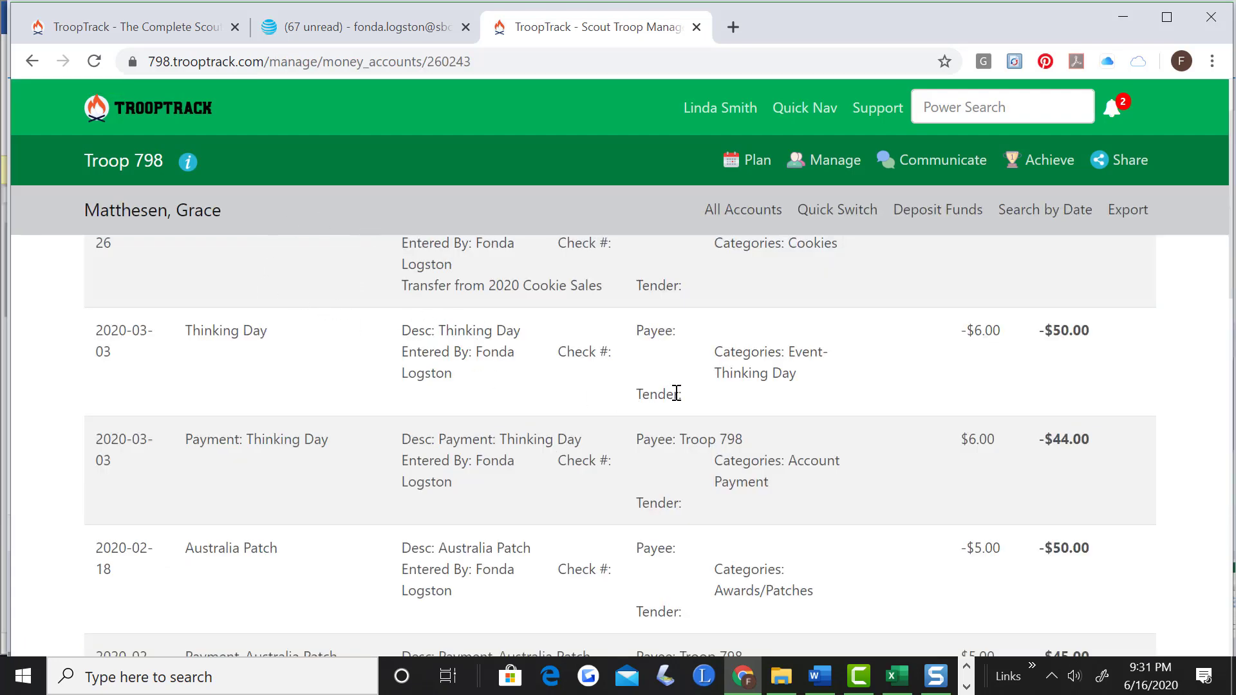
mouse_move(495, 328)
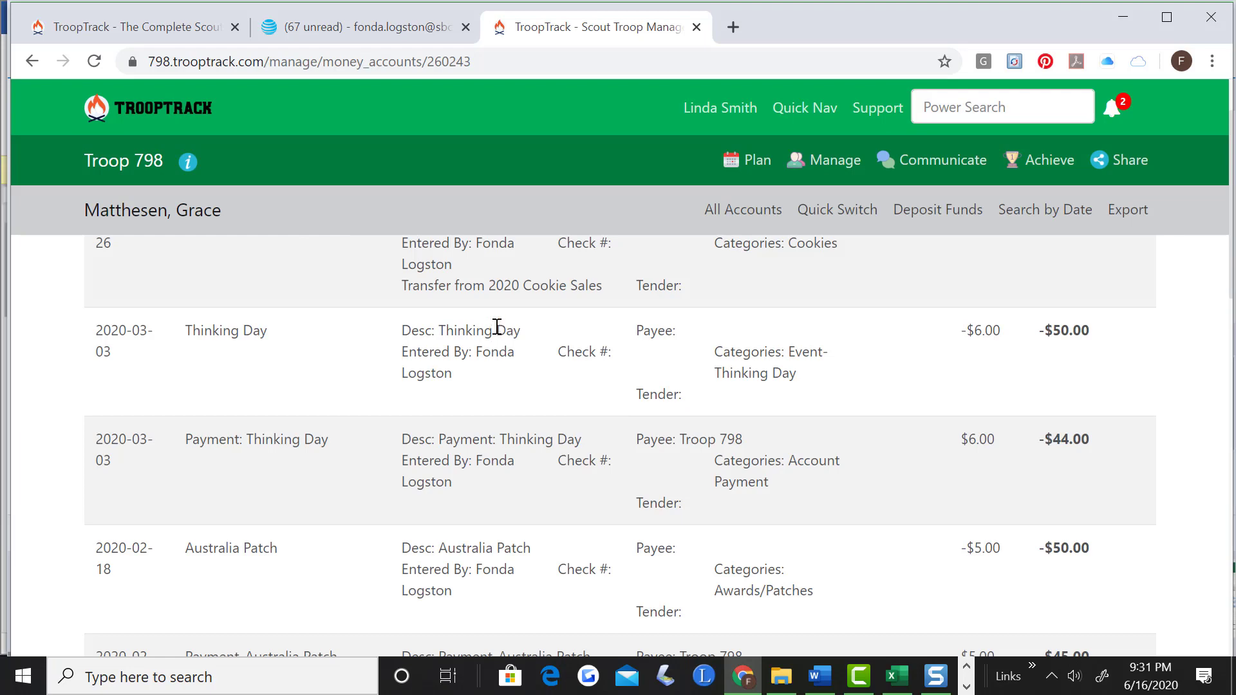
mouse_move(949, 362)
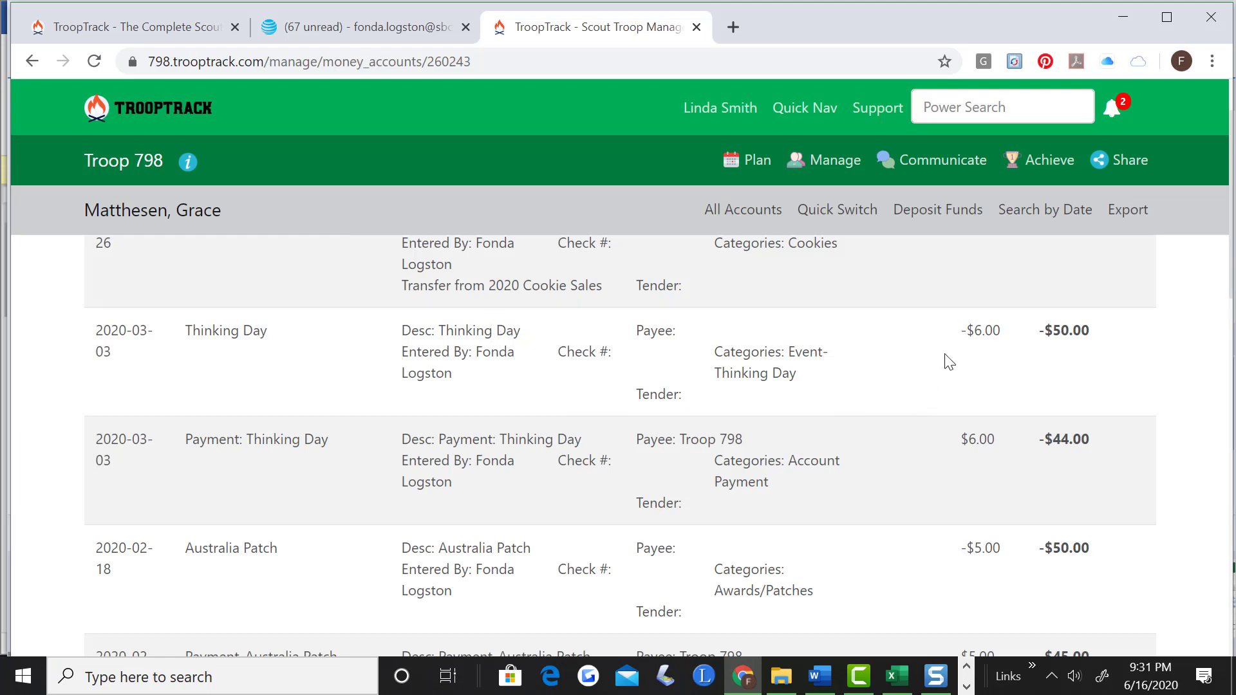
mouse_move(789, 404)
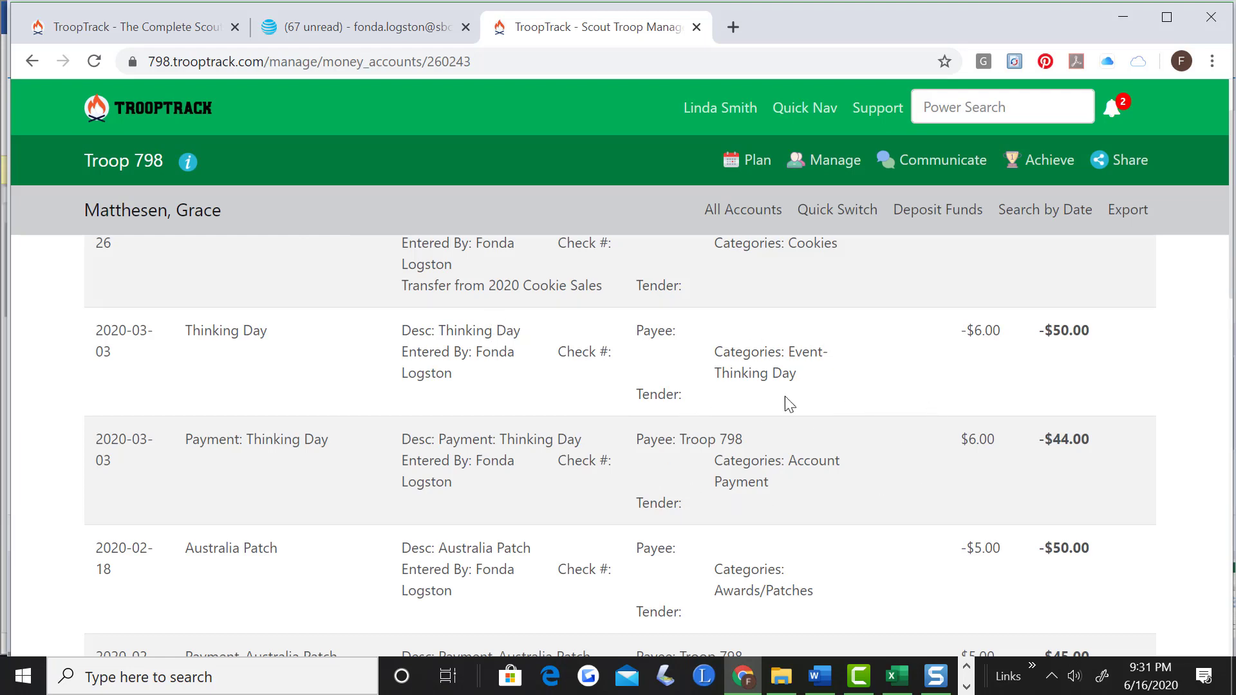
mouse_move(900, 568)
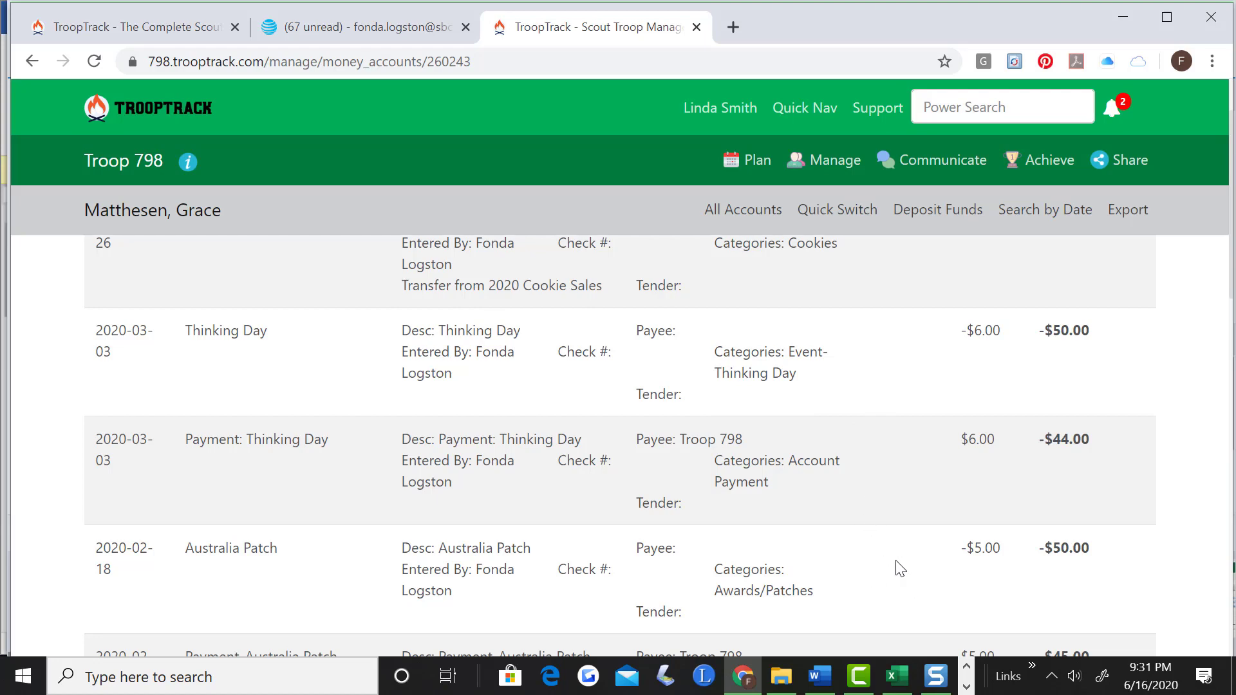
scroll(down, 3)
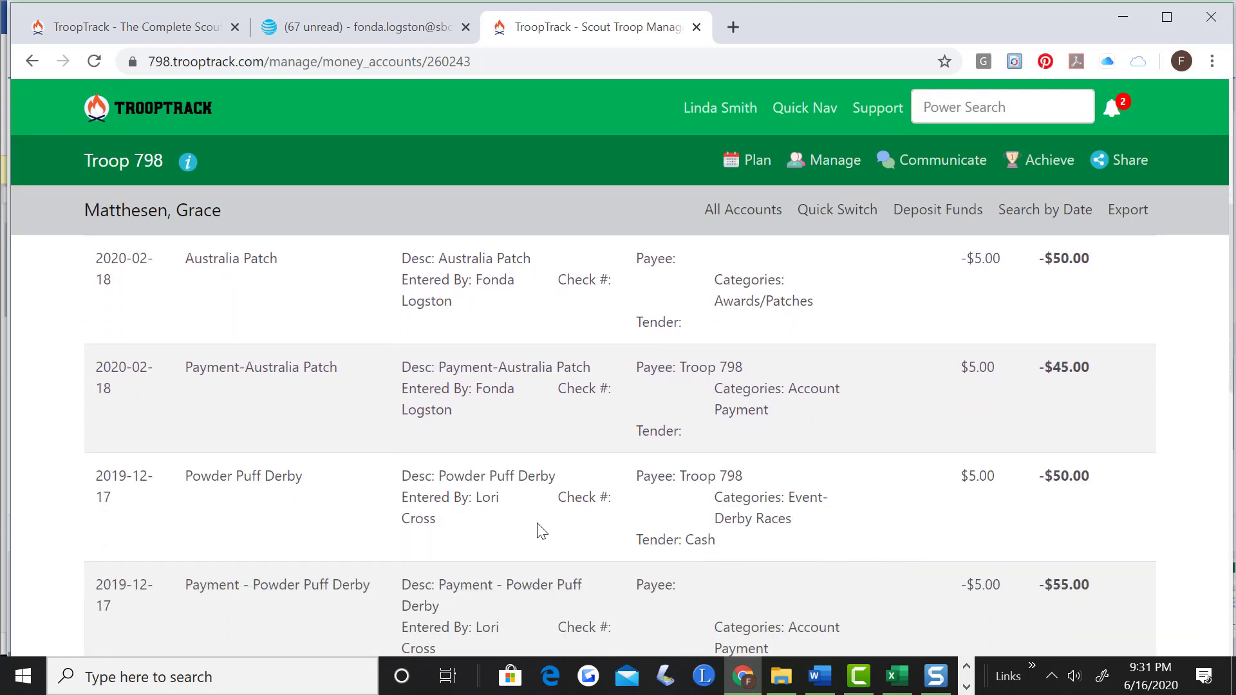
mouse_move(995, 386)
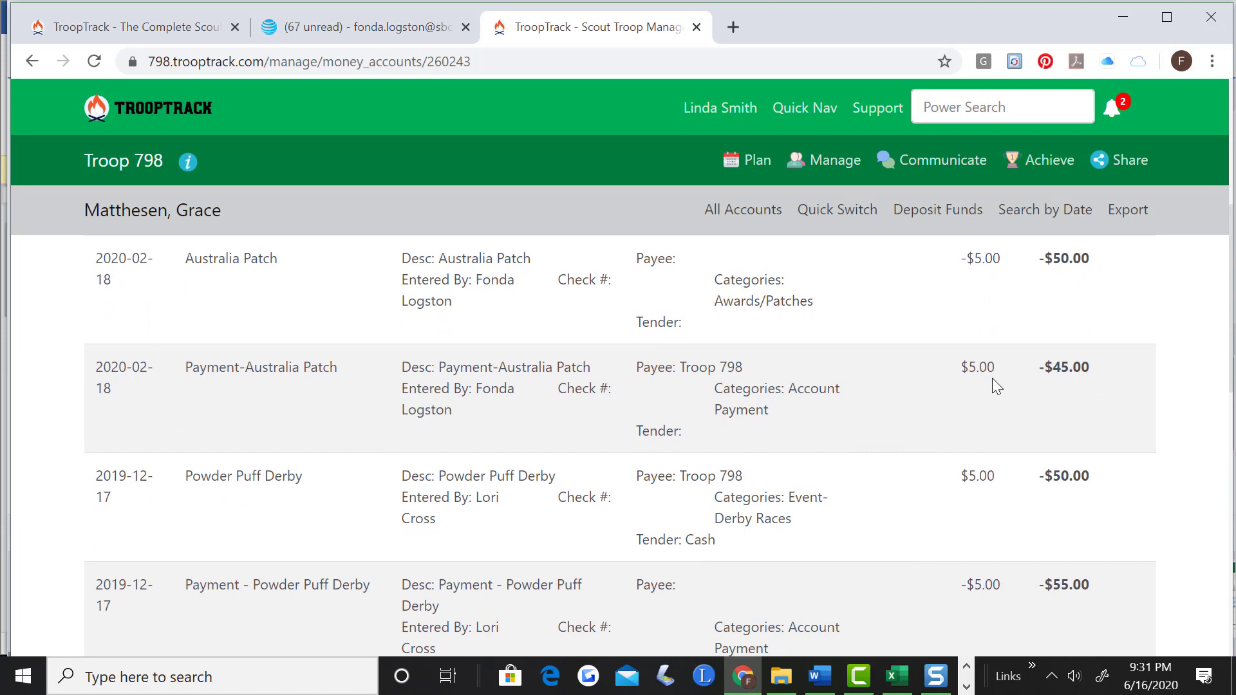
scroll(down, 3)
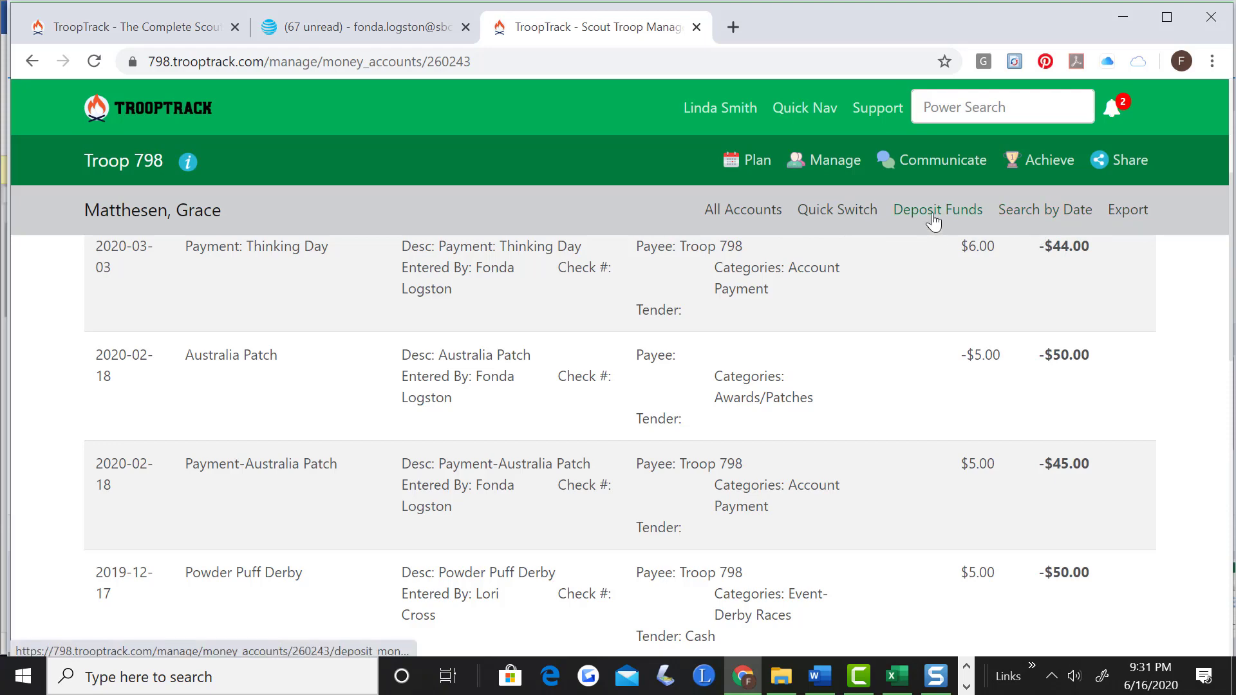
mouse_move(850, 298)
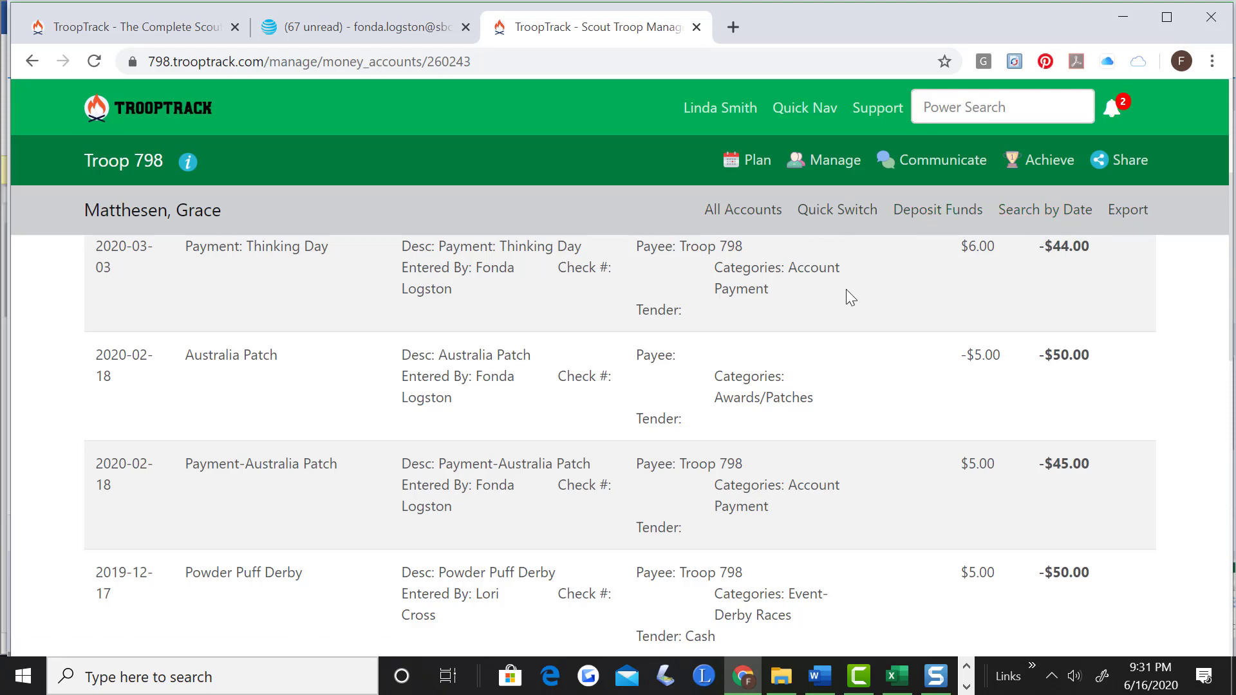
mouse_move(856, 264)
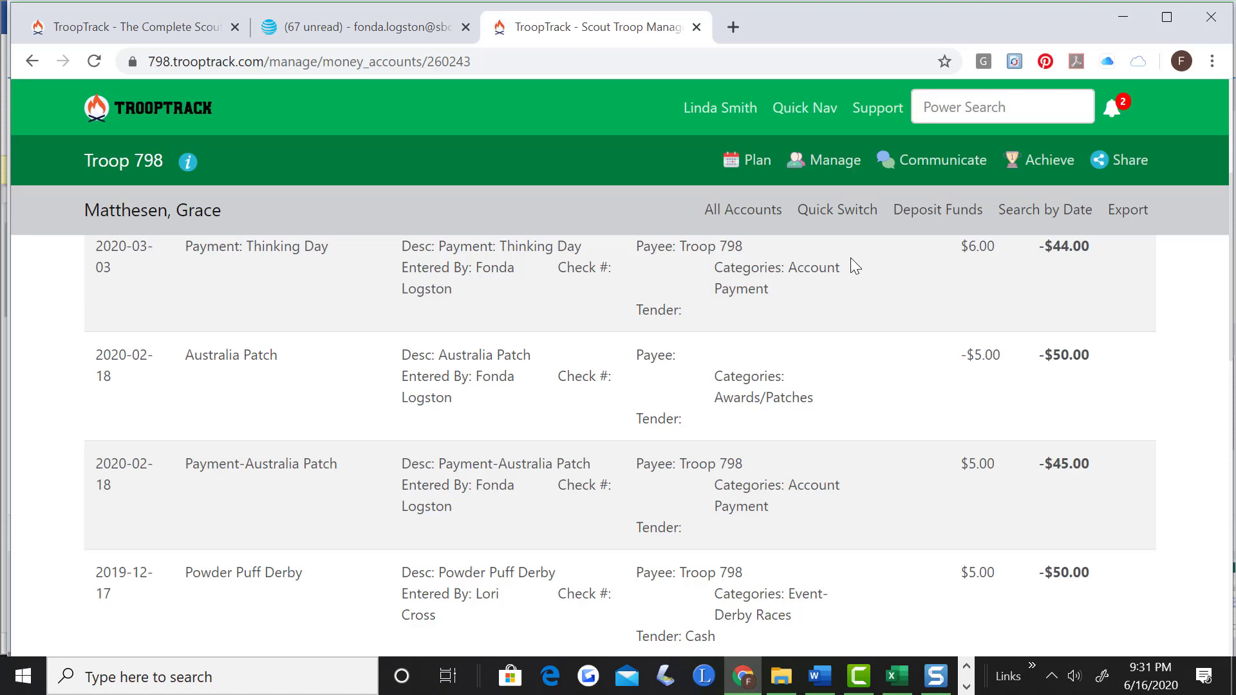
mouse_move(856, 318)
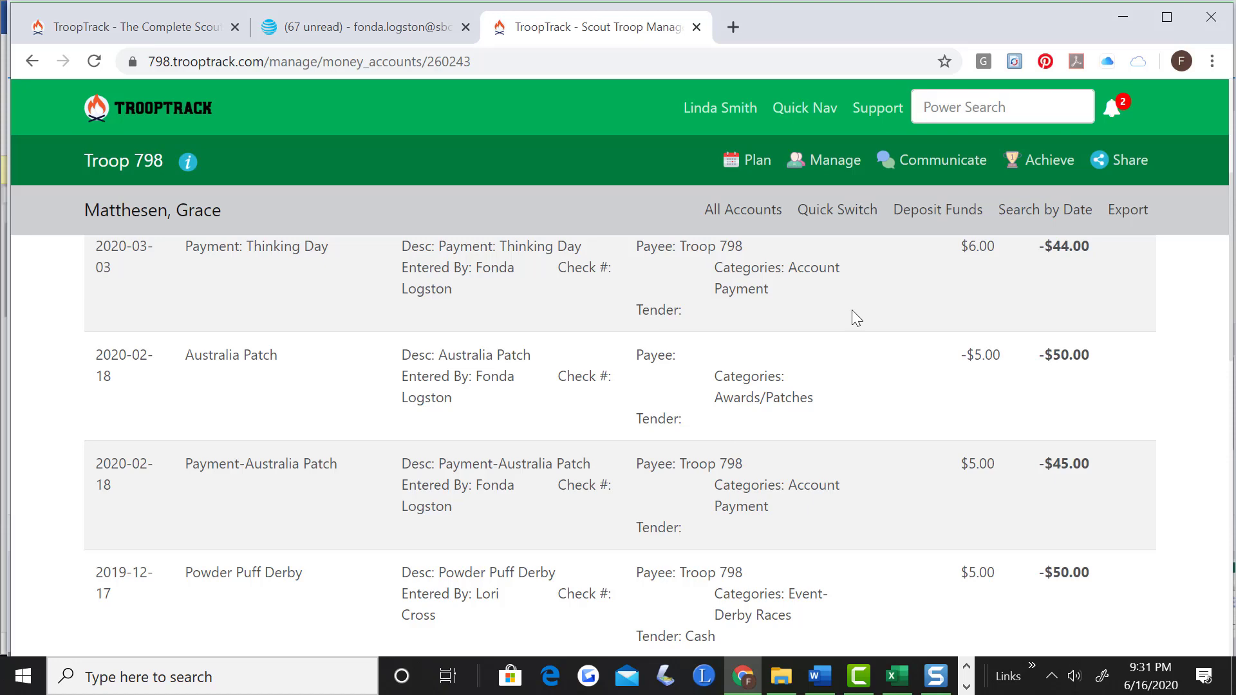
mouse_move(823, 341)
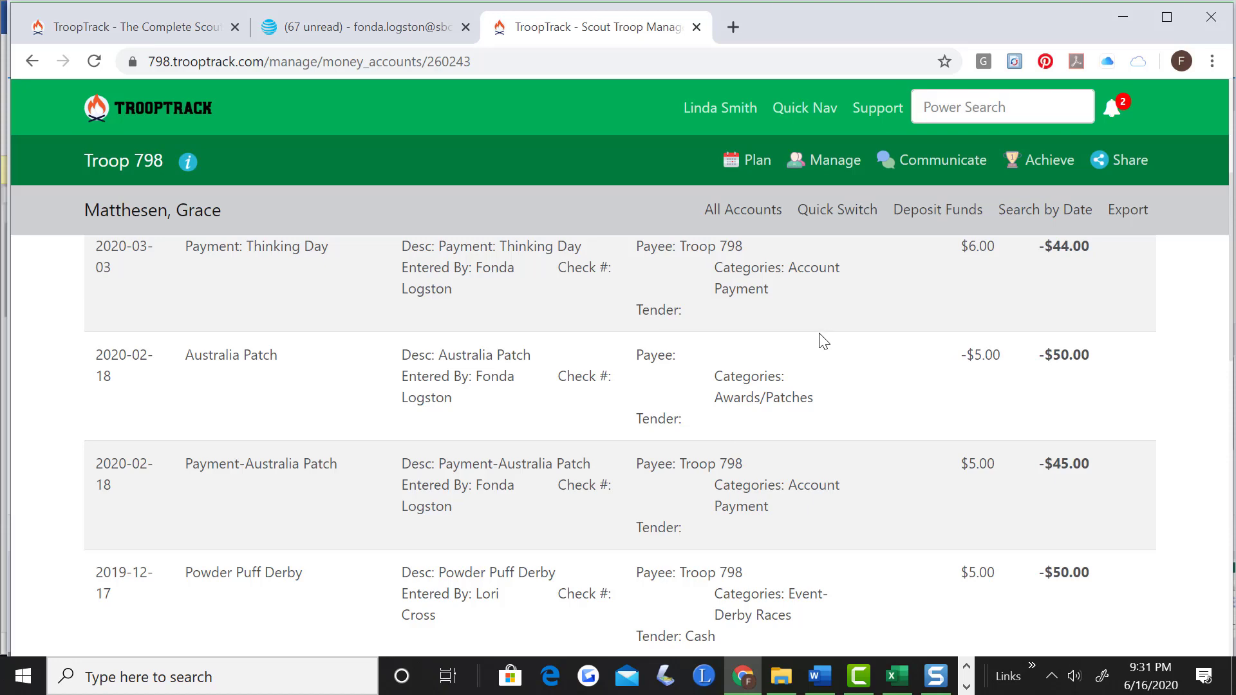
mouse_move(435, 333)
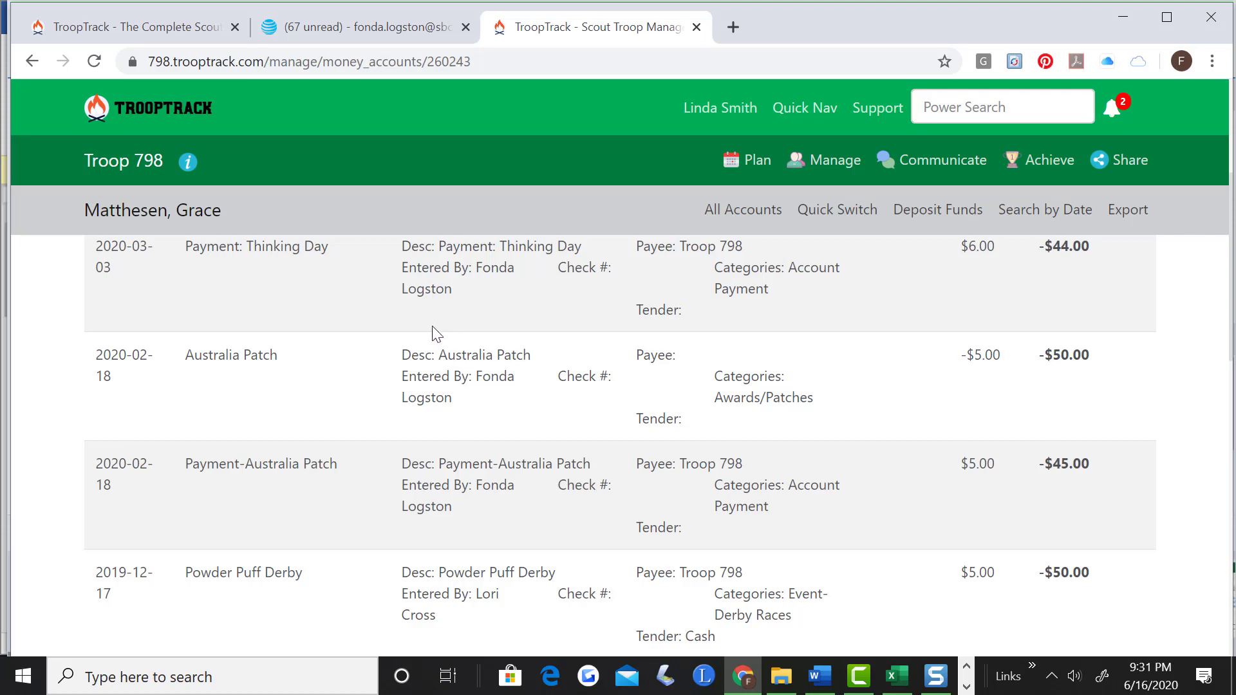
mouse_move(95, 122)
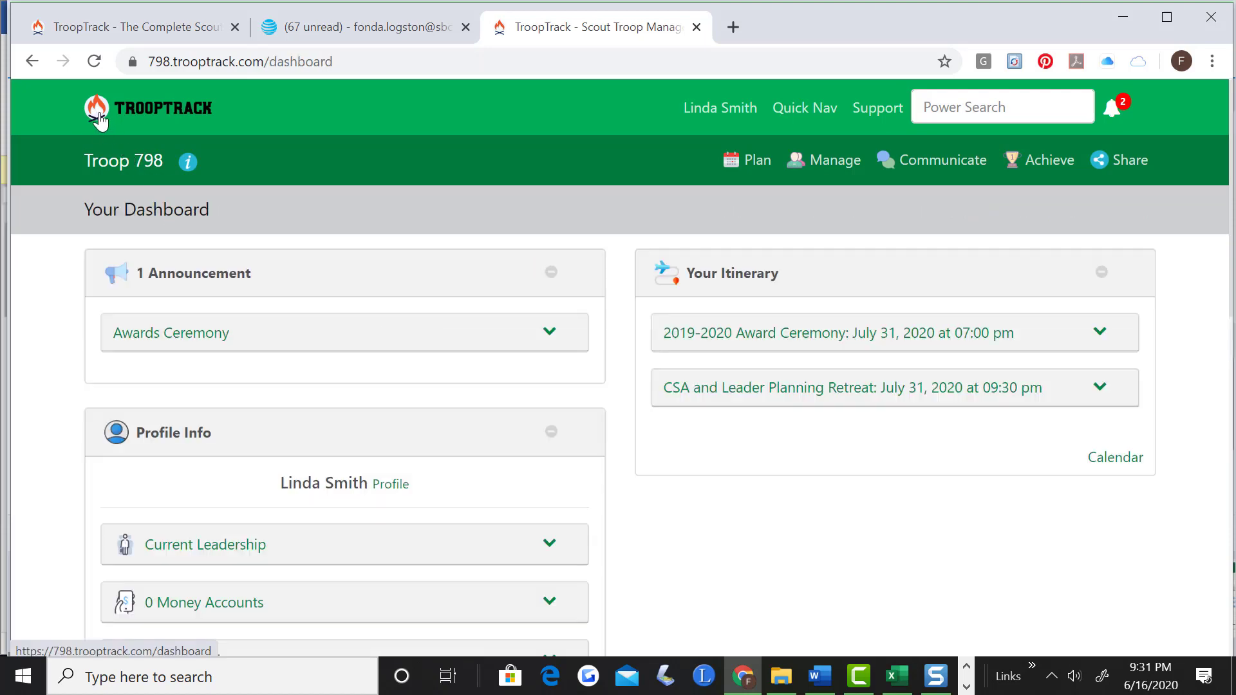
scroll(down, 3)
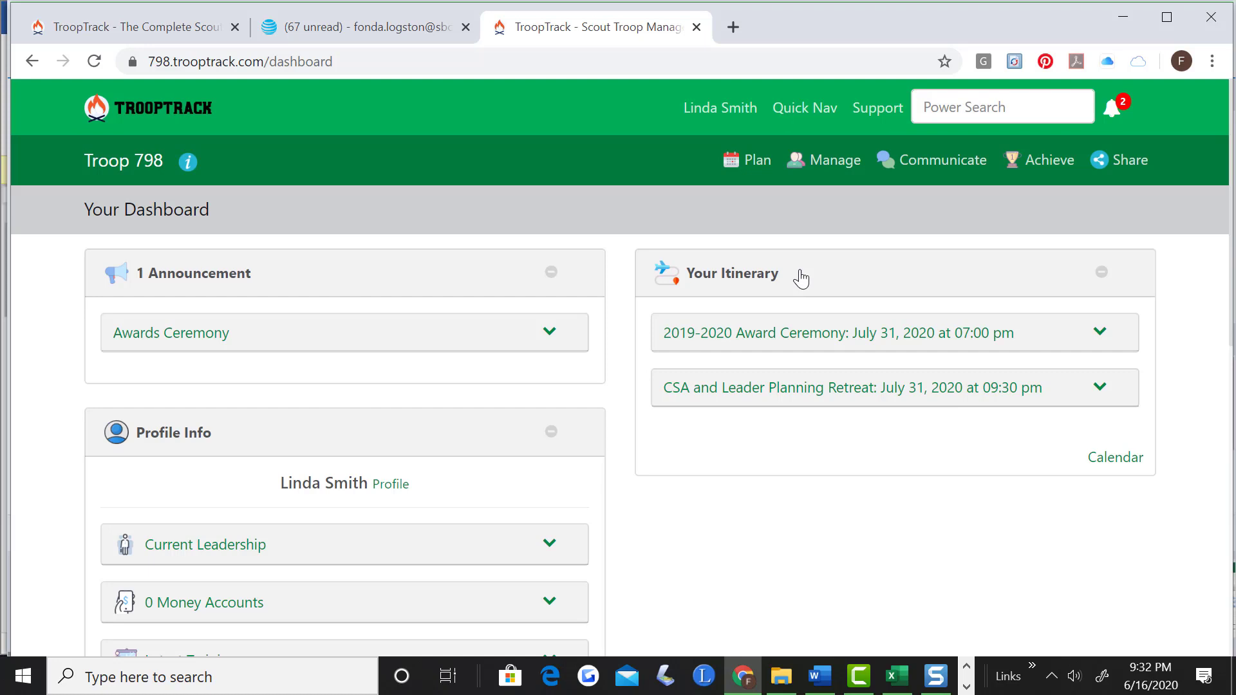
mouse_move(840, 477)
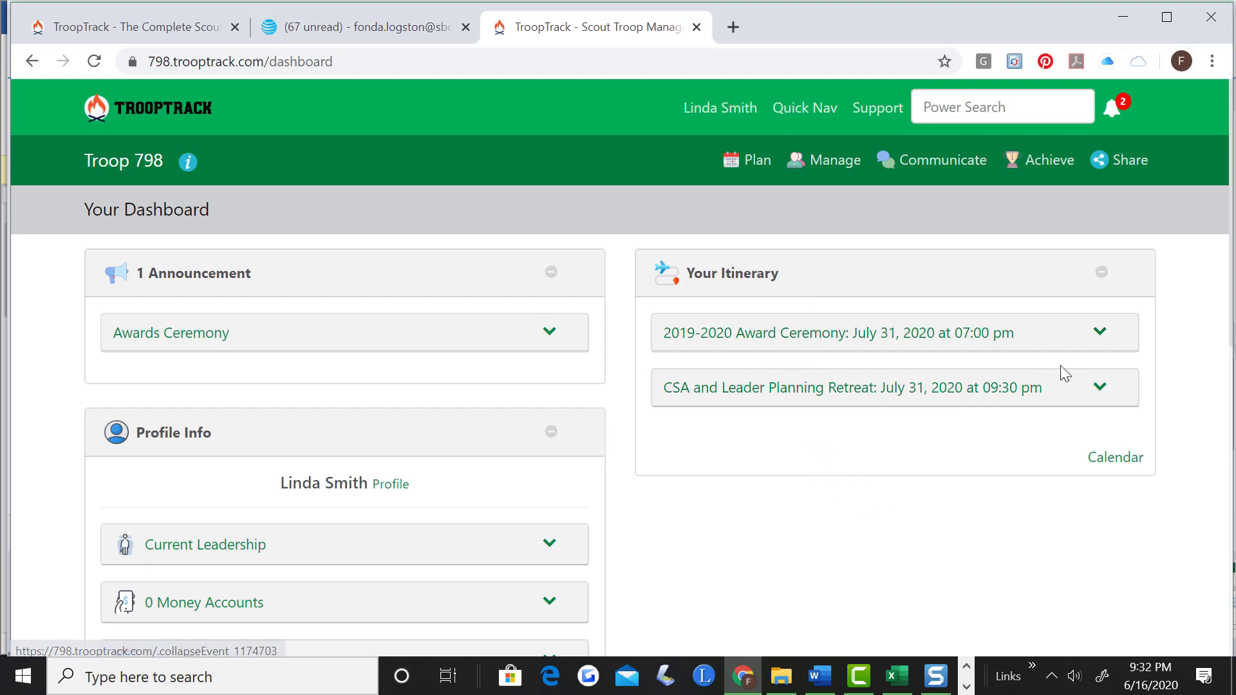
click(1099, 332)
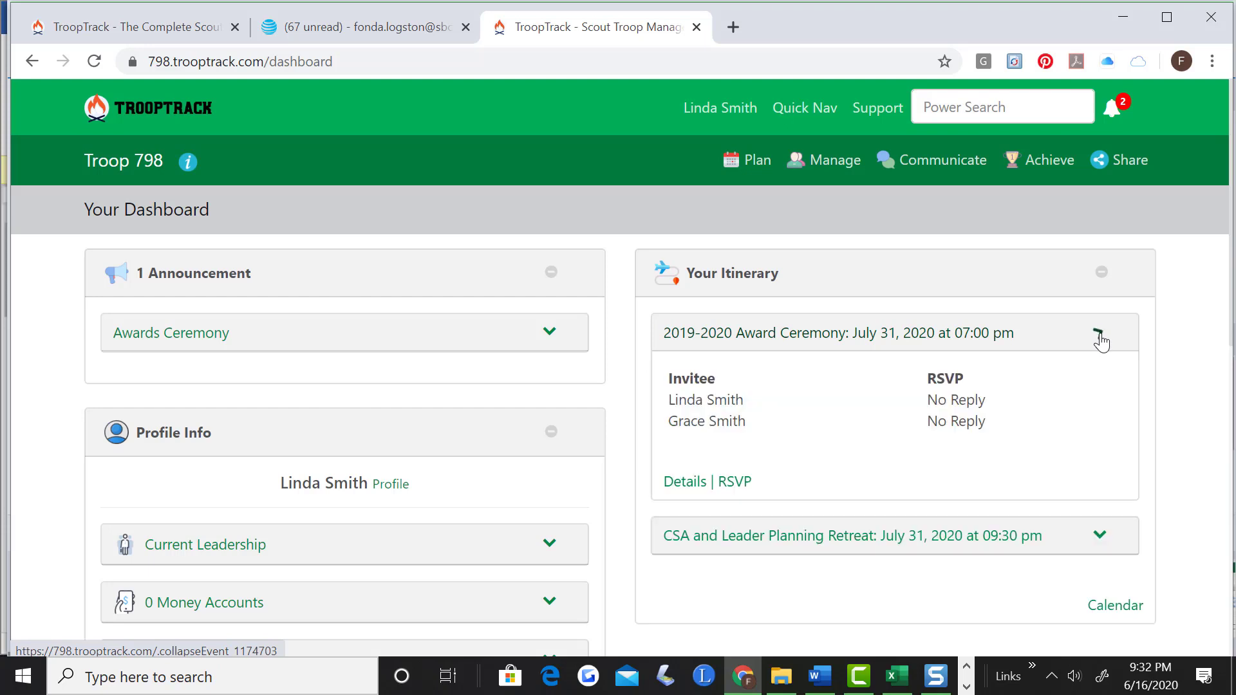
click(1099, 332)
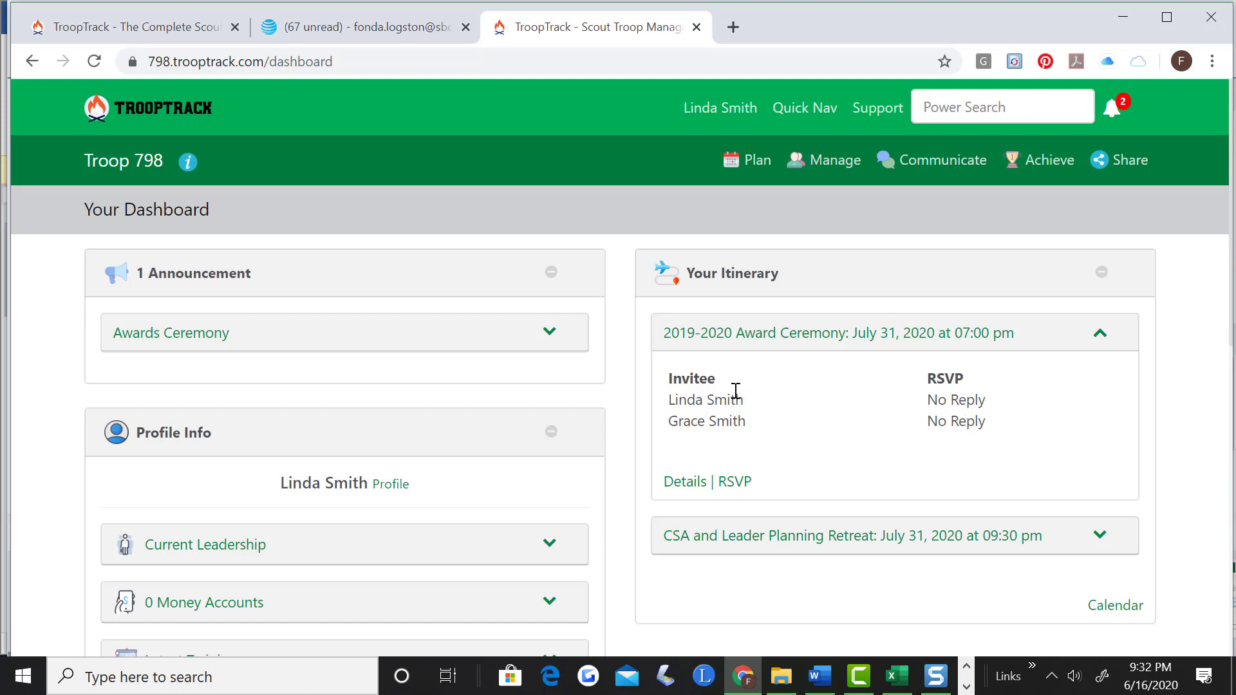
mouse_move(961, 394)
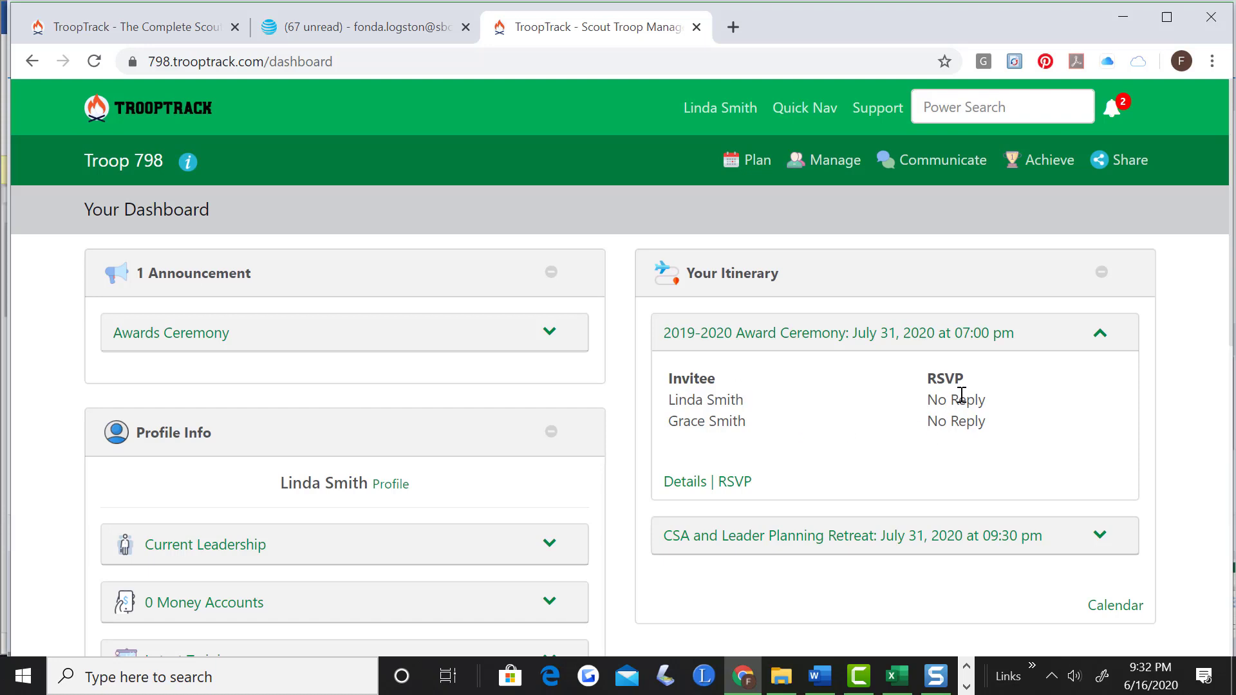
mouse_move(882, 479)
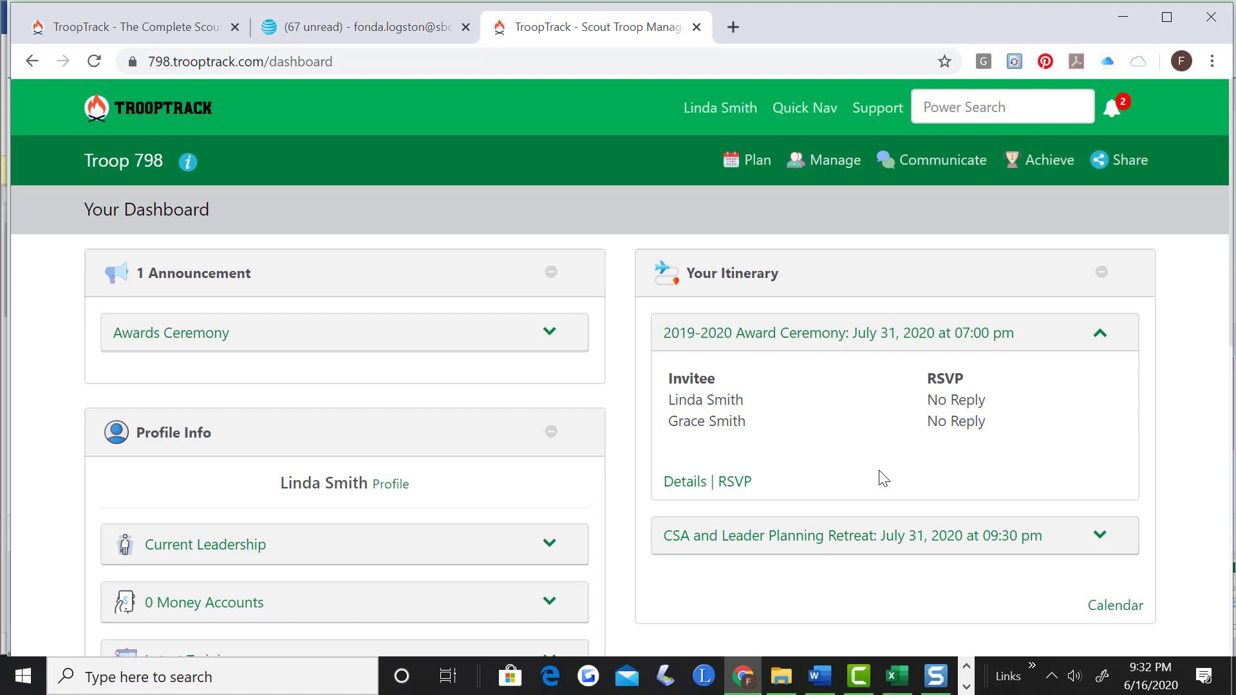
mouse_move(690, 569)
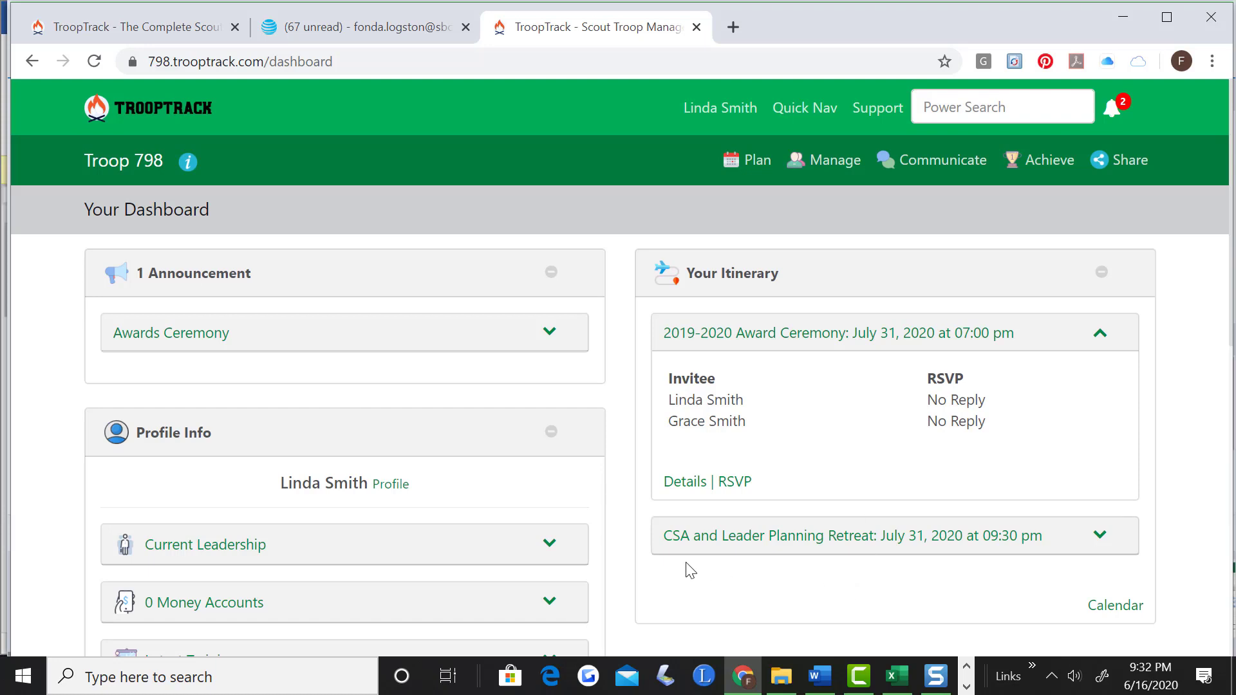
mouse_move(856, 561)
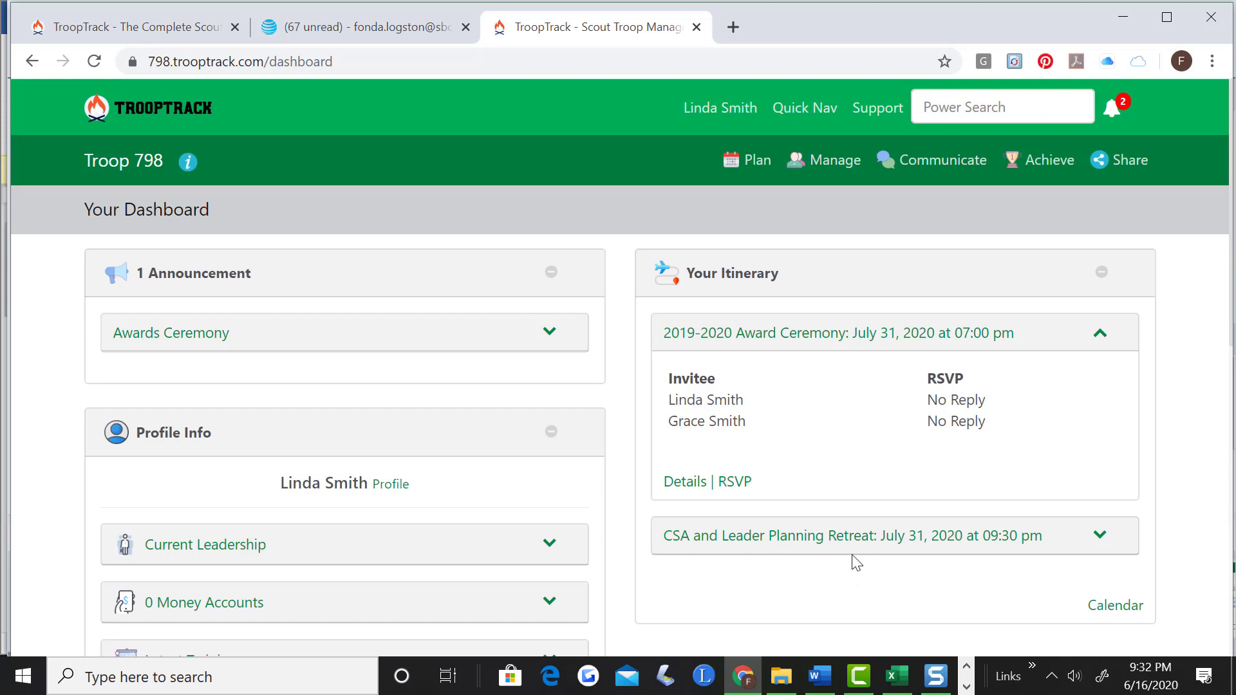
mouse_move(933, 418)
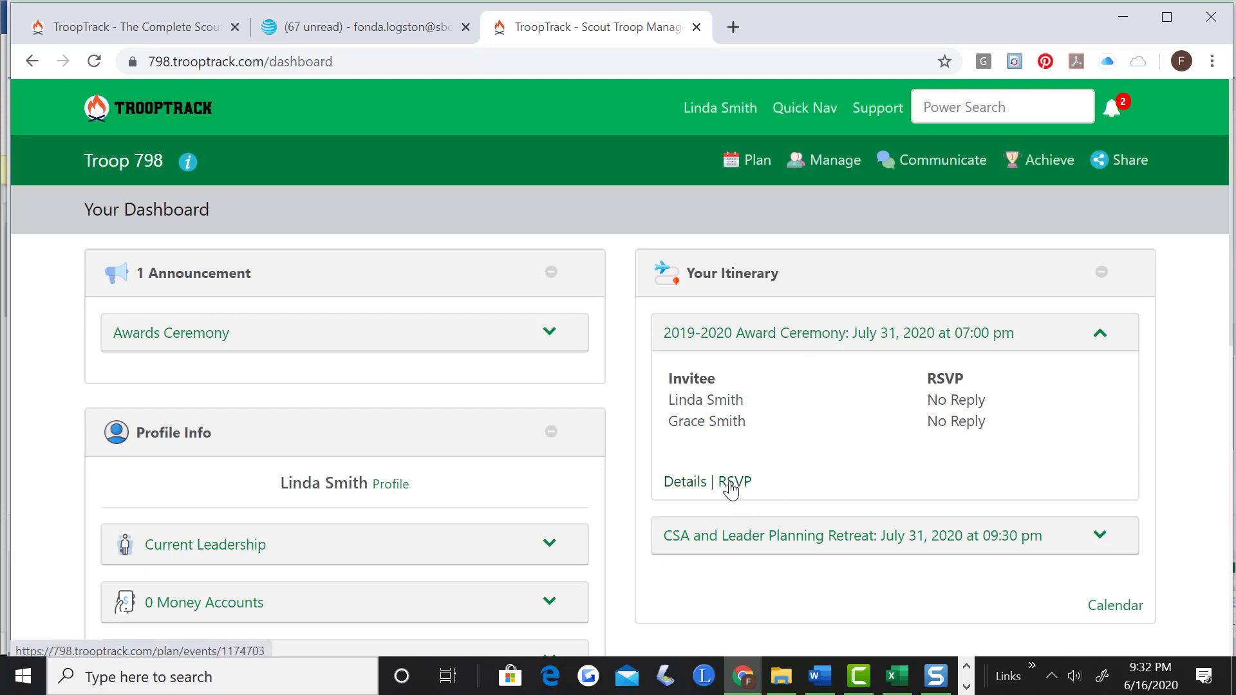
mouse_move(688, 489)
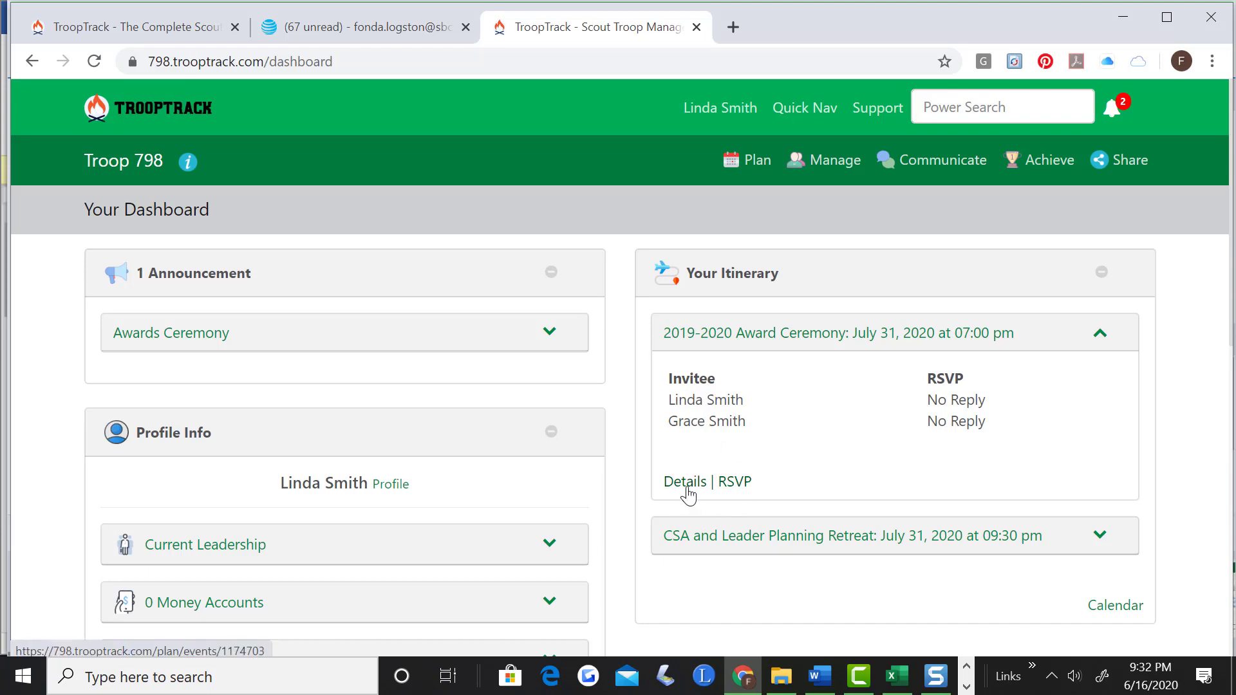
Open the Award Ceremony event Details and scroll its description, RSVP table and attendee lists.
click(682, 481)
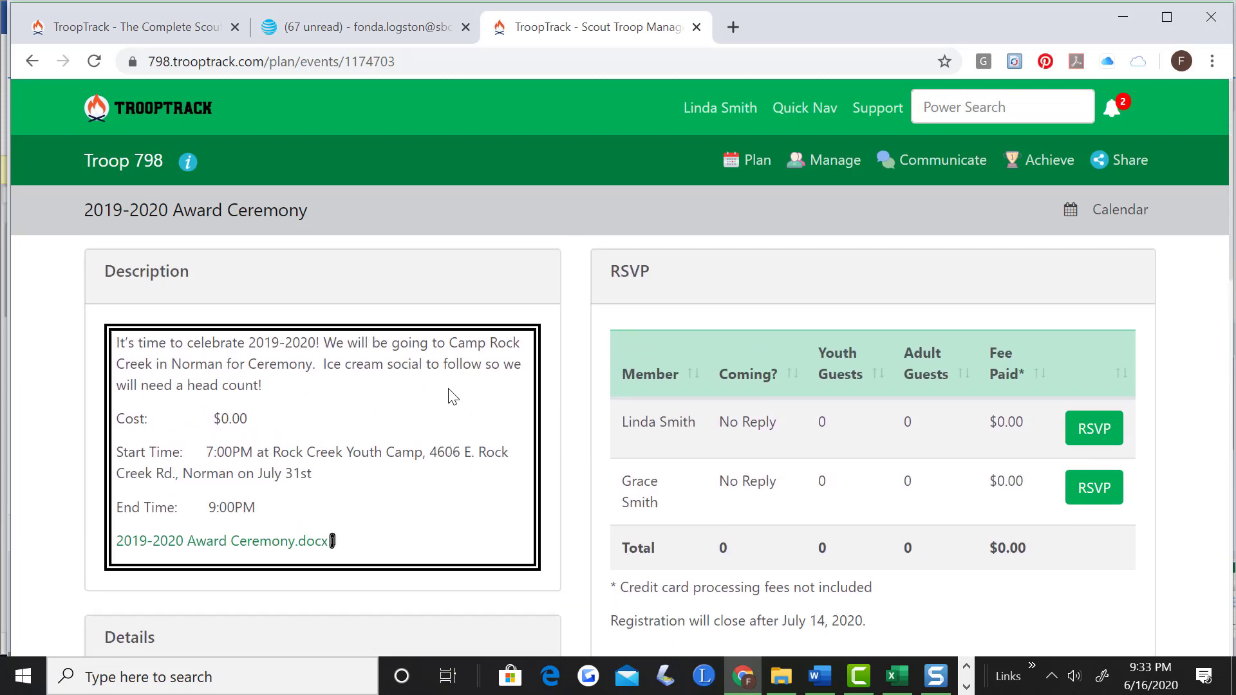
mouse_move(193, 481)
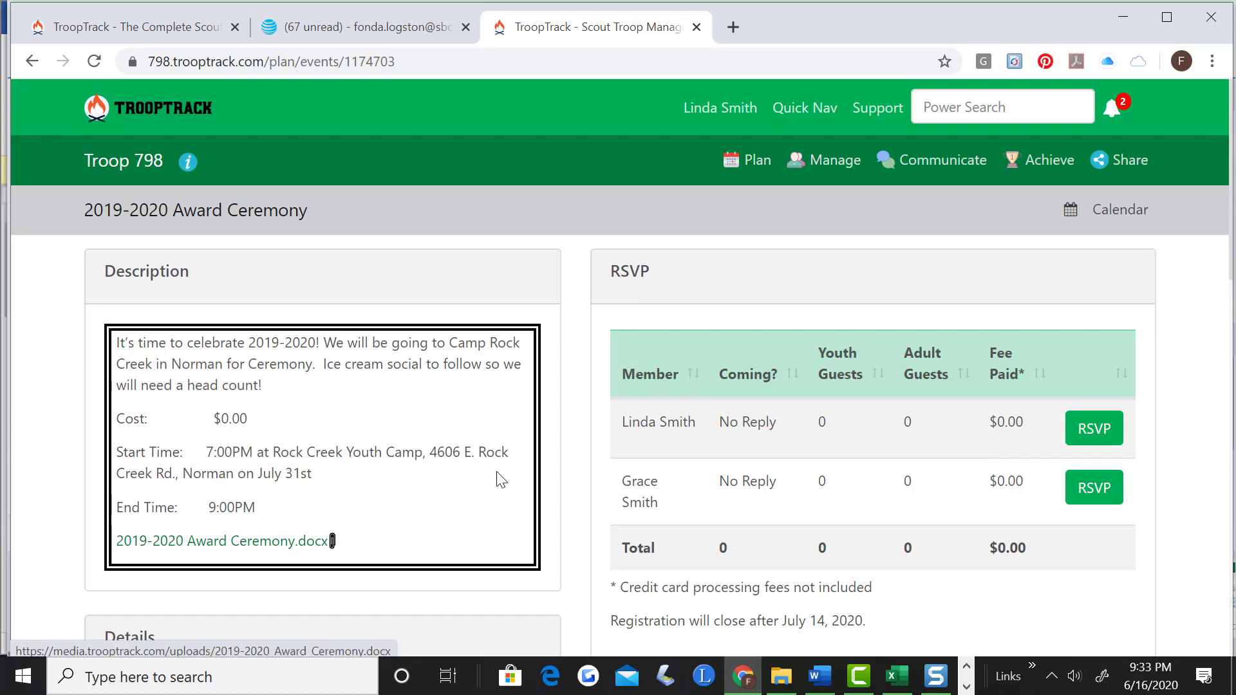
scroll(down, 3)
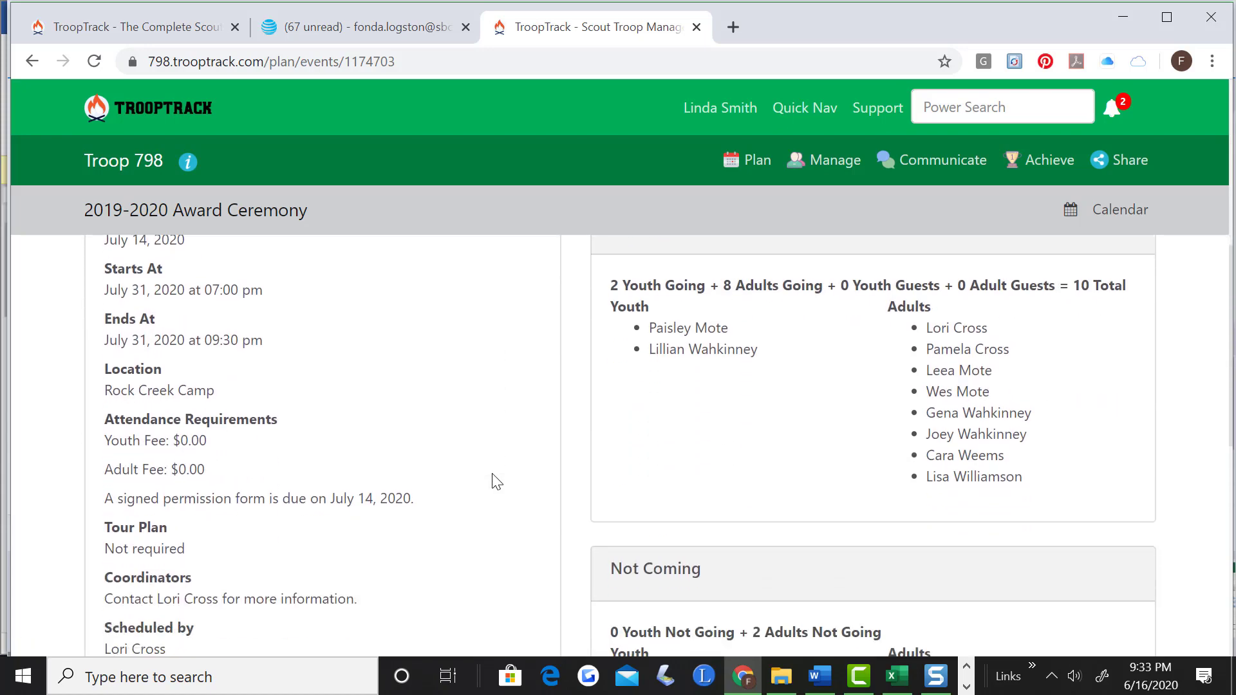
scroll(down, 3)
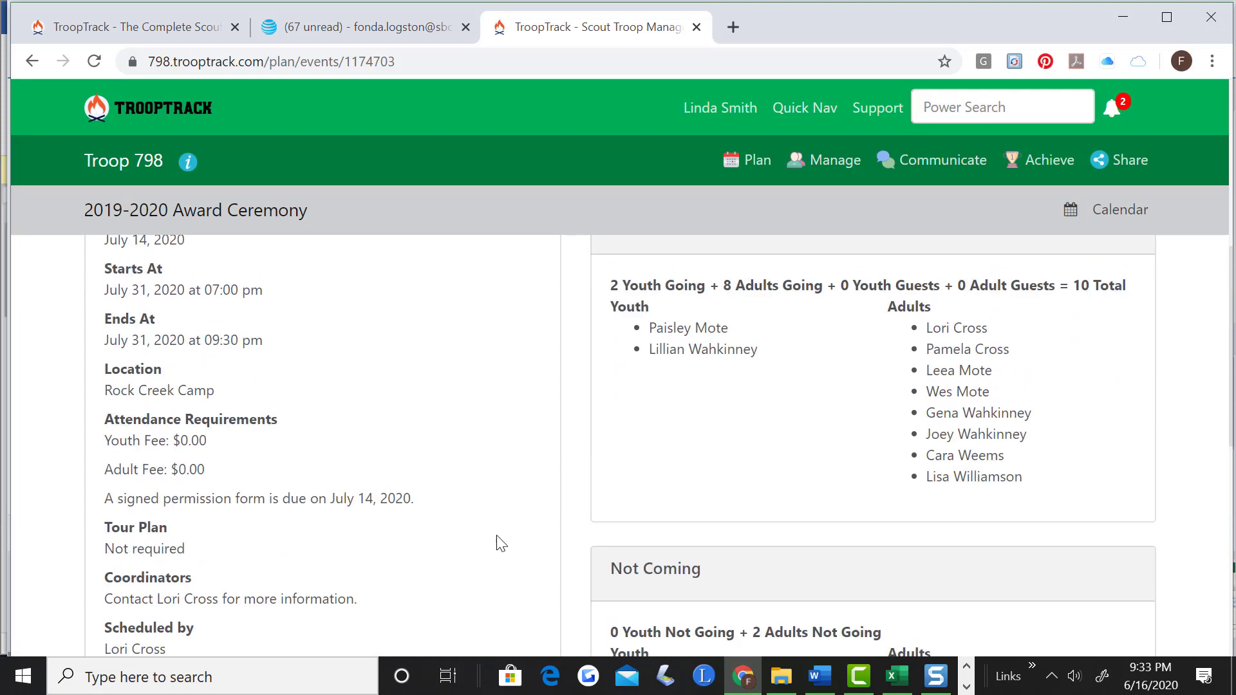
mouse_move(878, 281)
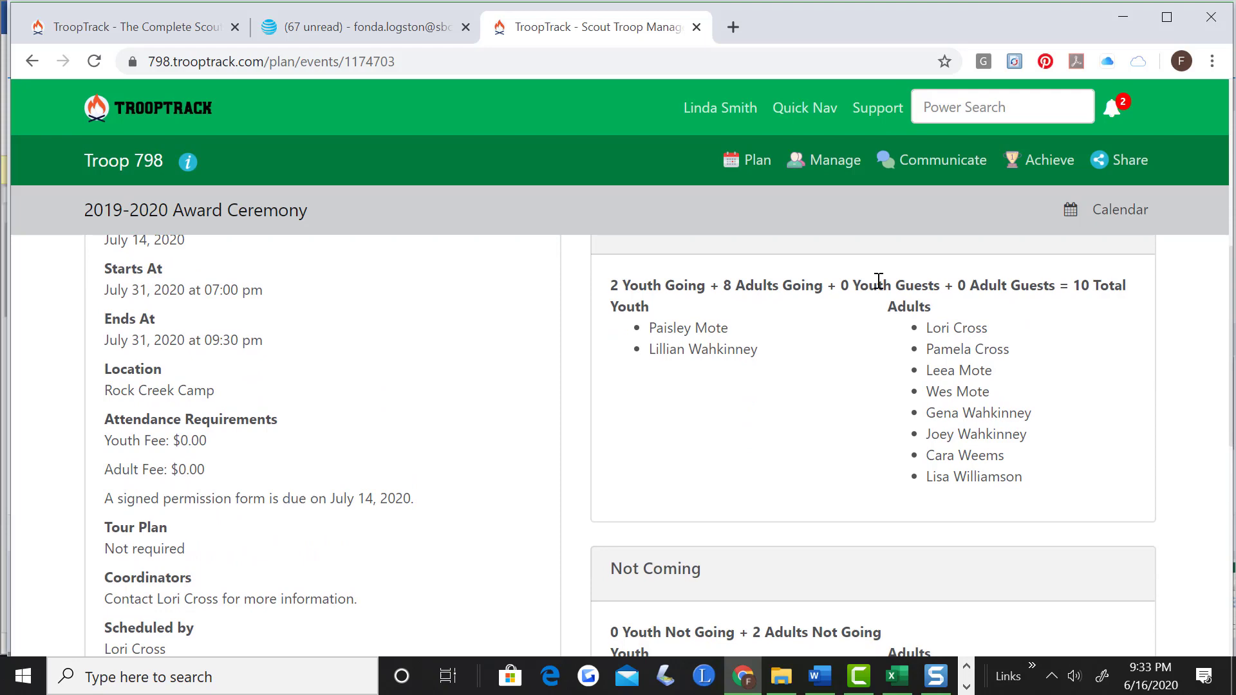
scroll(down, 3)
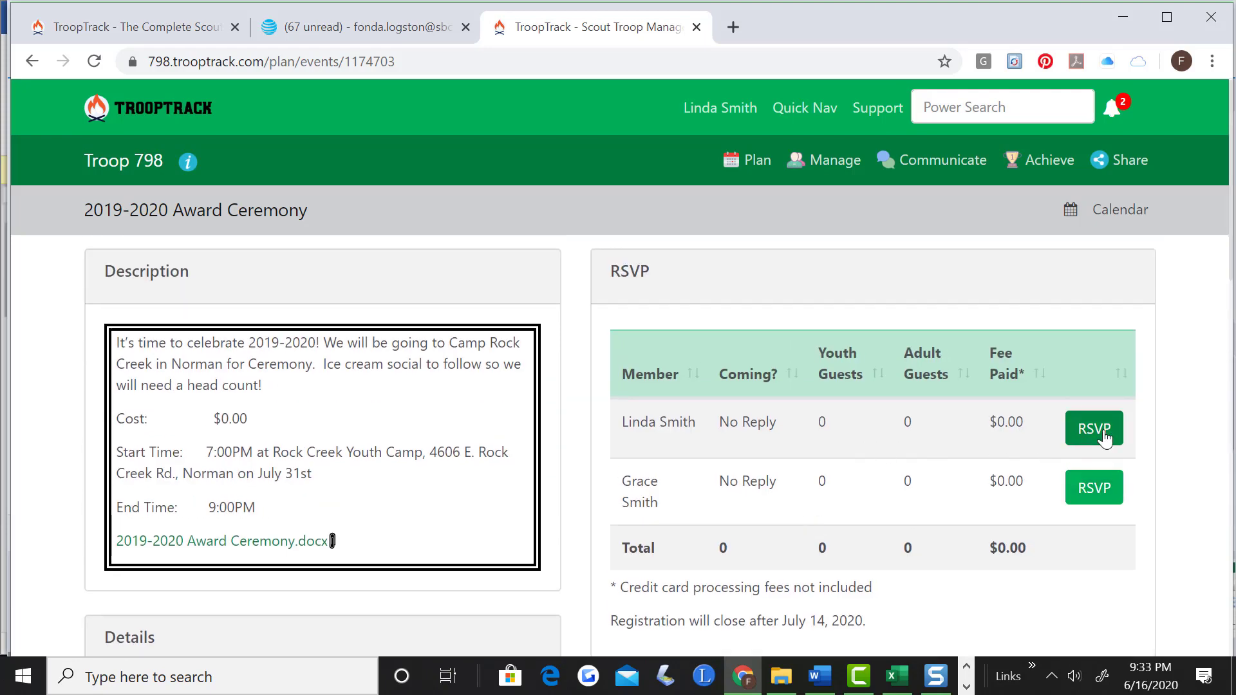
click(1094, 429)
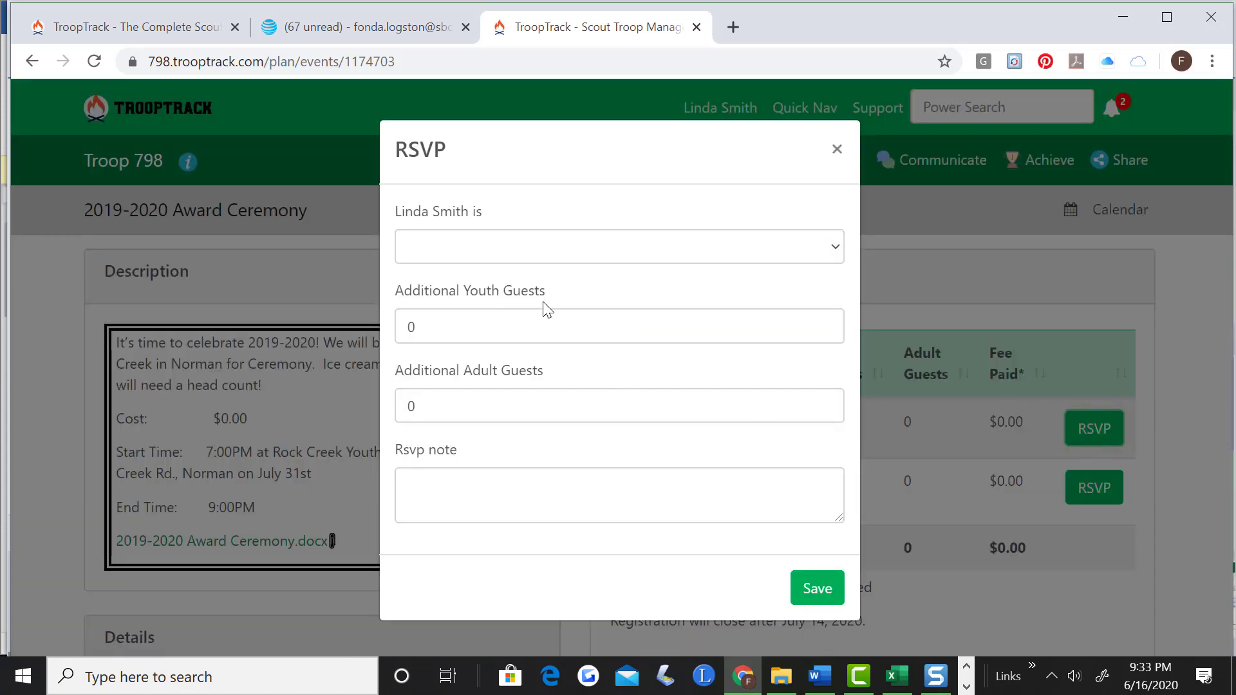
click(619, 246)
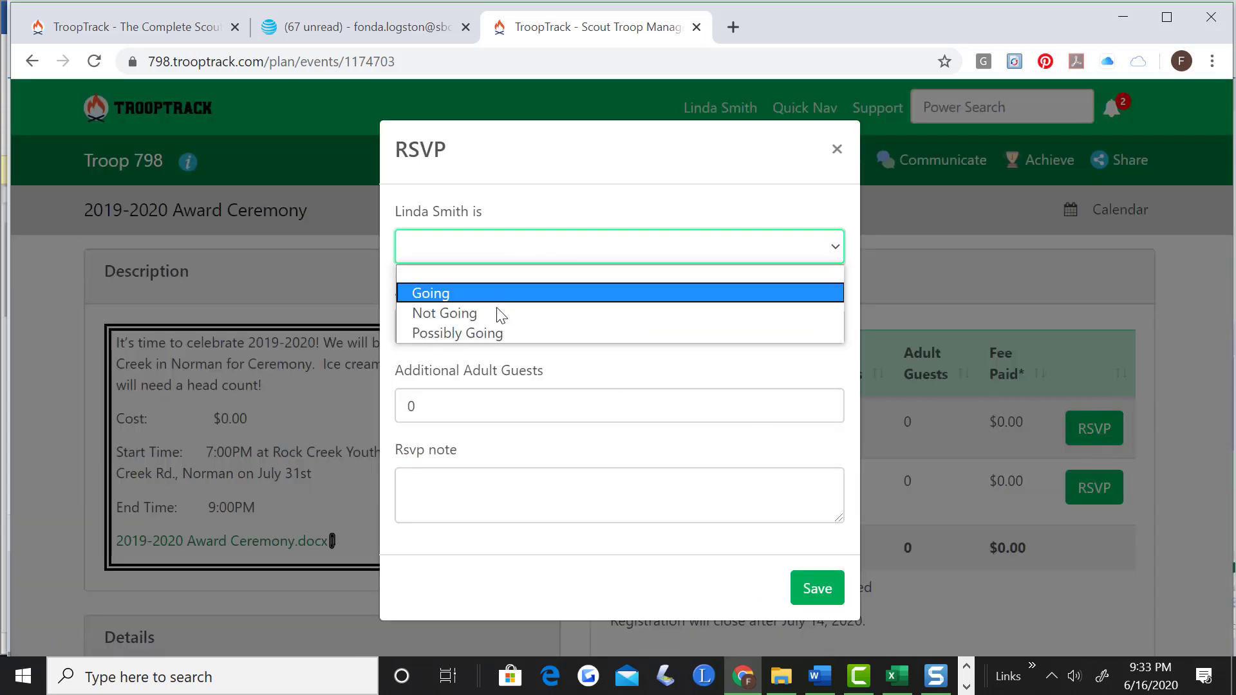
mouse_move(481, 333)
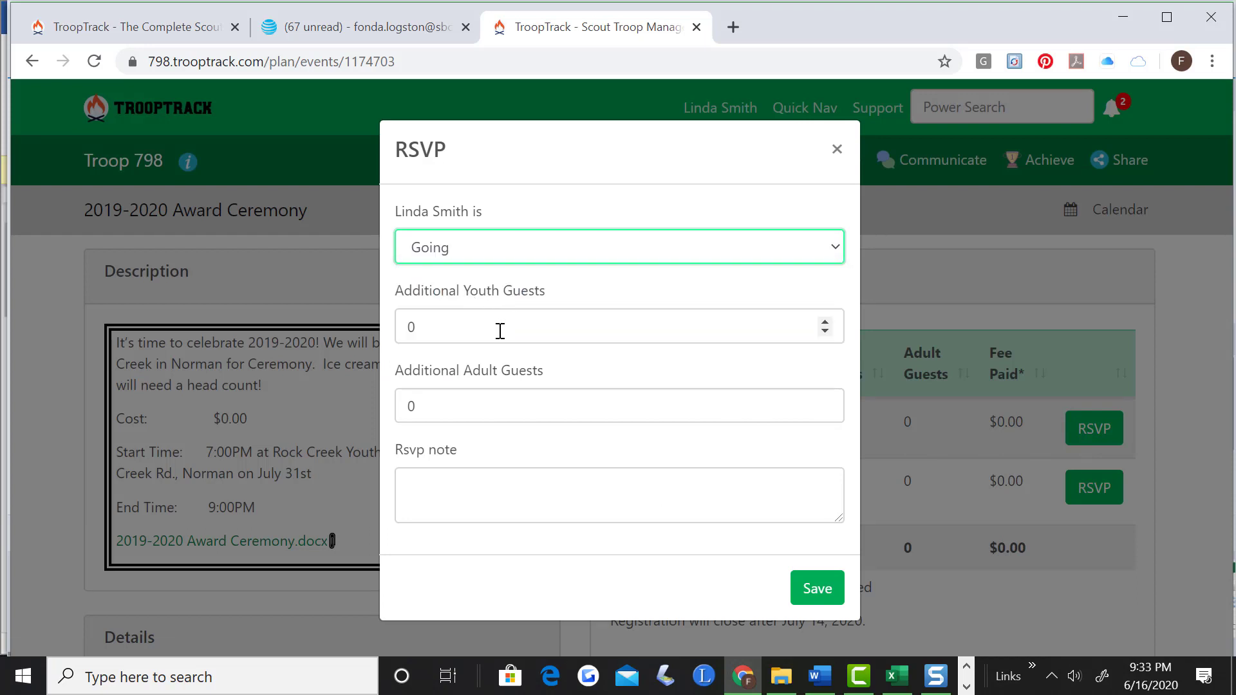
mouse_move(519, 391)
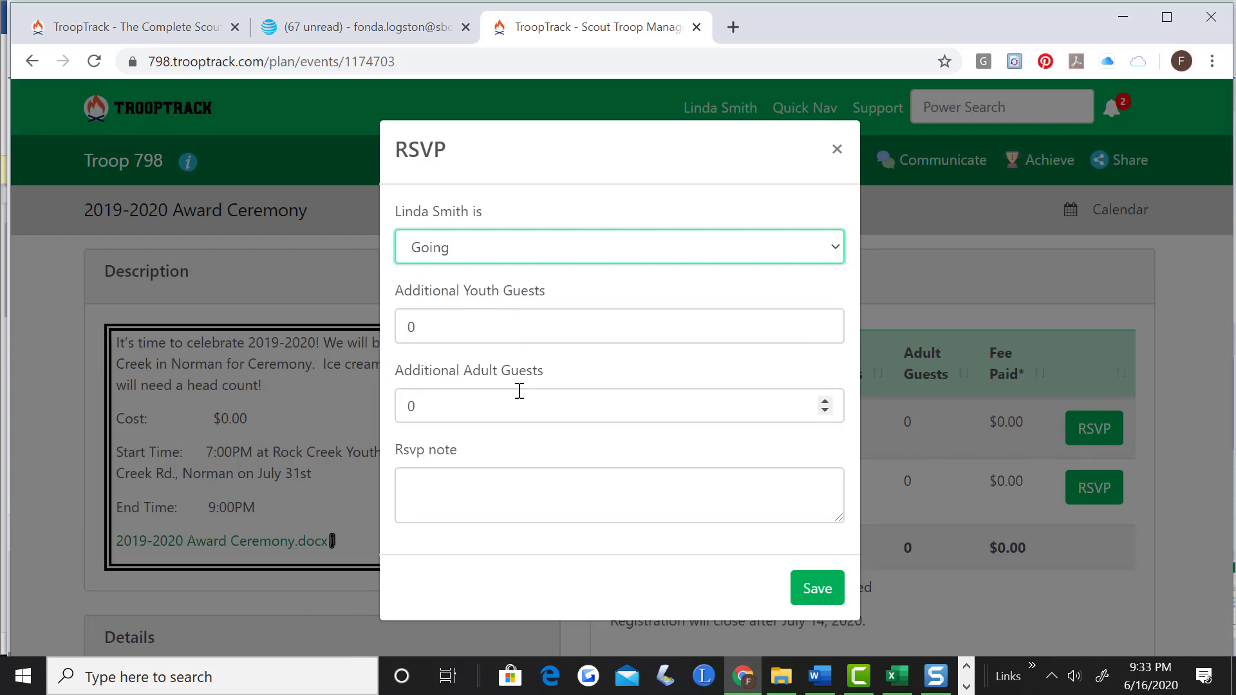
mouse_move(671, 414)
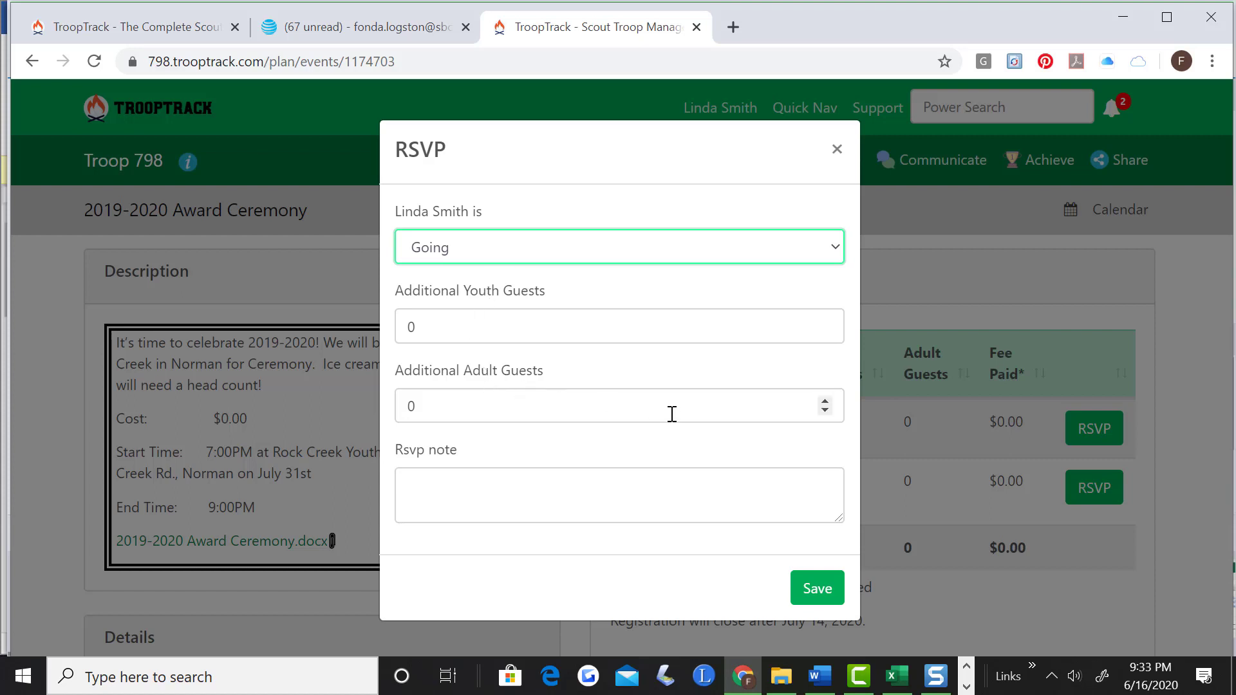
mouse_move(555, 326)
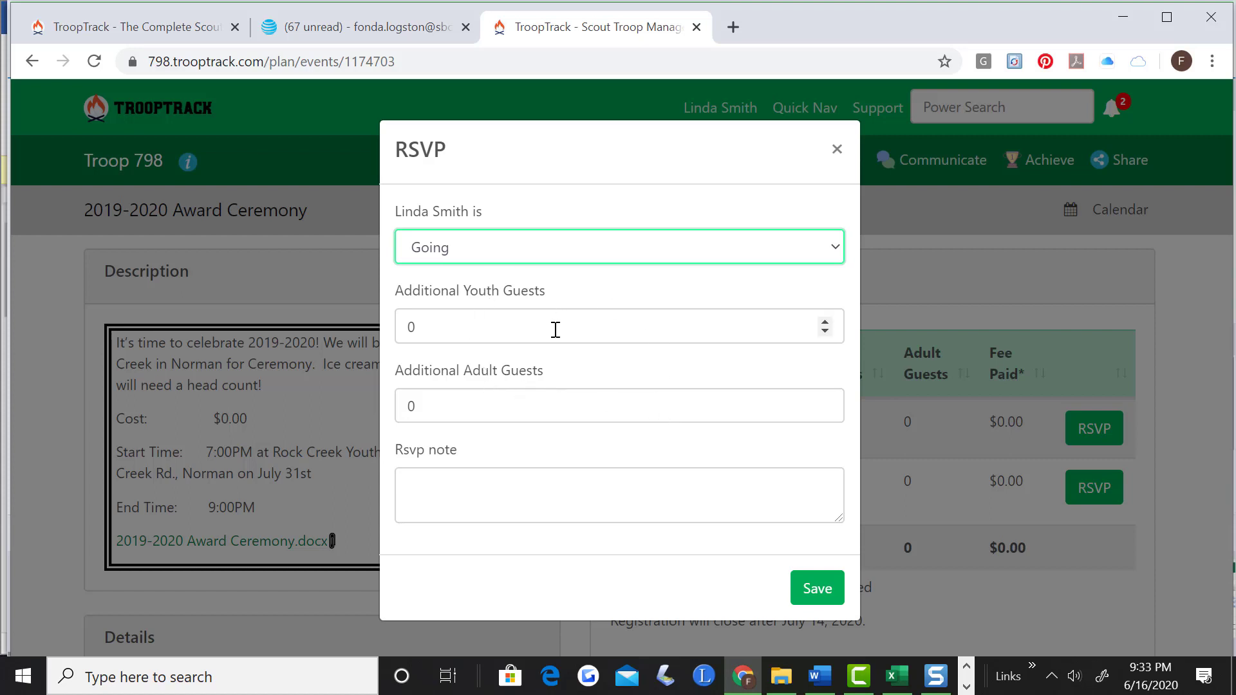
click(618, 327)
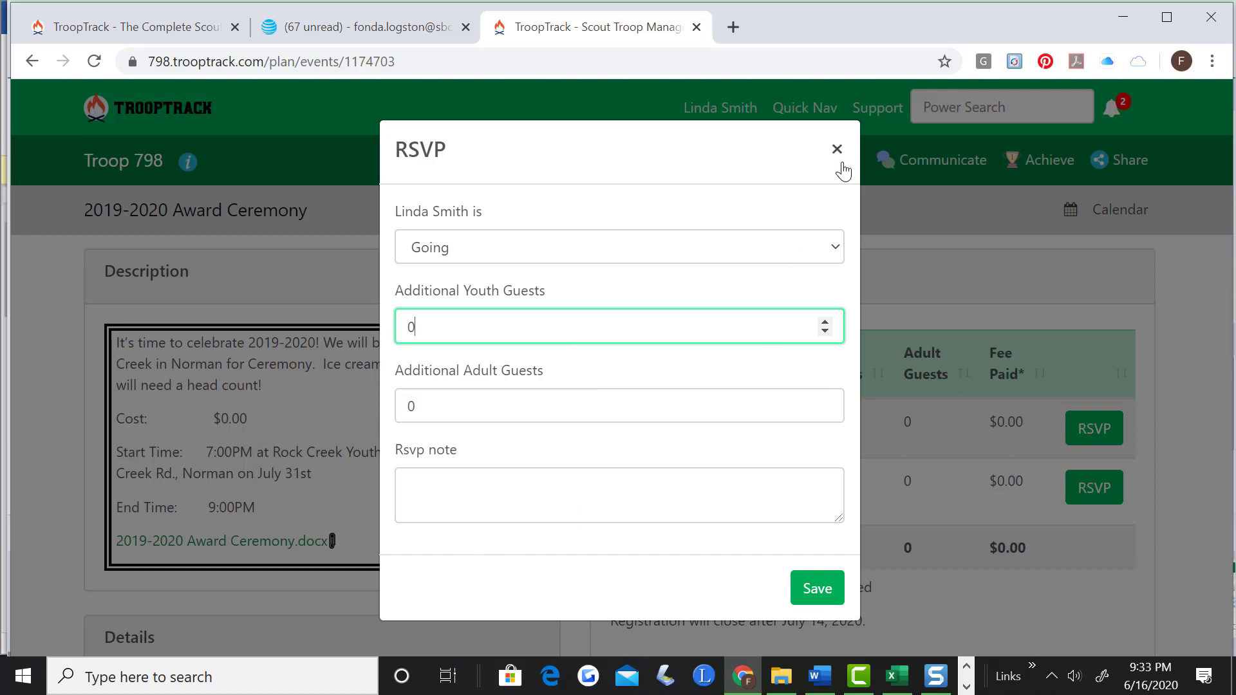
click(837, 148)
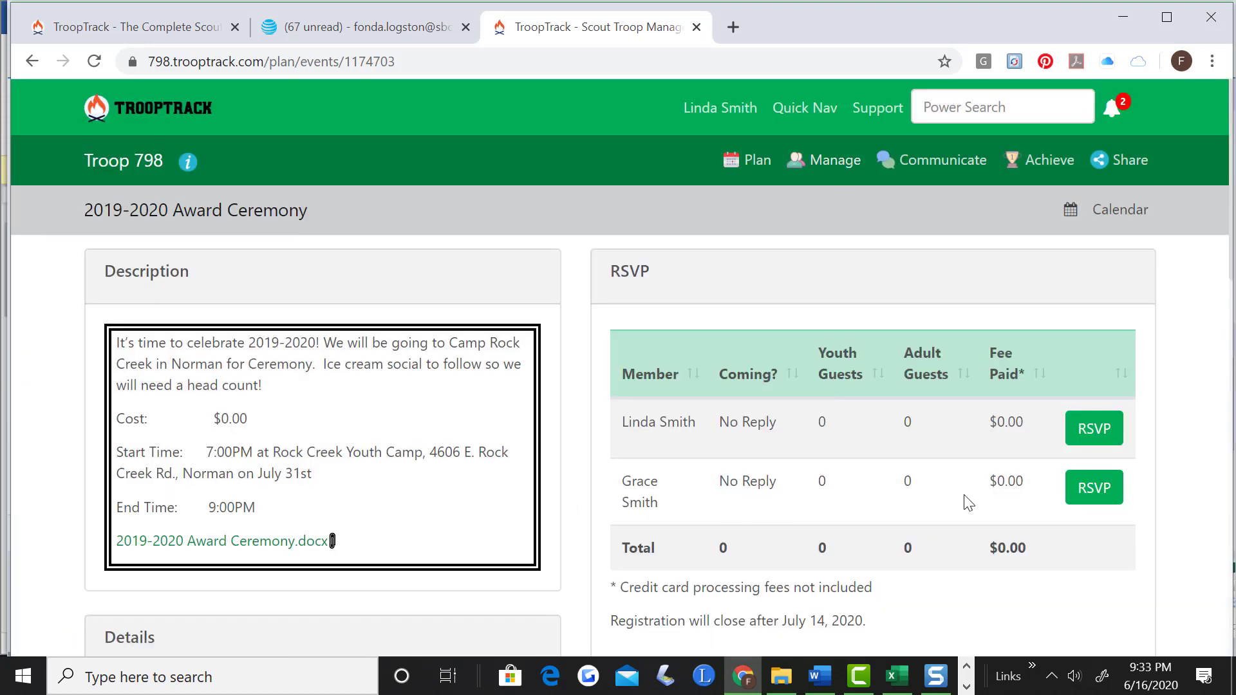
mouse_move(652, 386)
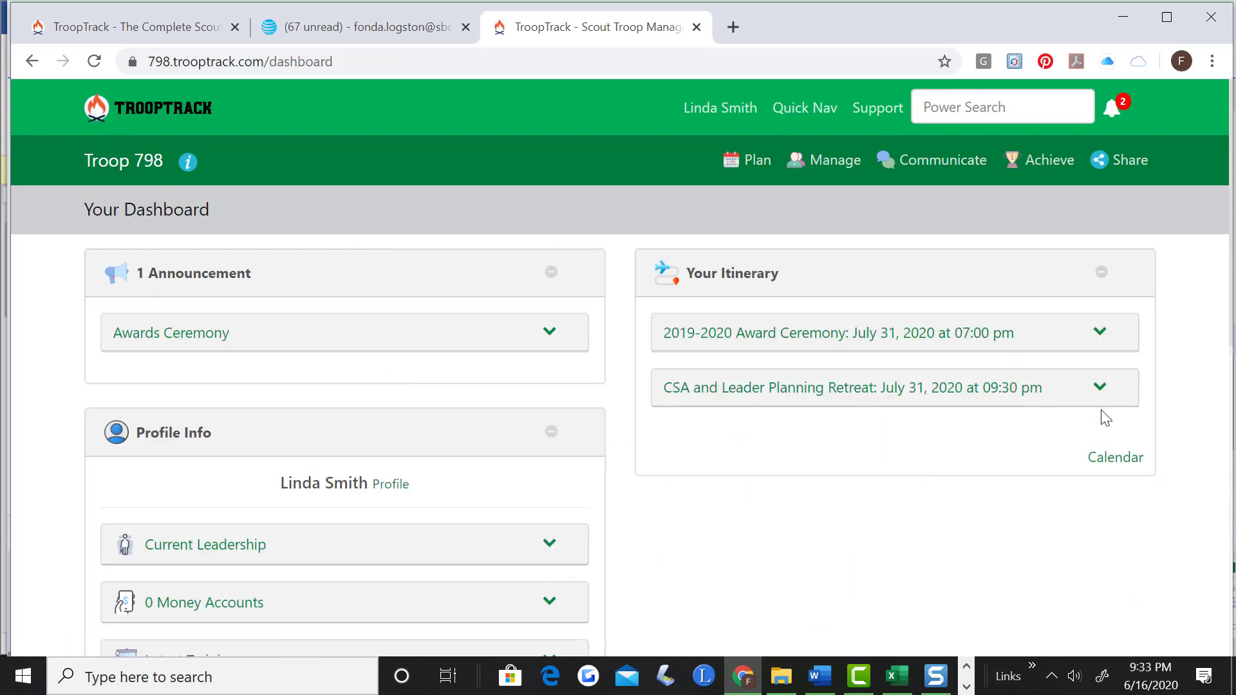
mouse_move(1116, 457)
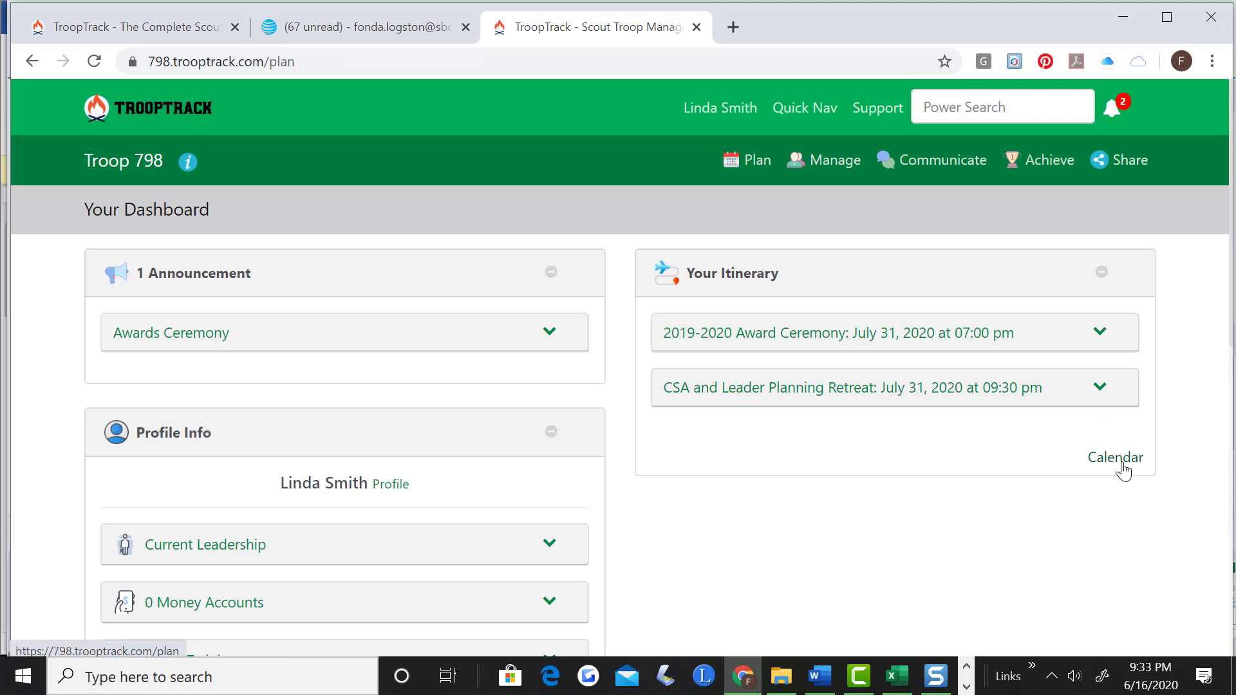
Jump the troop calendar to August 2020, then go back to the dashboard.
click(1116, 457)
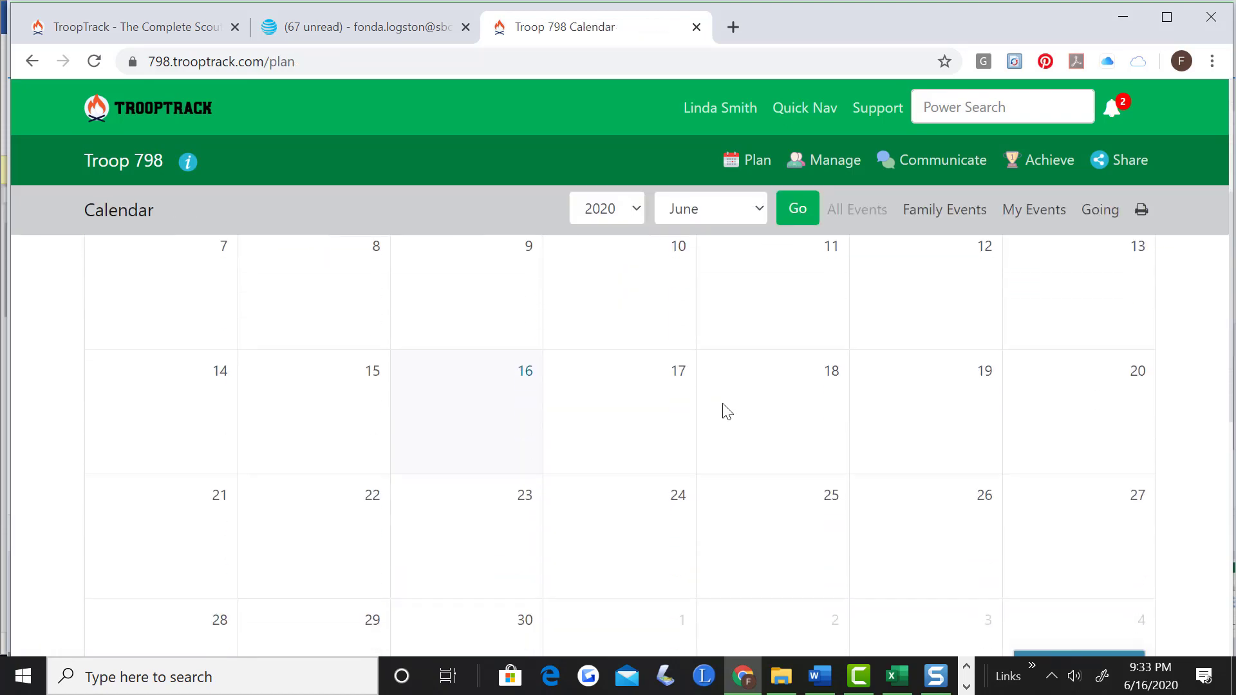
click(797, 208)
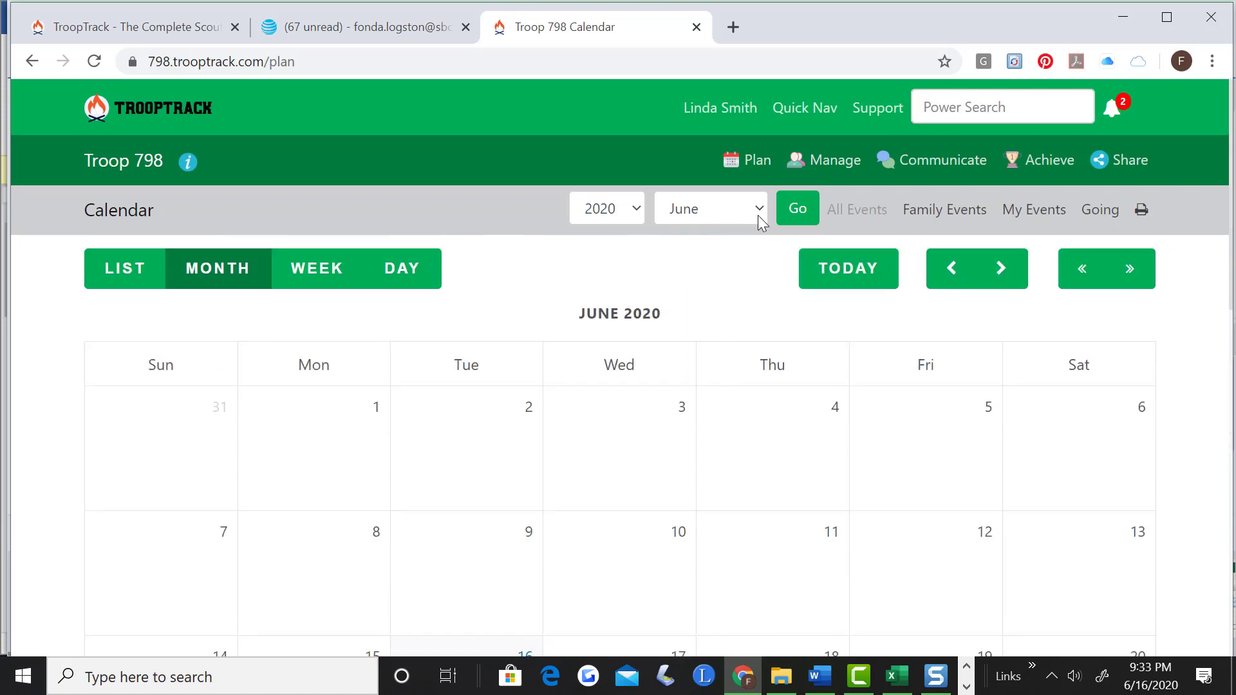
click(708, 207)
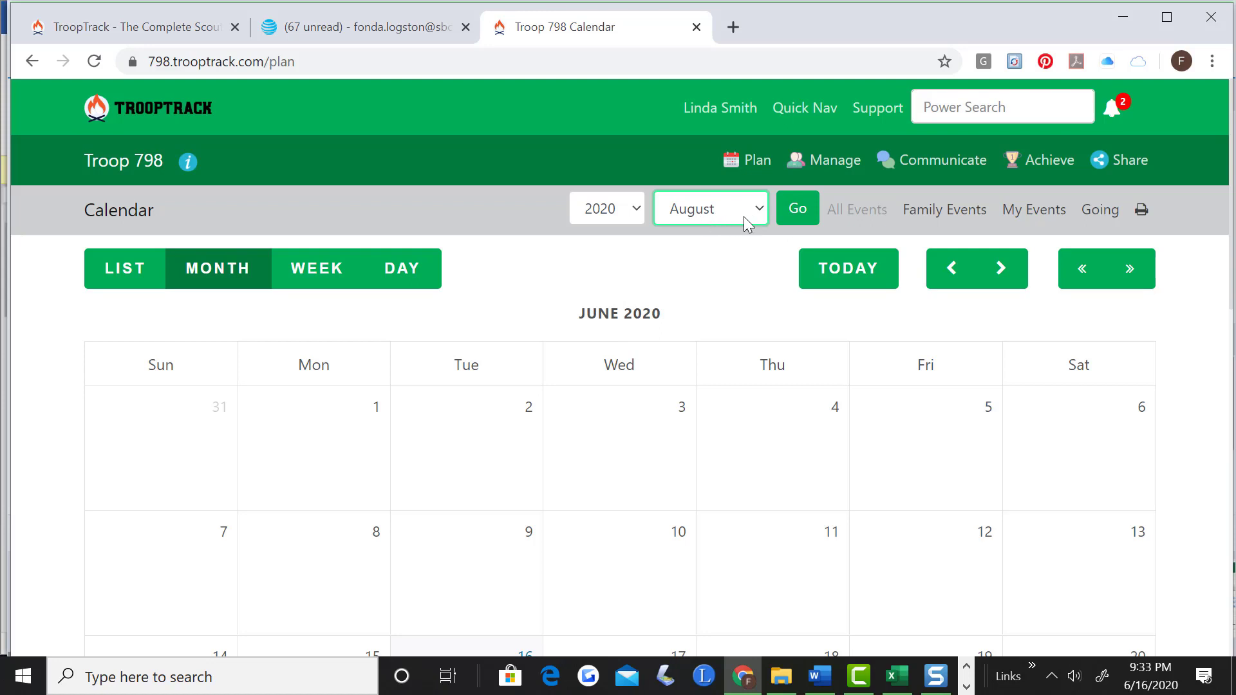
click(797, 208)
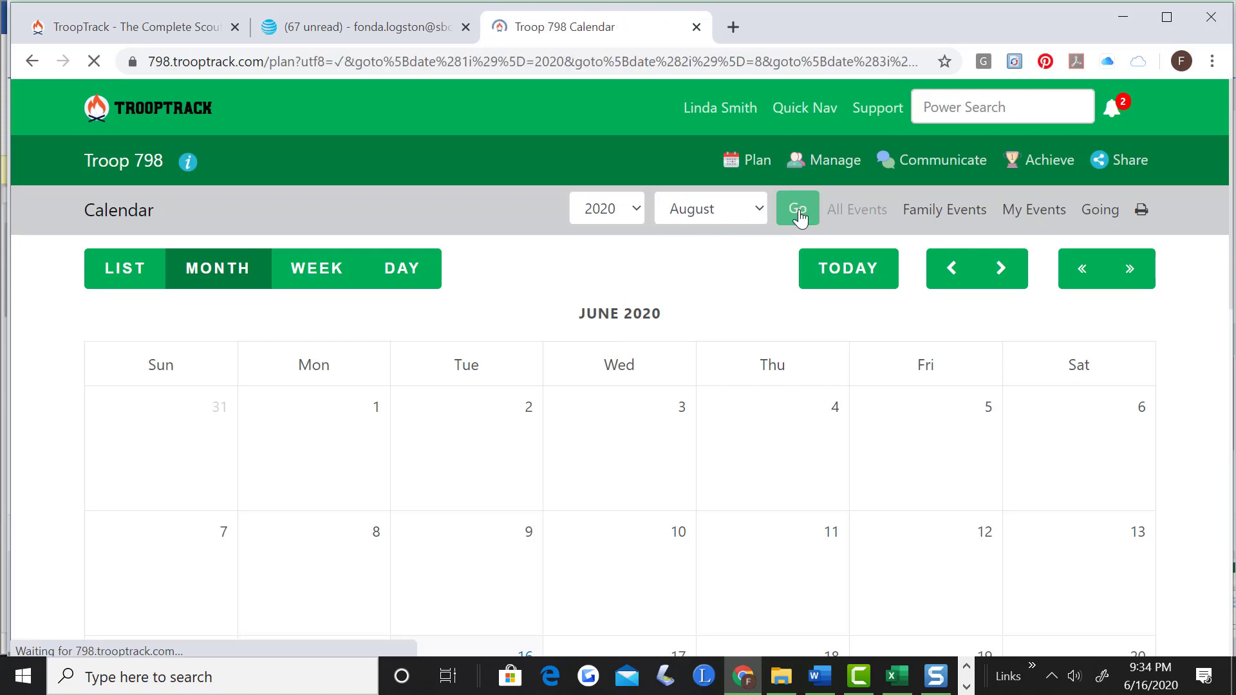
click(797, 209)
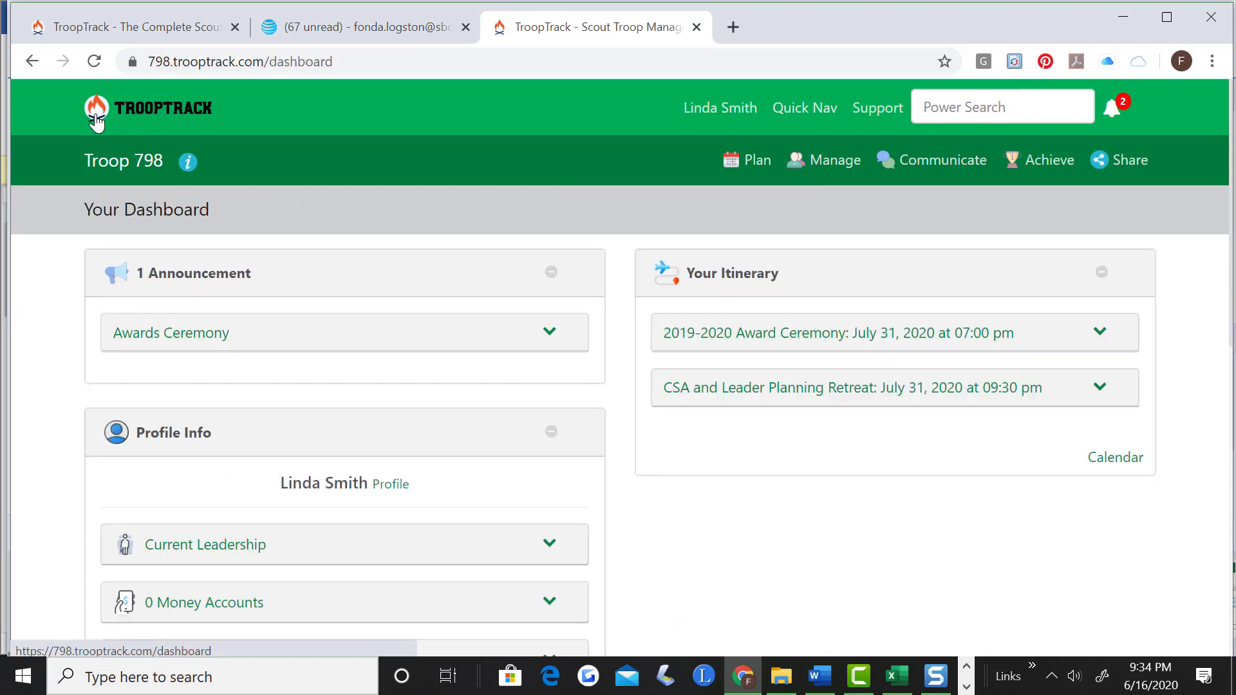
scroll(down, 3)
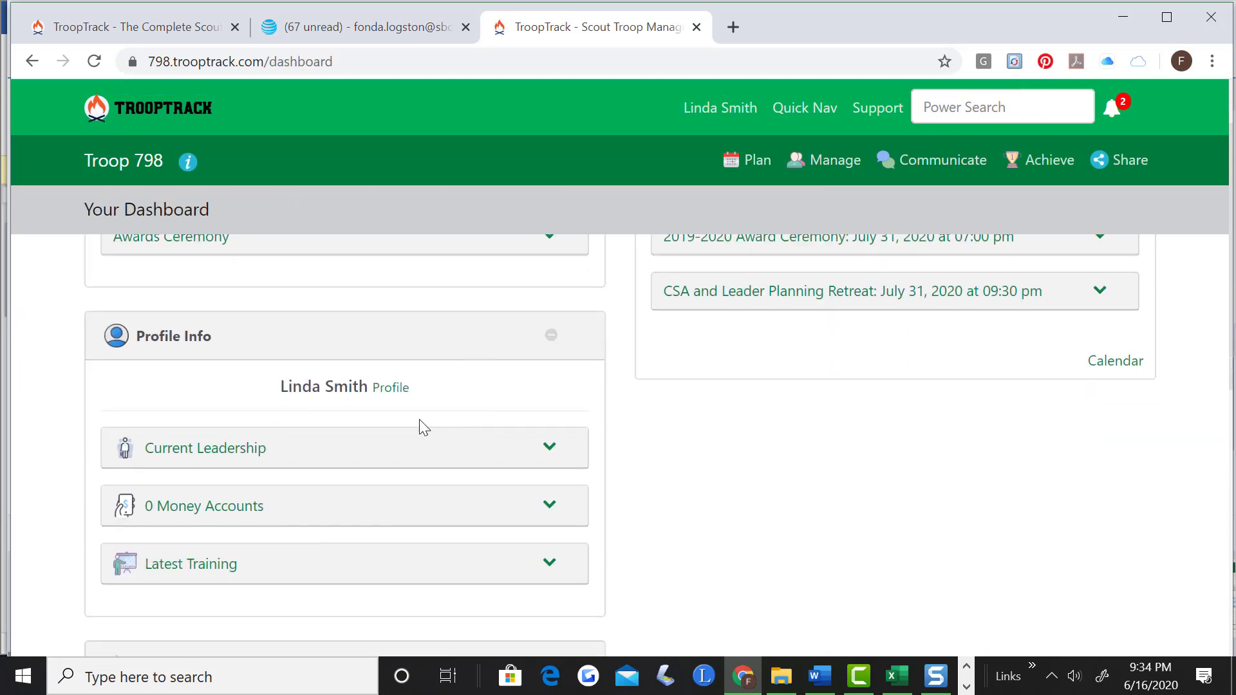
click(390, 387)
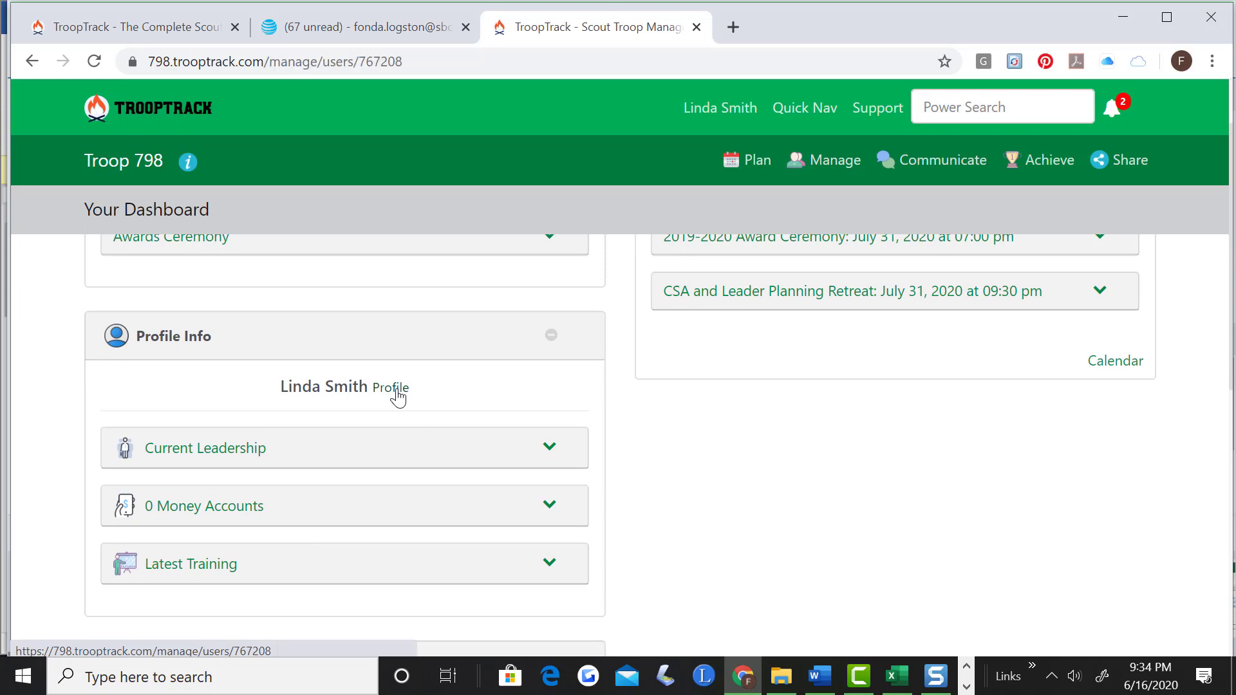
click(390, 387)
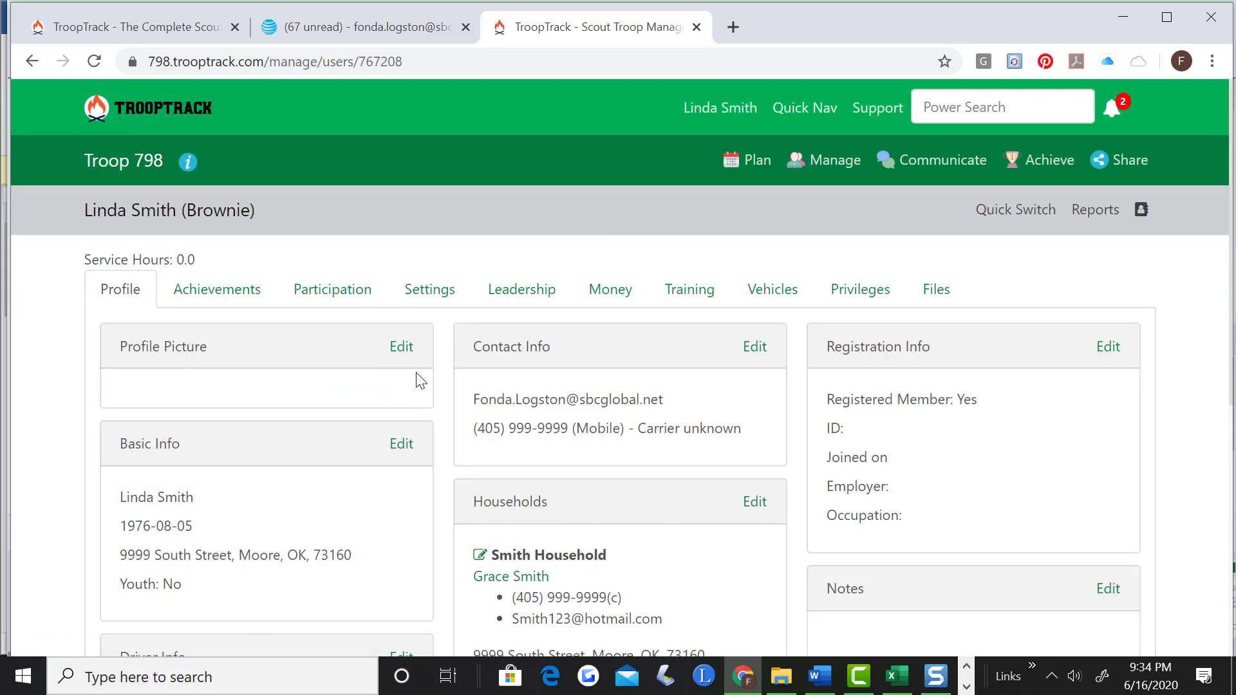
mouse_move(359, 487)
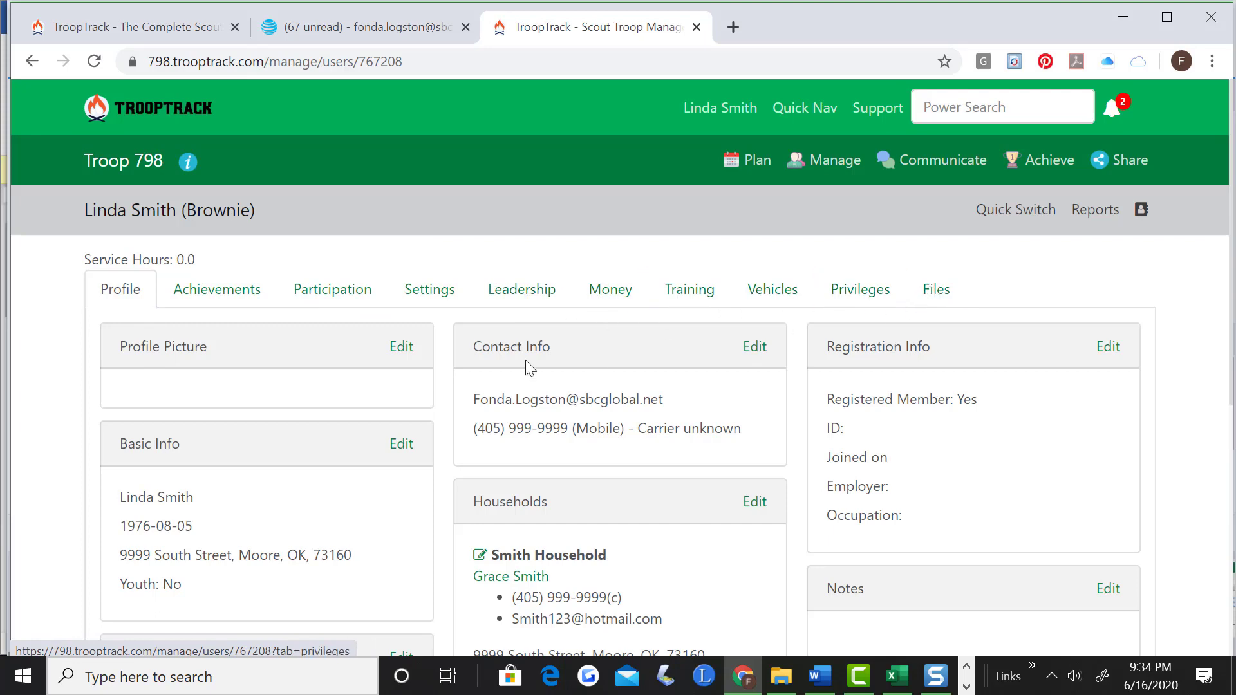
scroll(down, 3)
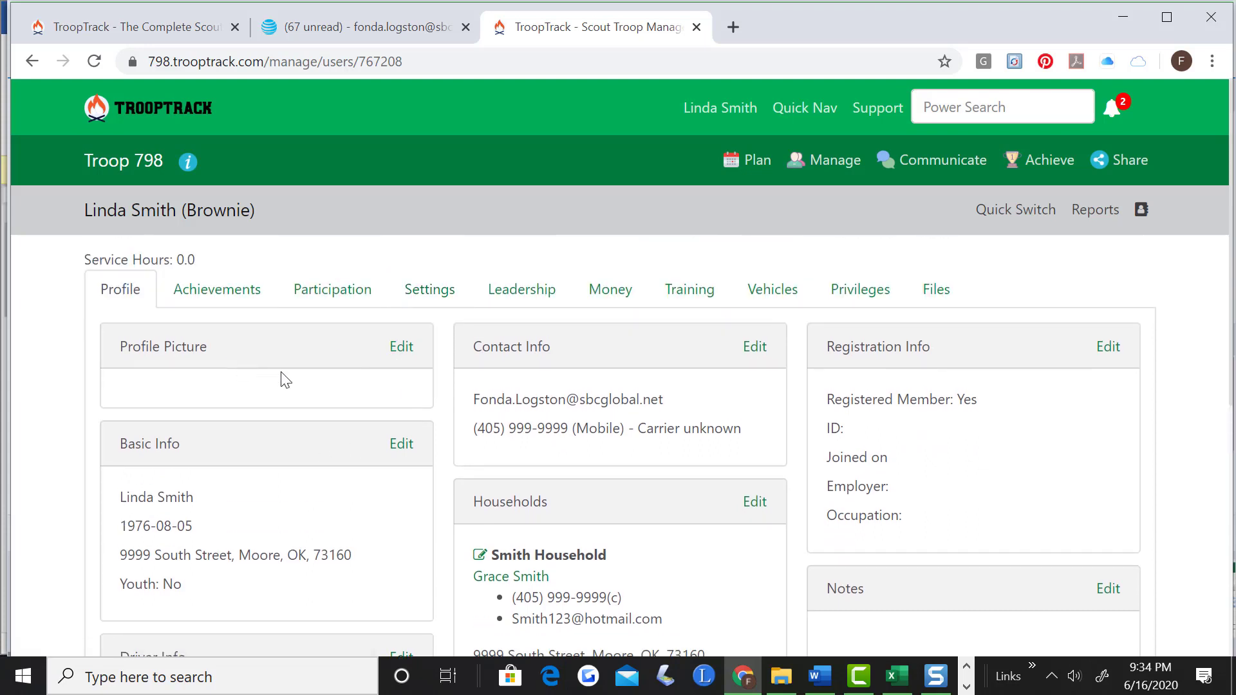
scroll(down, 3)
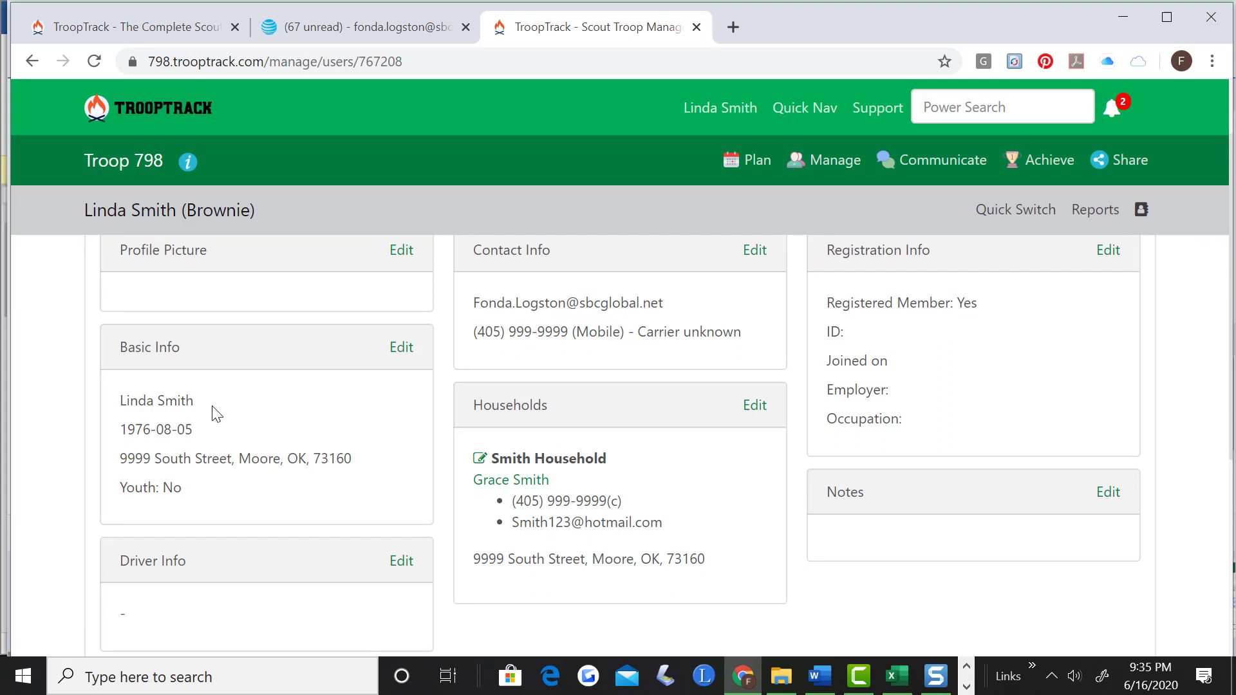
mouse_move(295, 478)
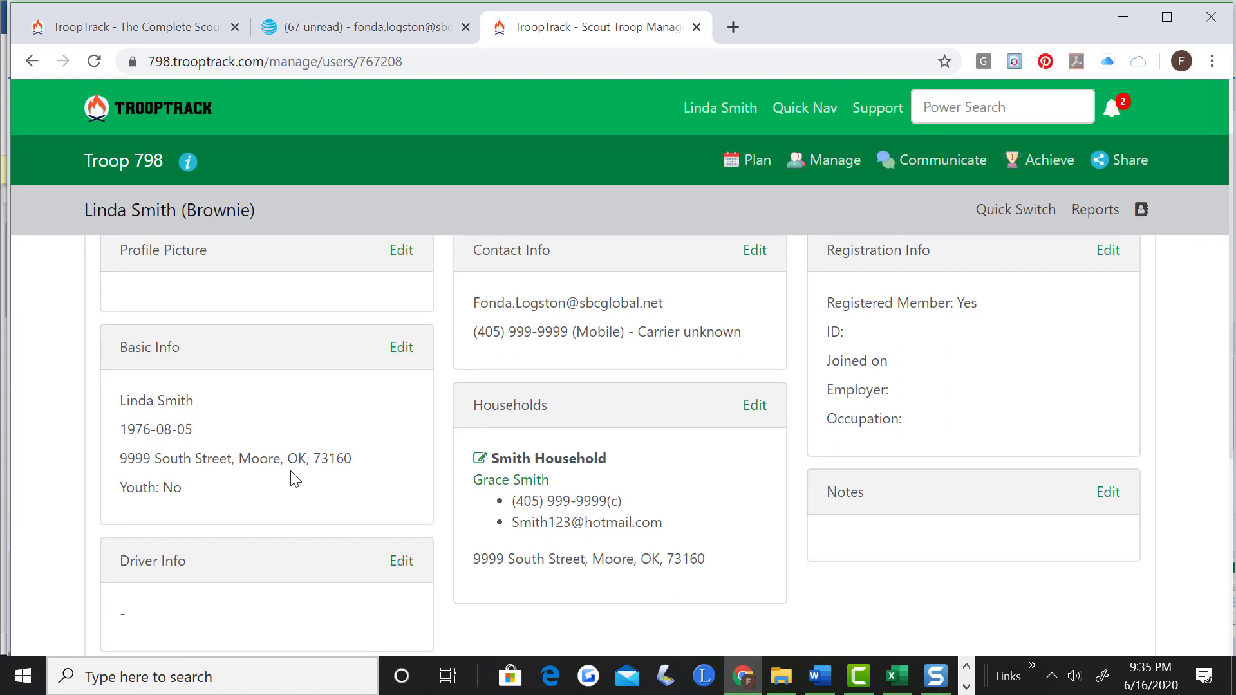
scroll(down, 3)
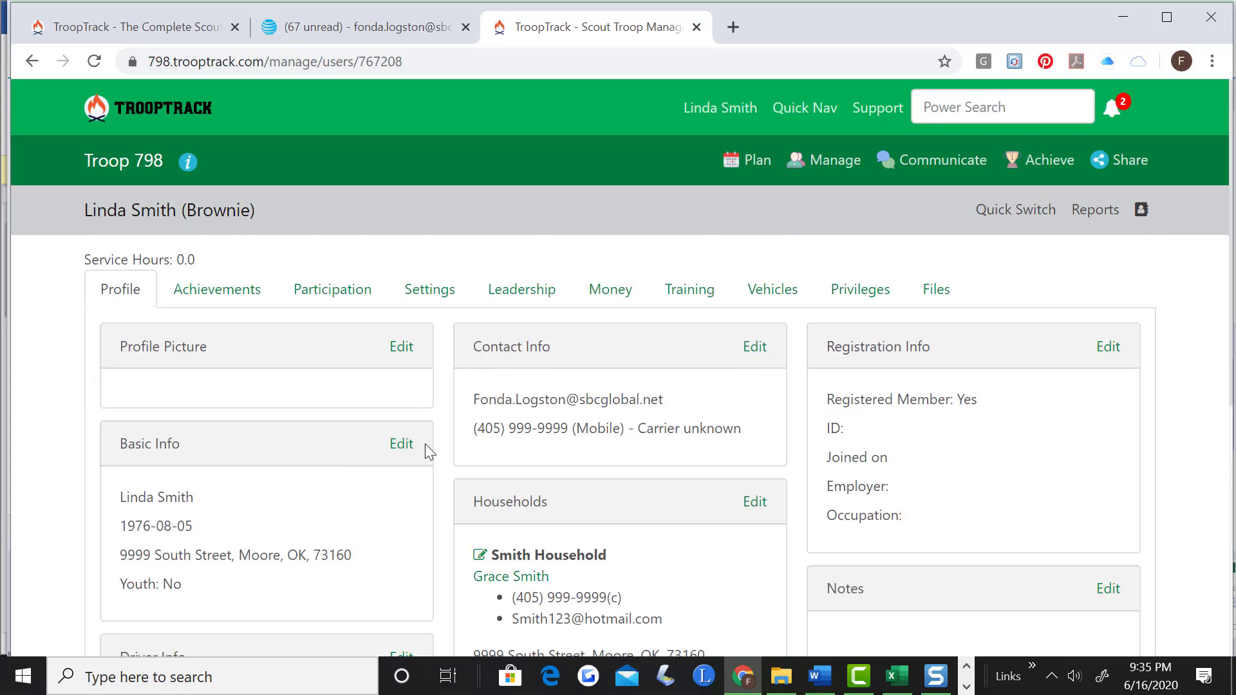
scroll(down, 3)
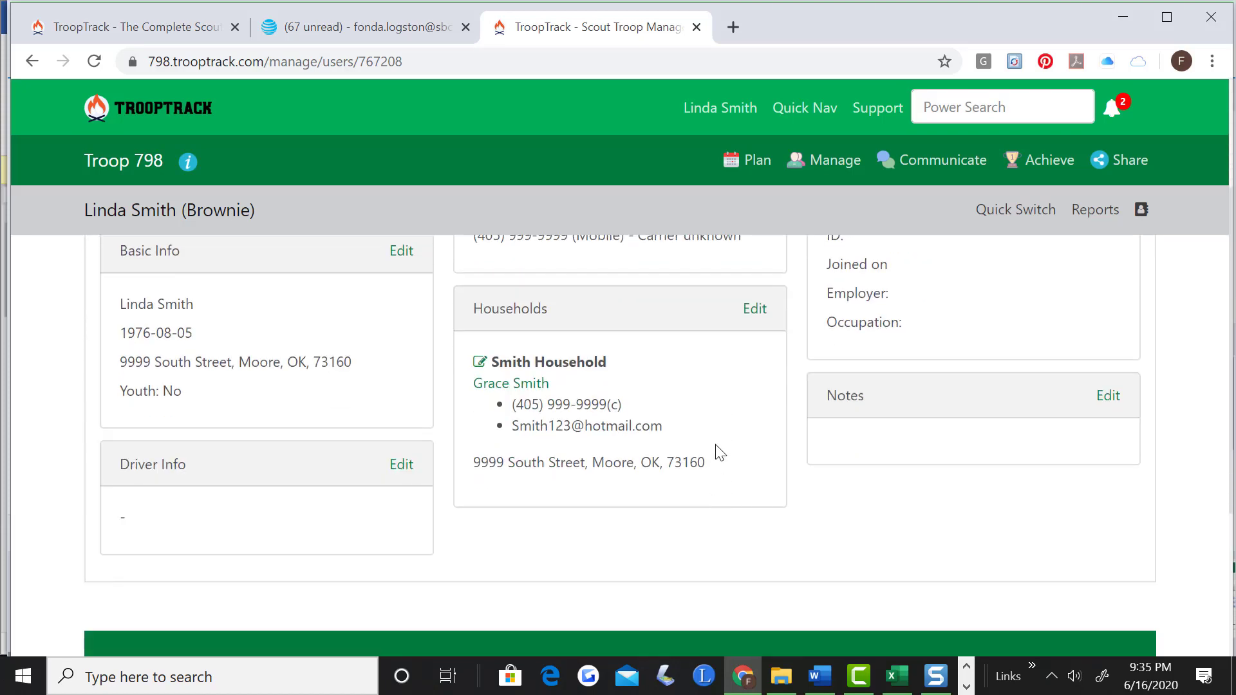
mouse_move(931, 465)
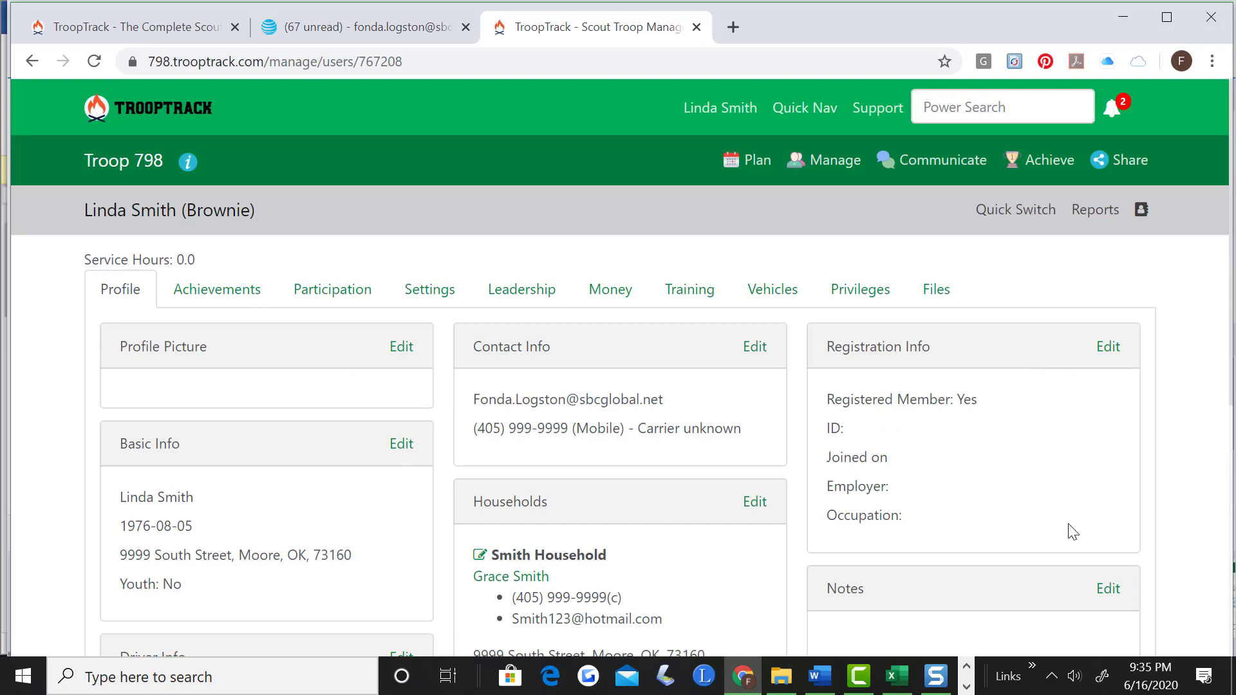
mouse_move(383, 459)
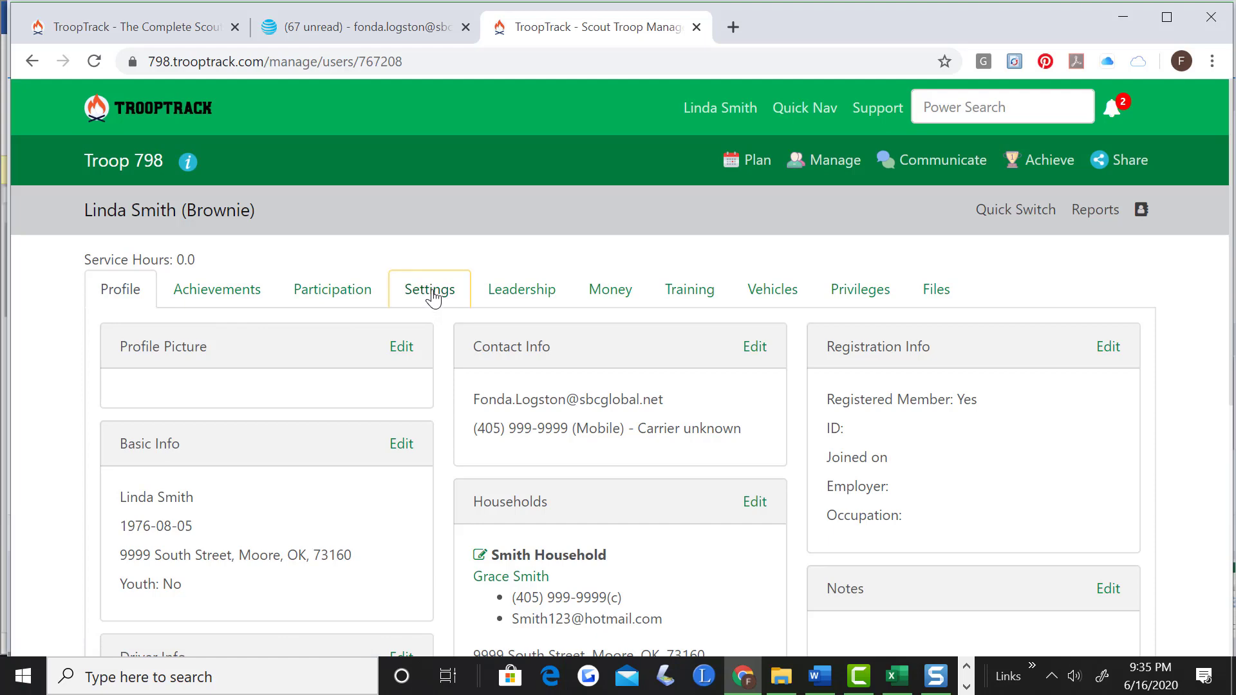
click(430, 289)
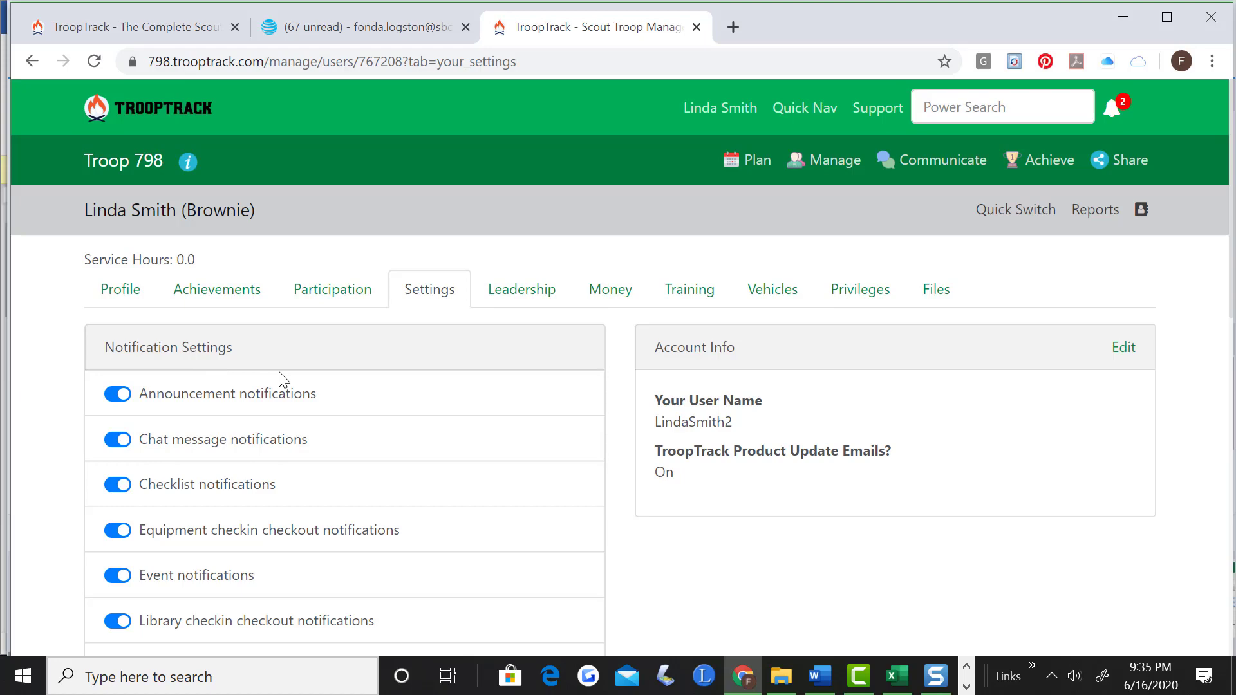
mouse_move(193, 422)
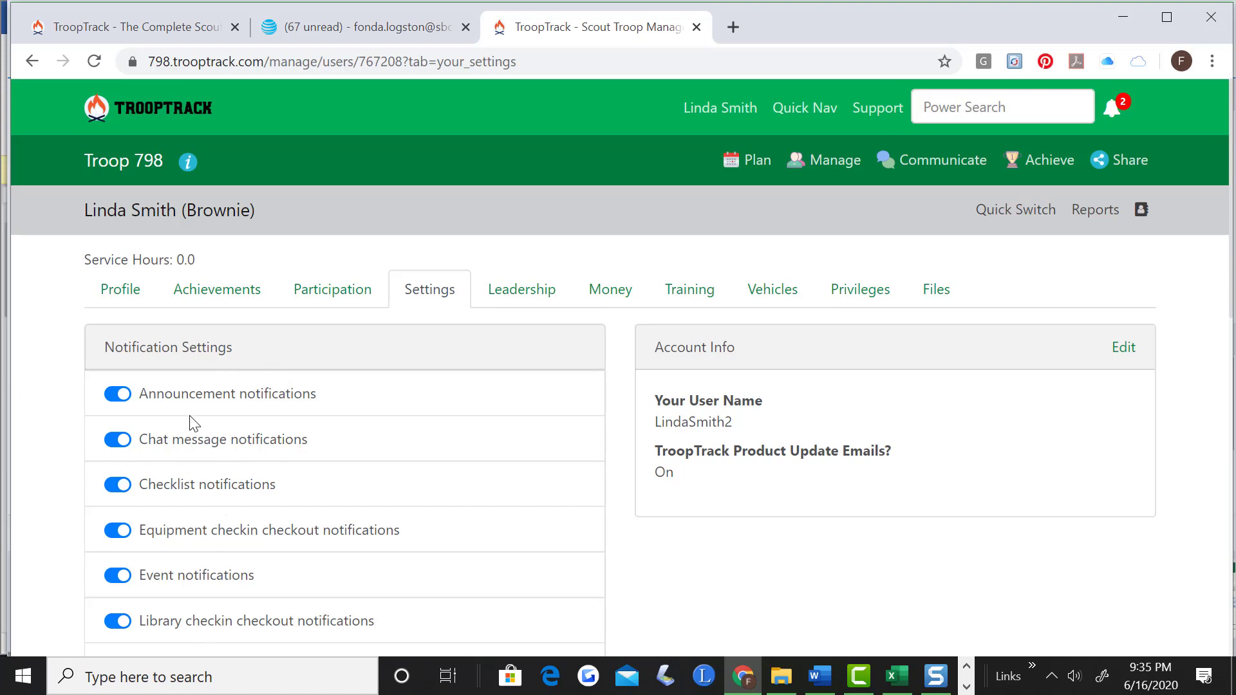
scroll(down, 3)
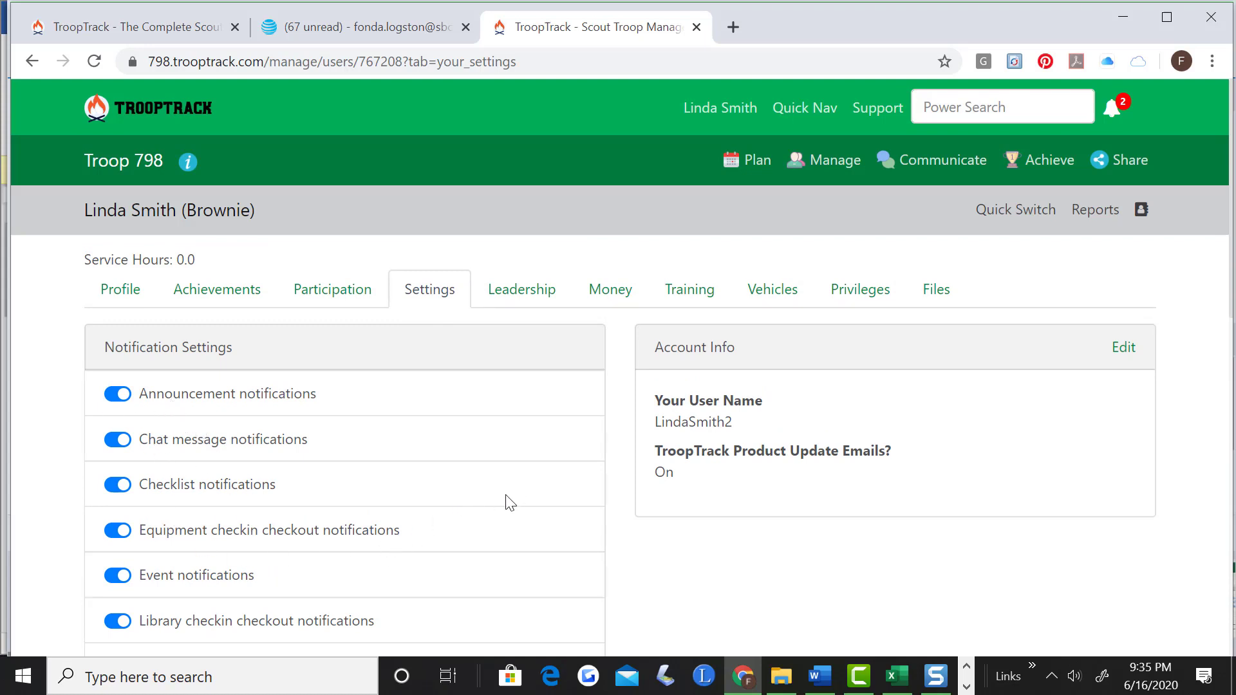
mouse_move(842, 385)
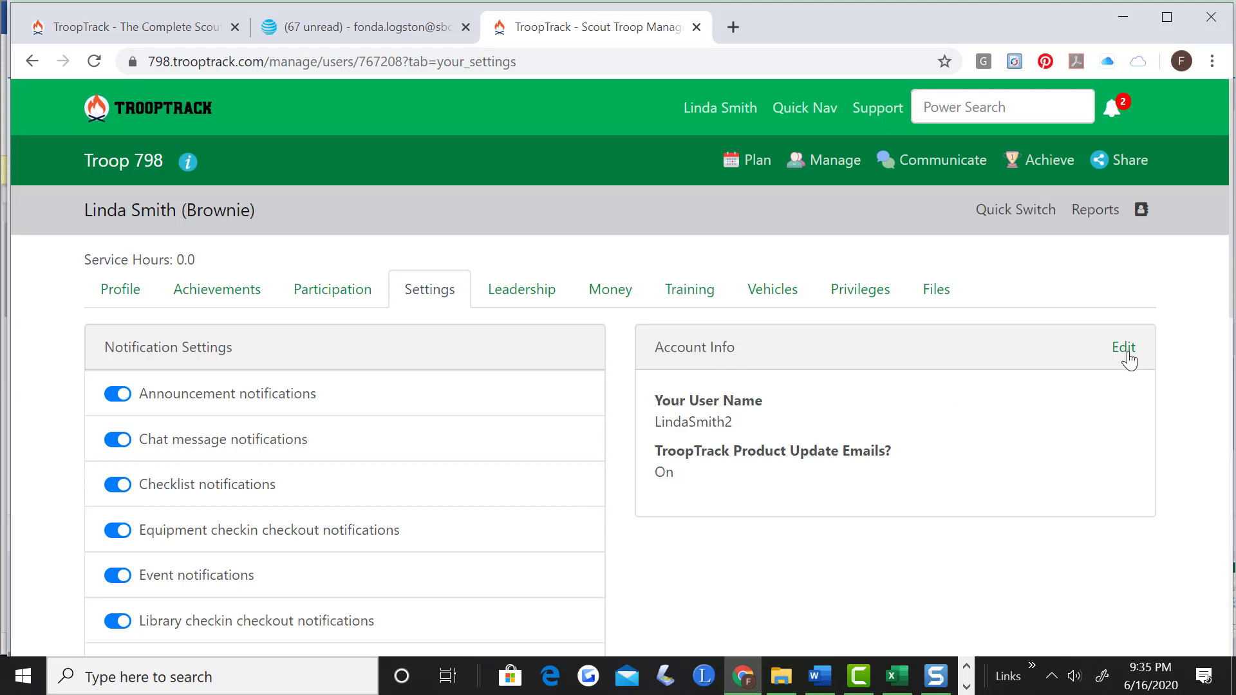
Change the account login to 'LindaSmith', turn off product notices, and save preferences.
click(1123, 348)
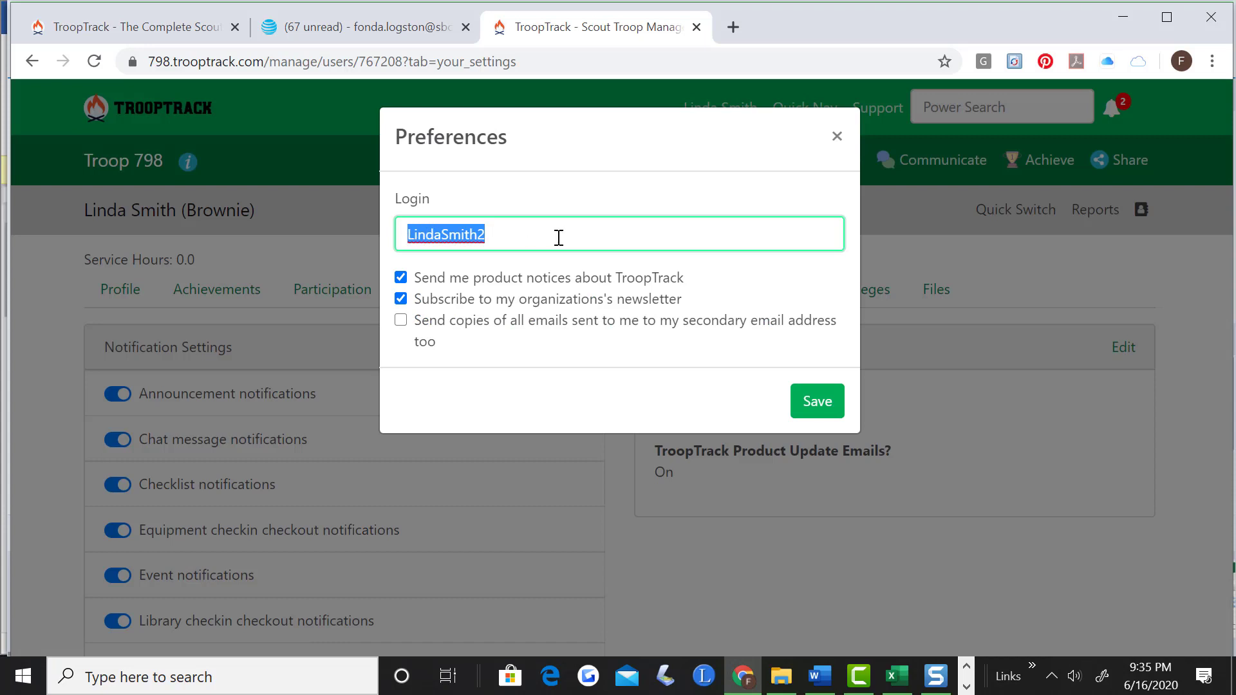
text(Lin)
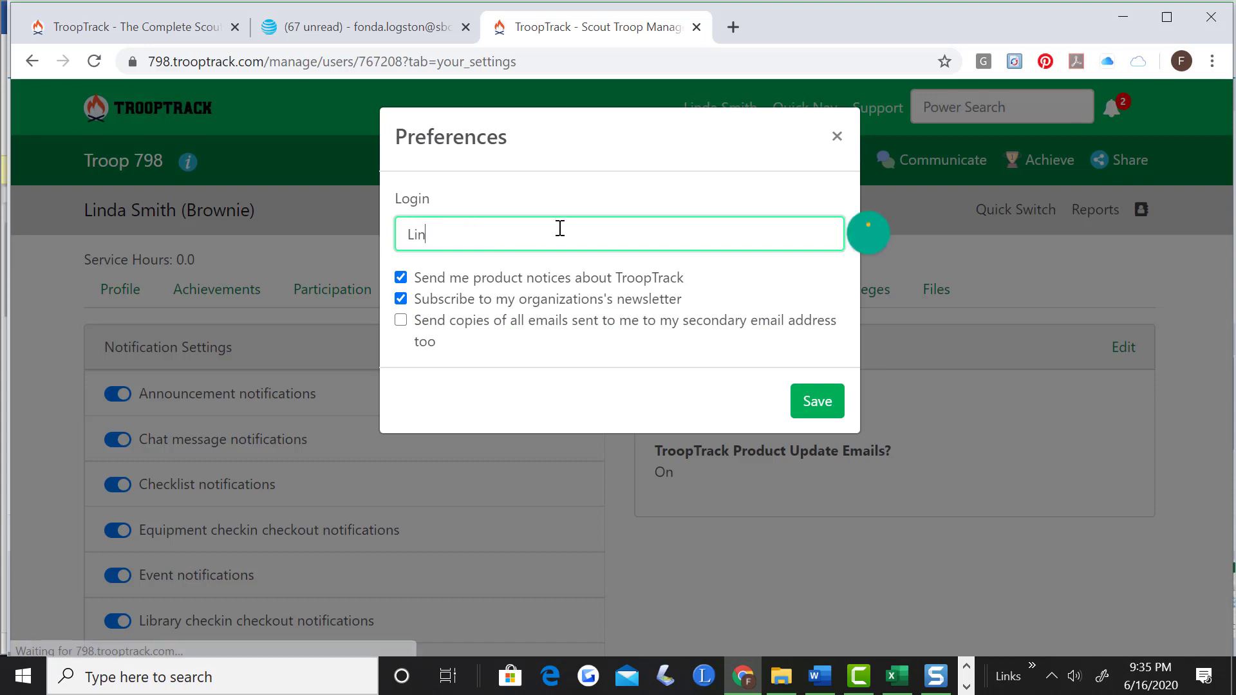
text(daSmi)
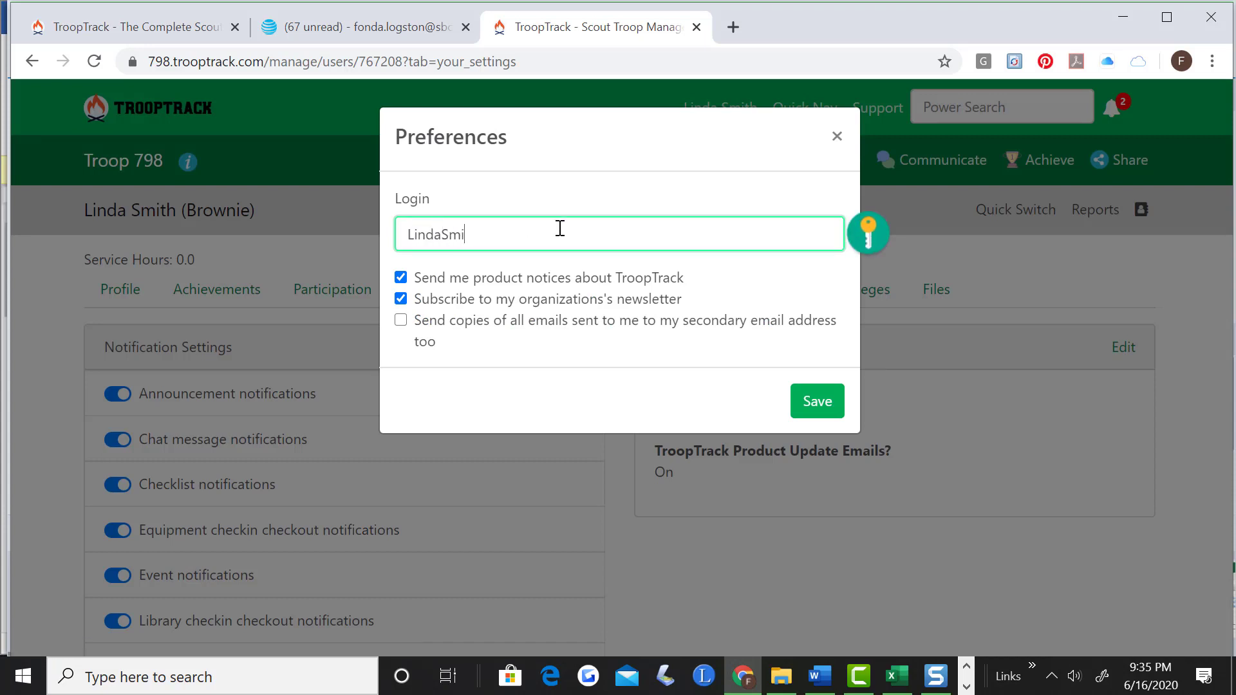
text(th)
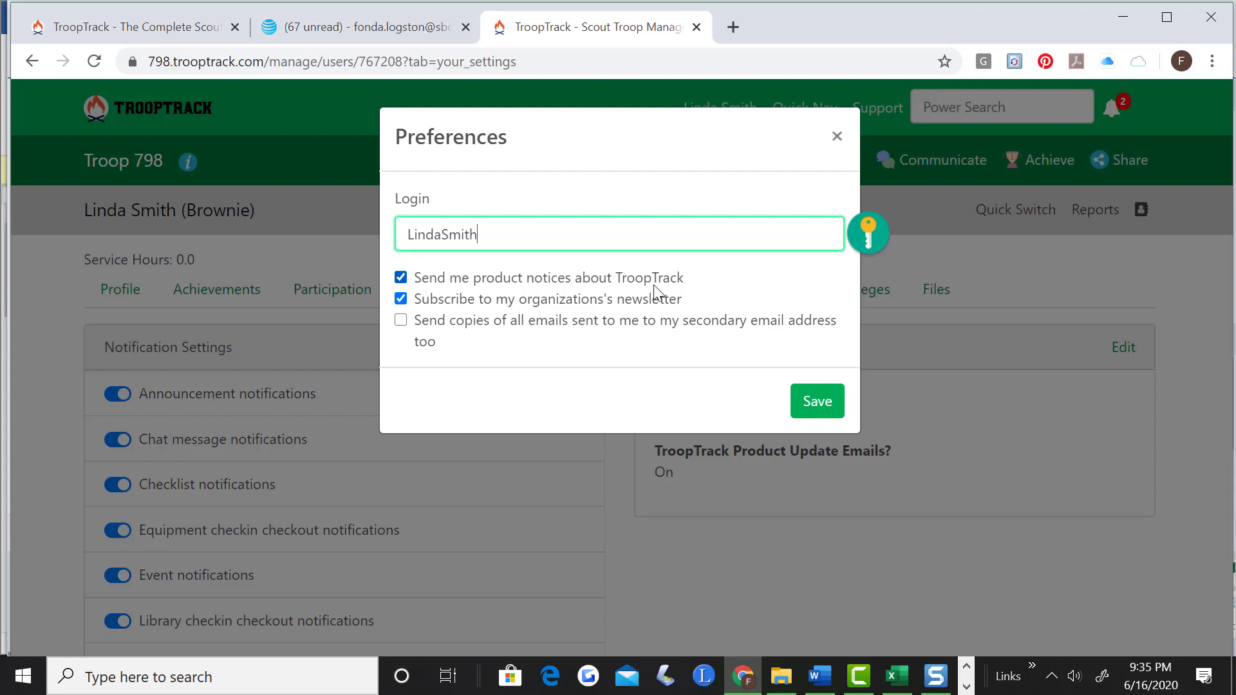
click(400, 277)
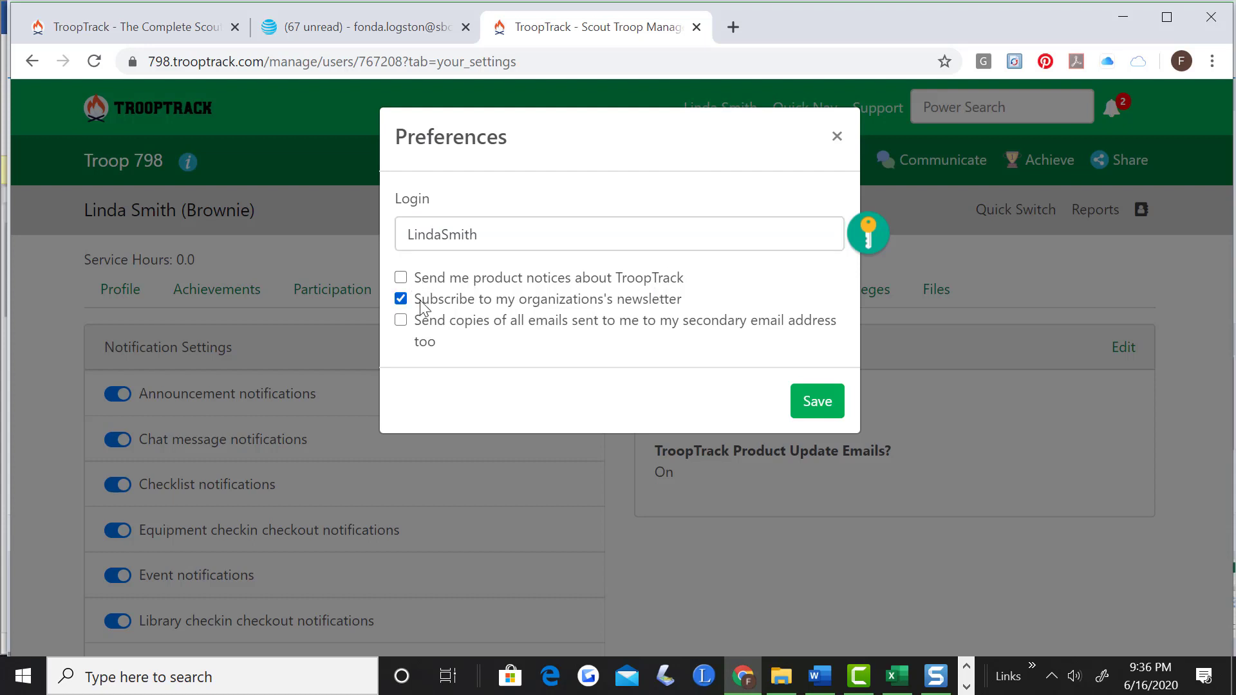
mouse_move(563, 314)
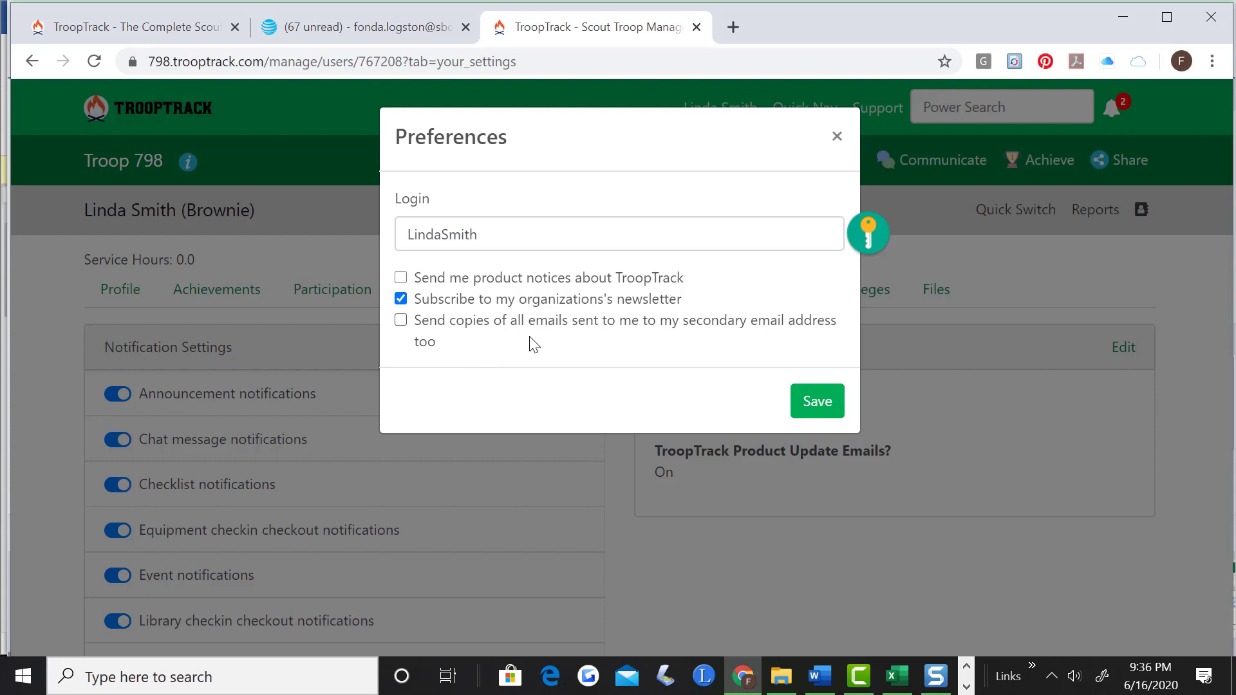
mouse_move(635, 337)
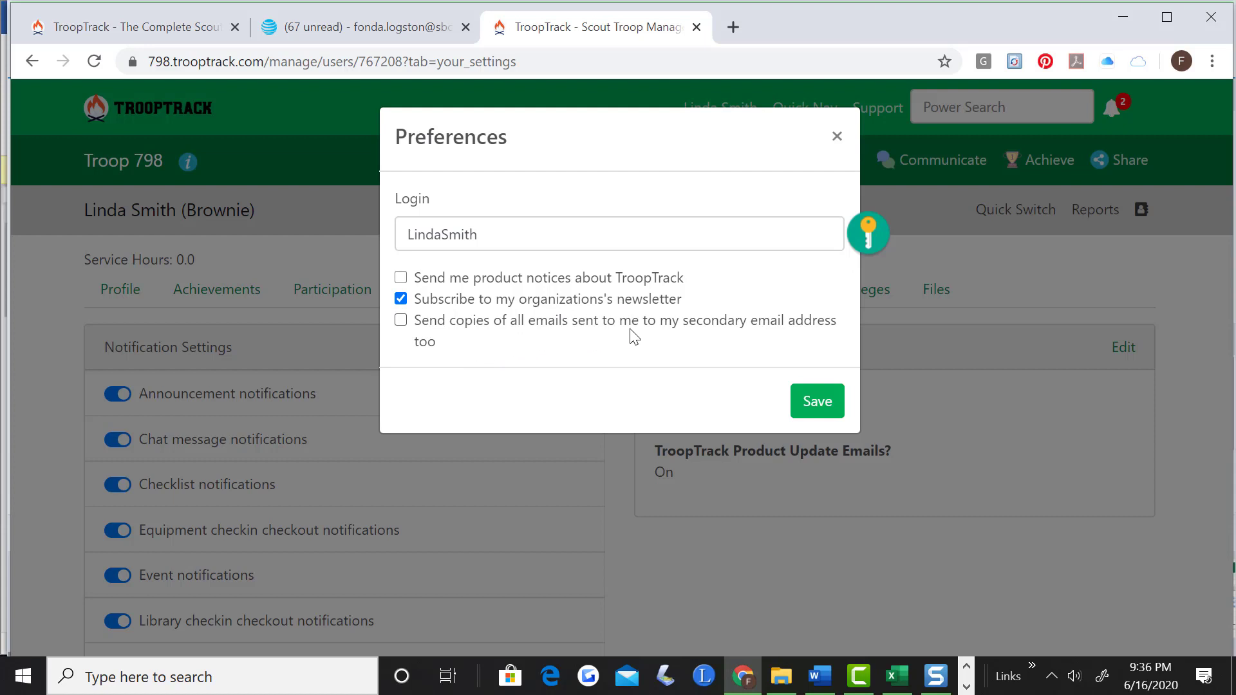
mouse_move(550, 364)
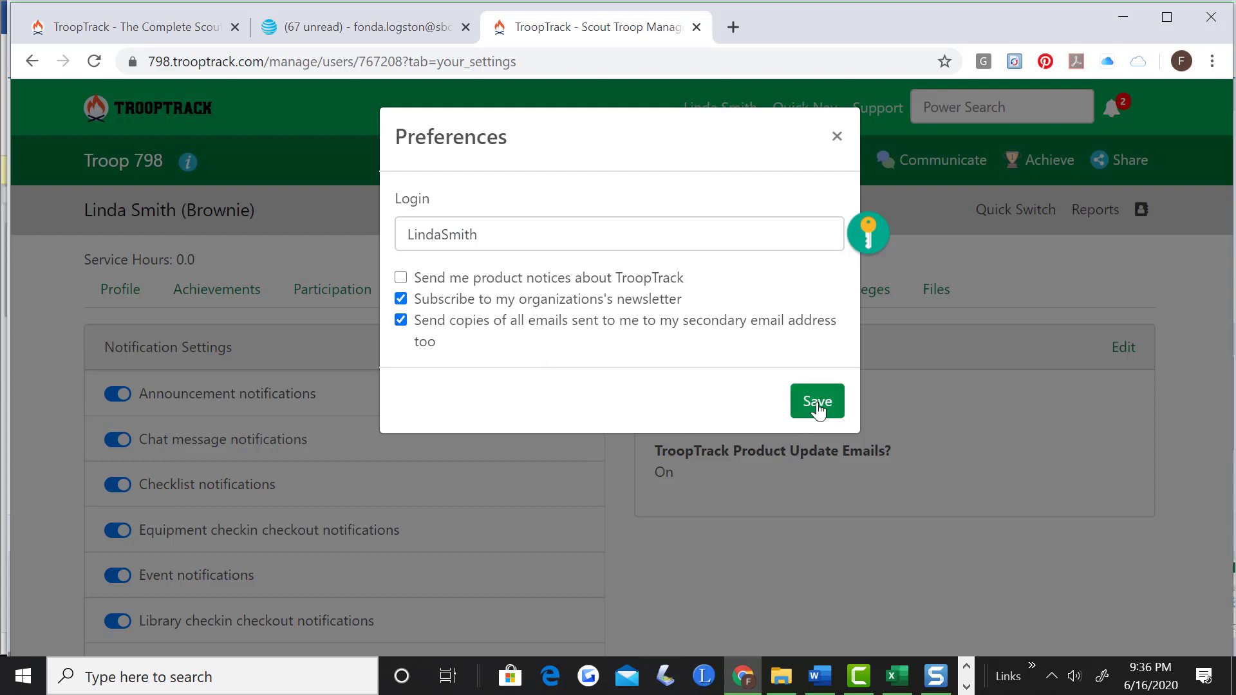
click(815, 401)
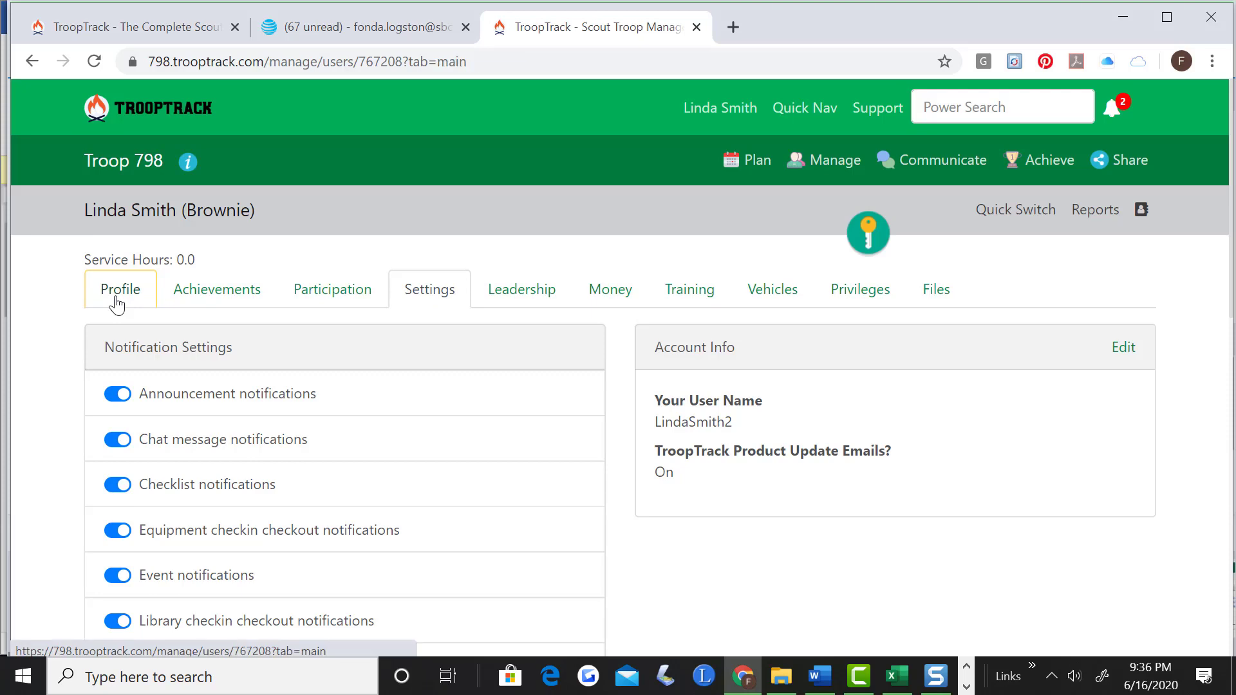
click(119, 289)
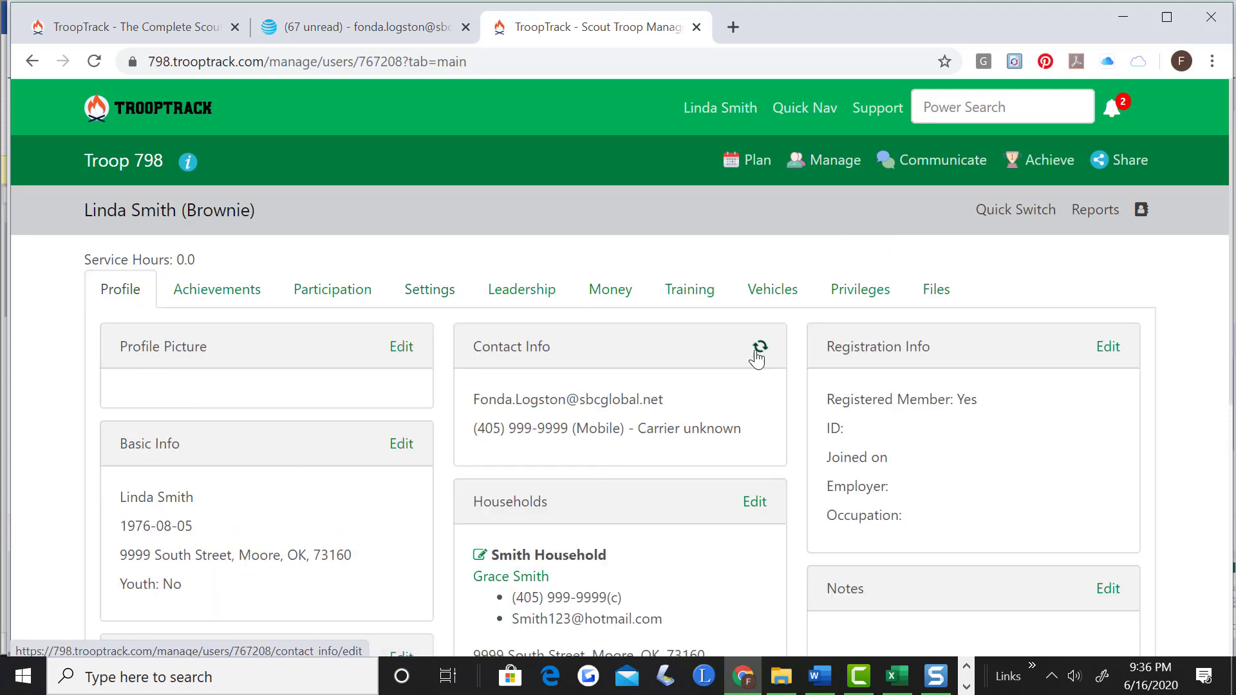
click(759, 348)
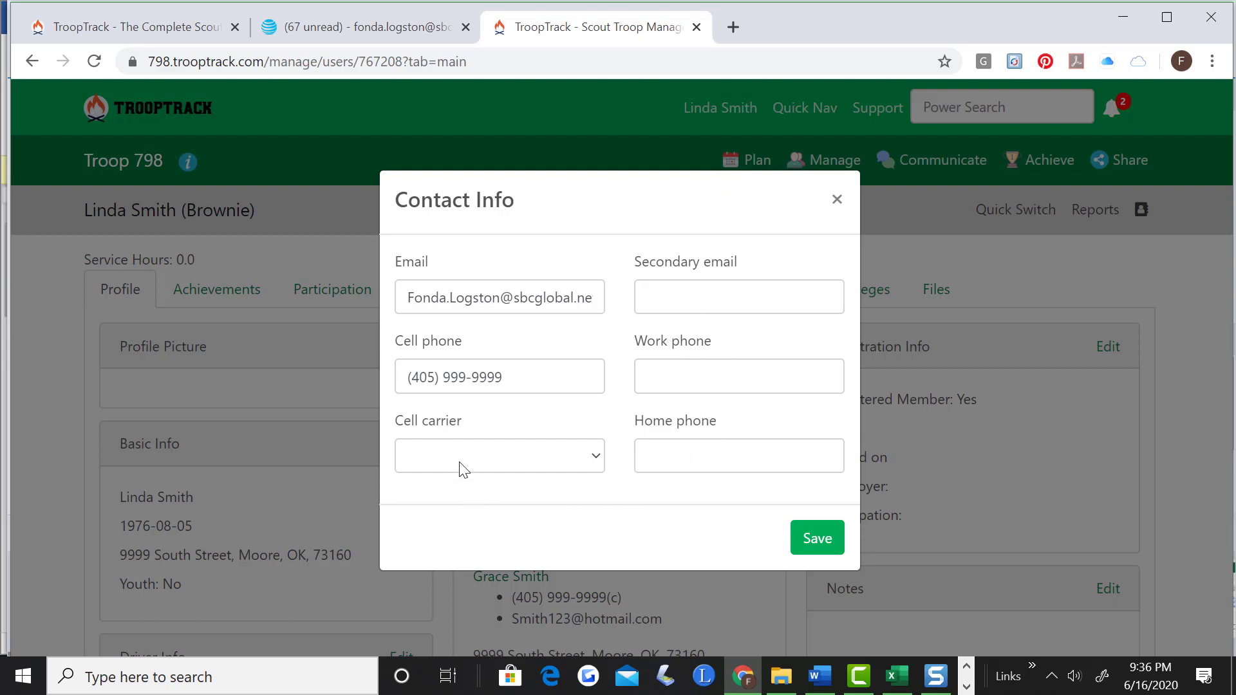
click(498, 456)
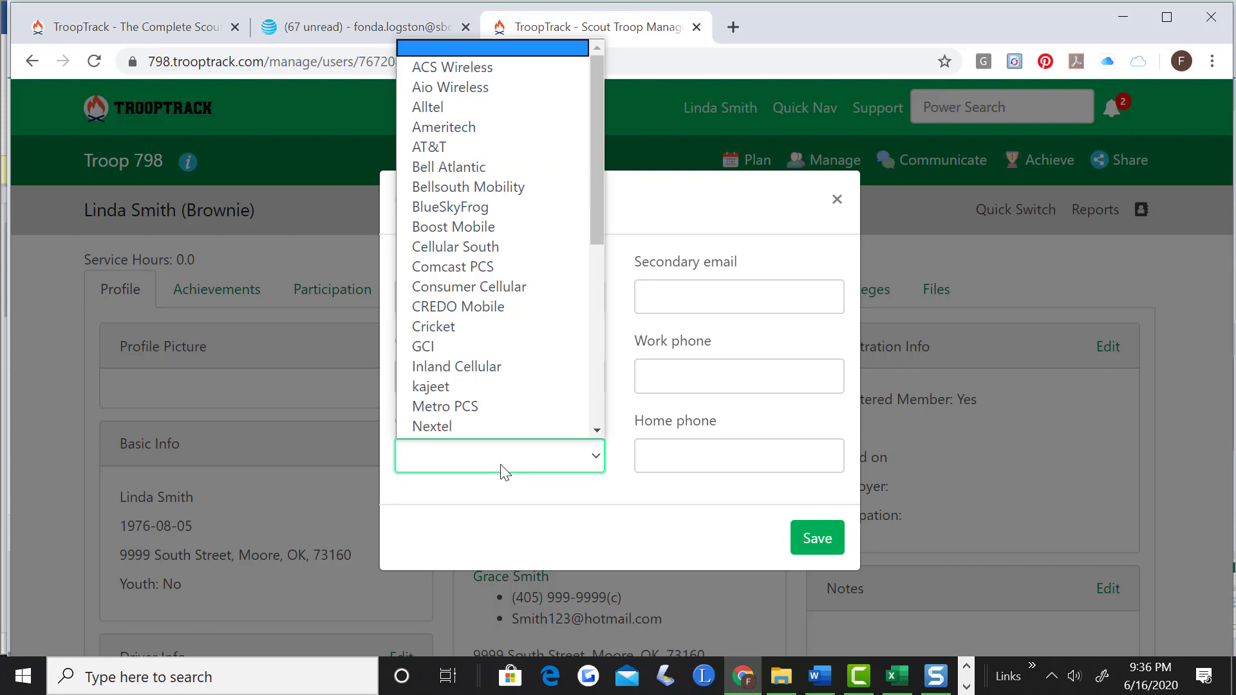
click(429, 147)
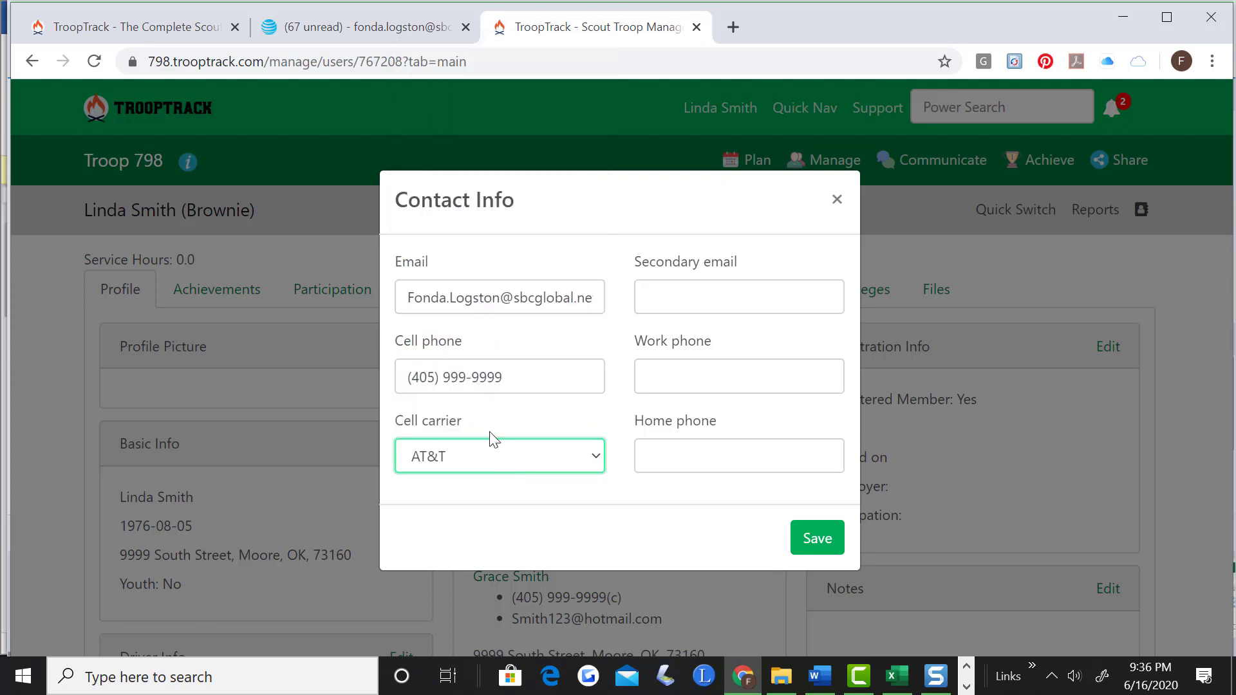
mouse_move(528, 521)
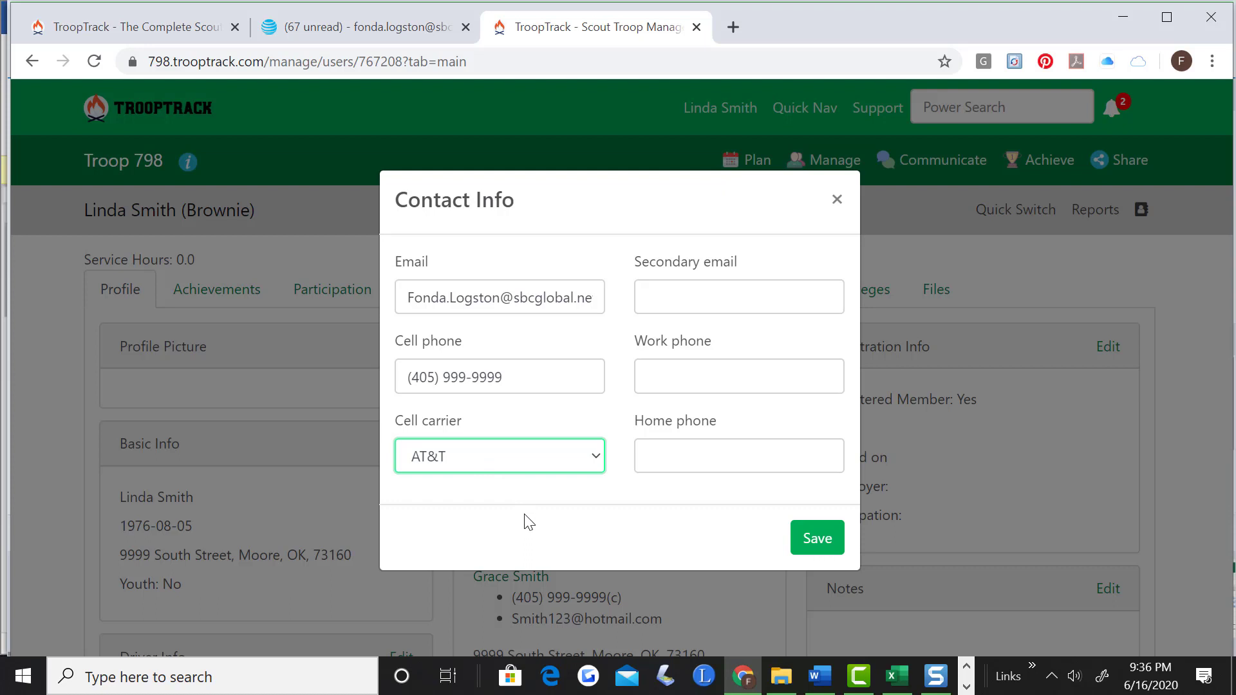
mouse_move(391, 470)
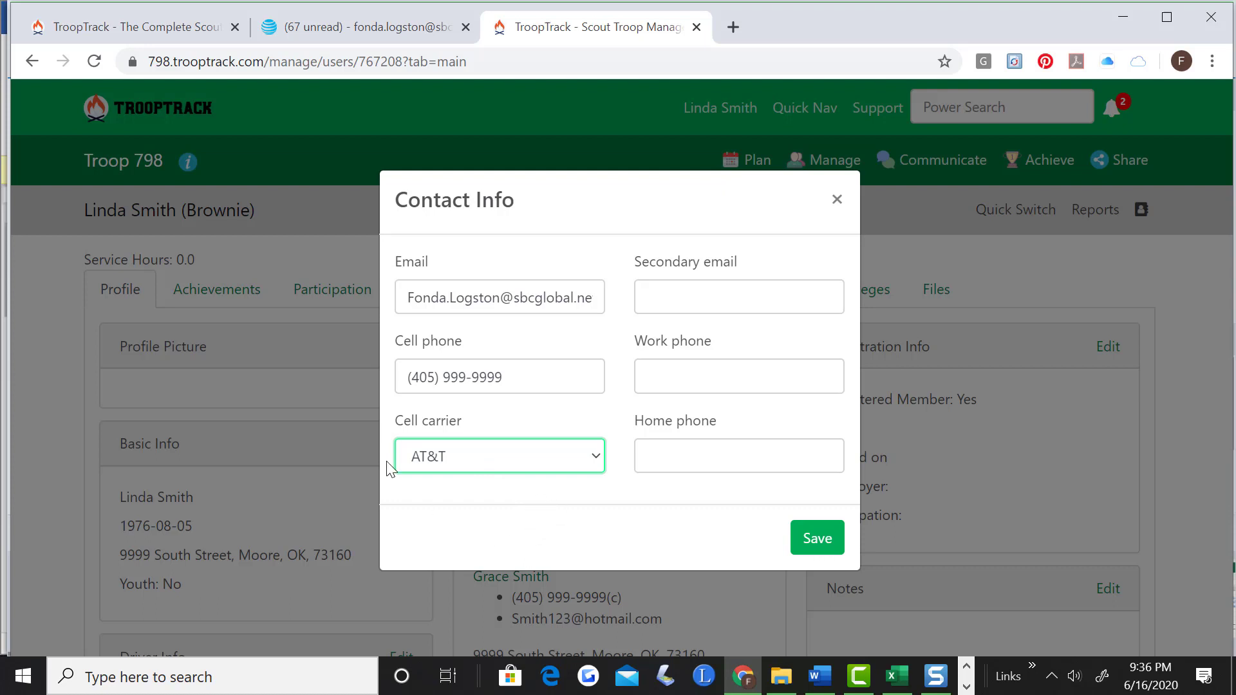
mouse_move(816, 572)
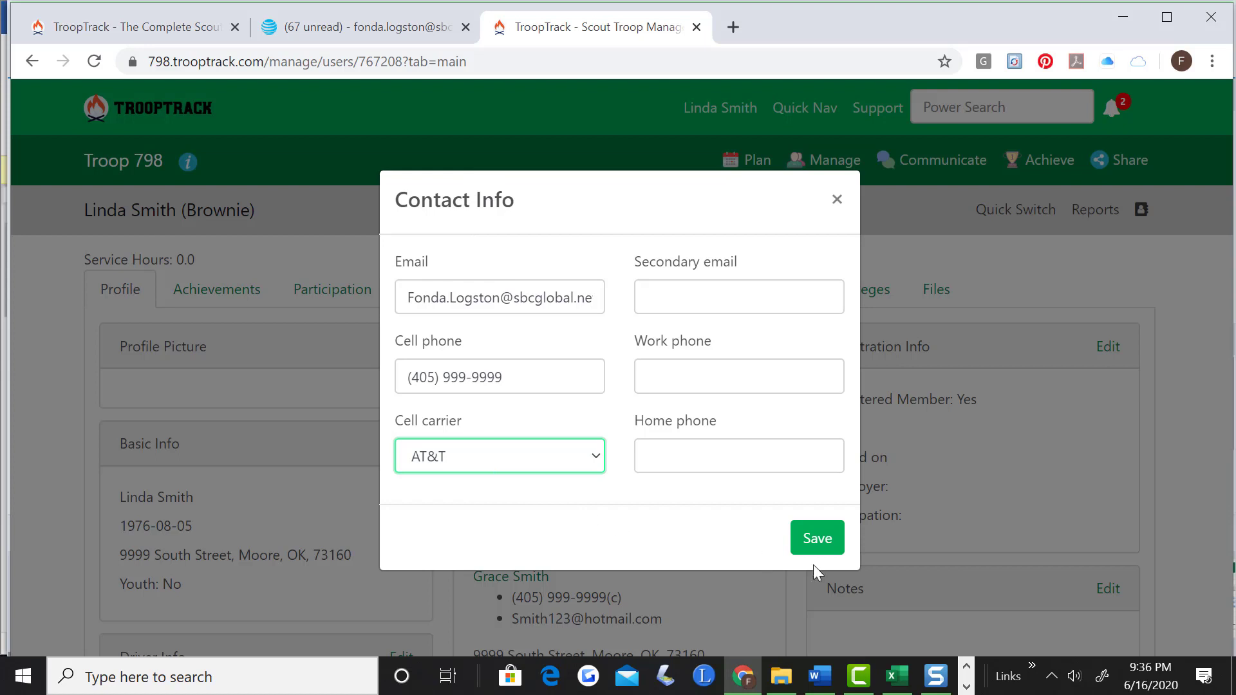
click(815, 538)
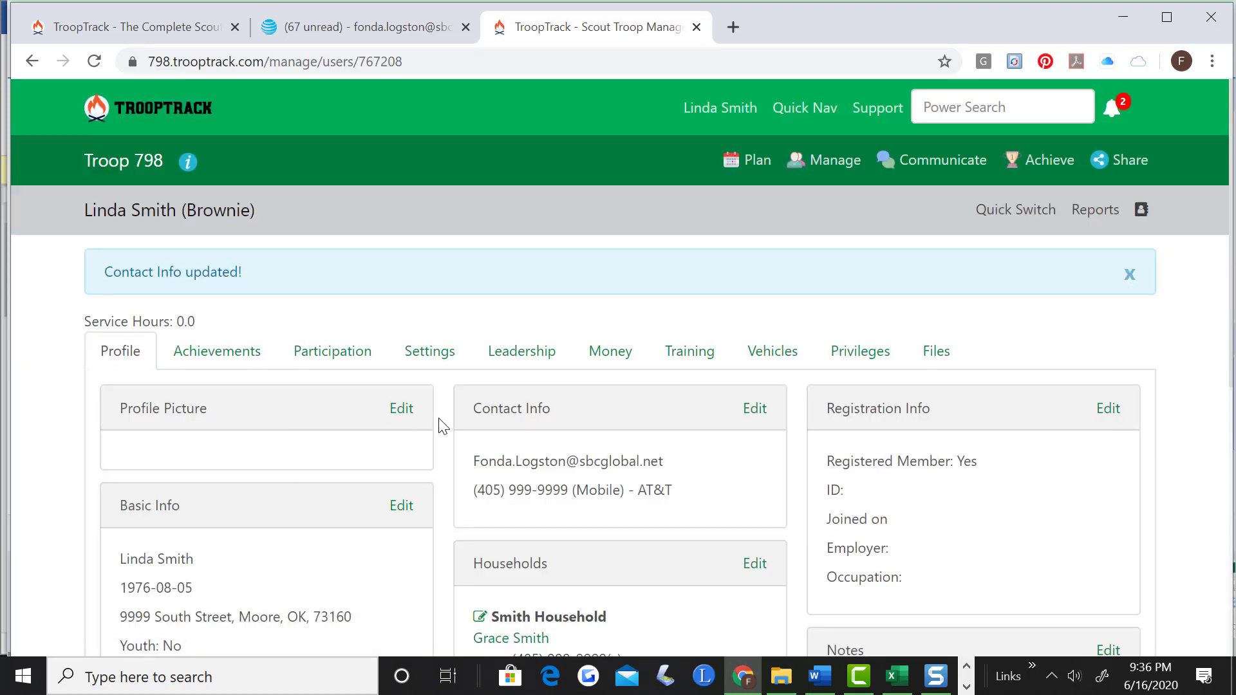
mouse_move(773, 351)
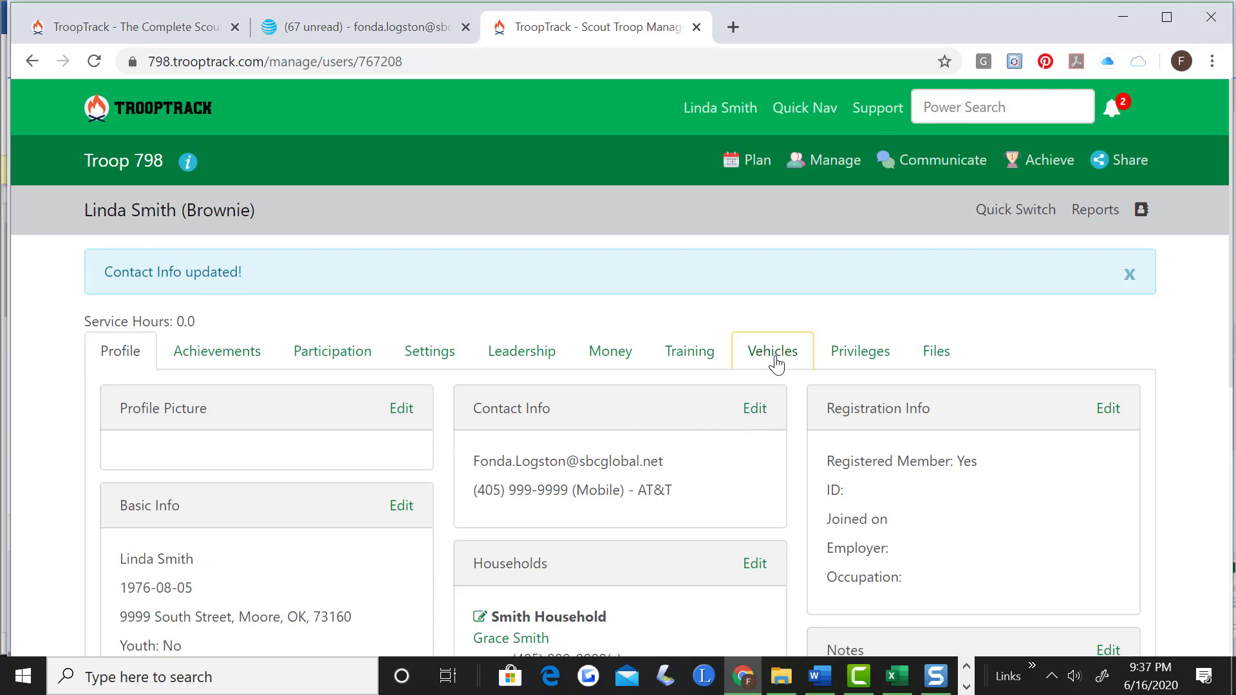
click(772, 351)
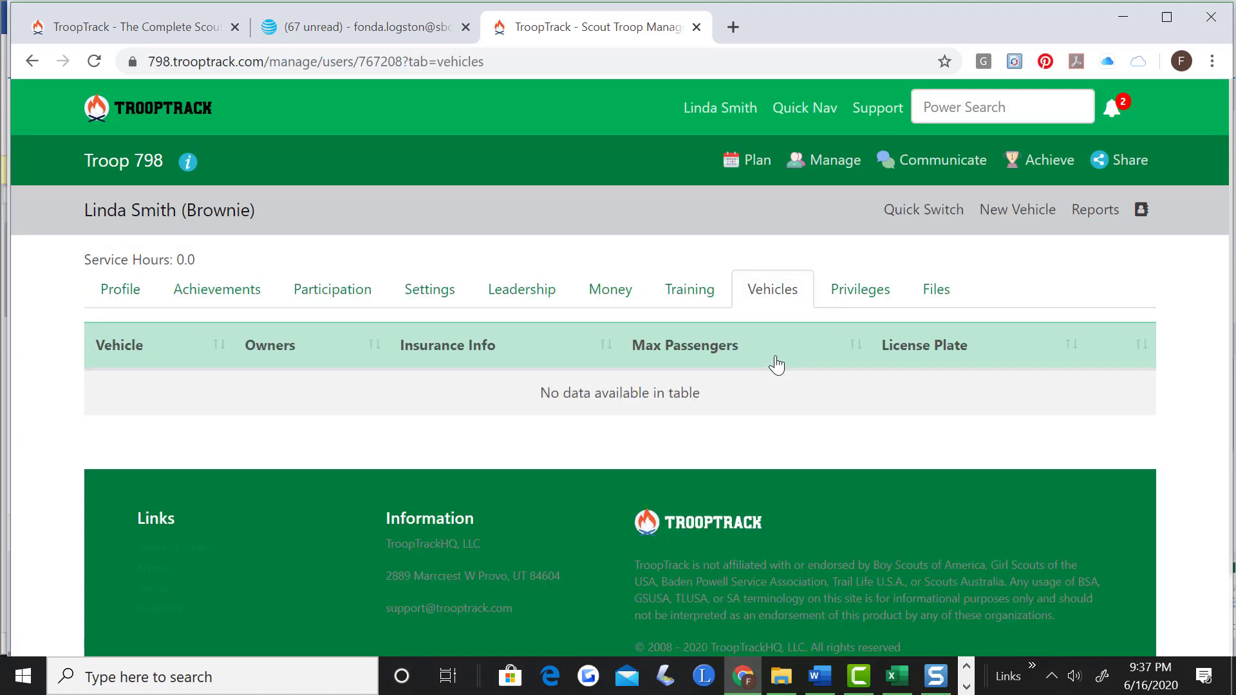
mouse_move(346, 411)
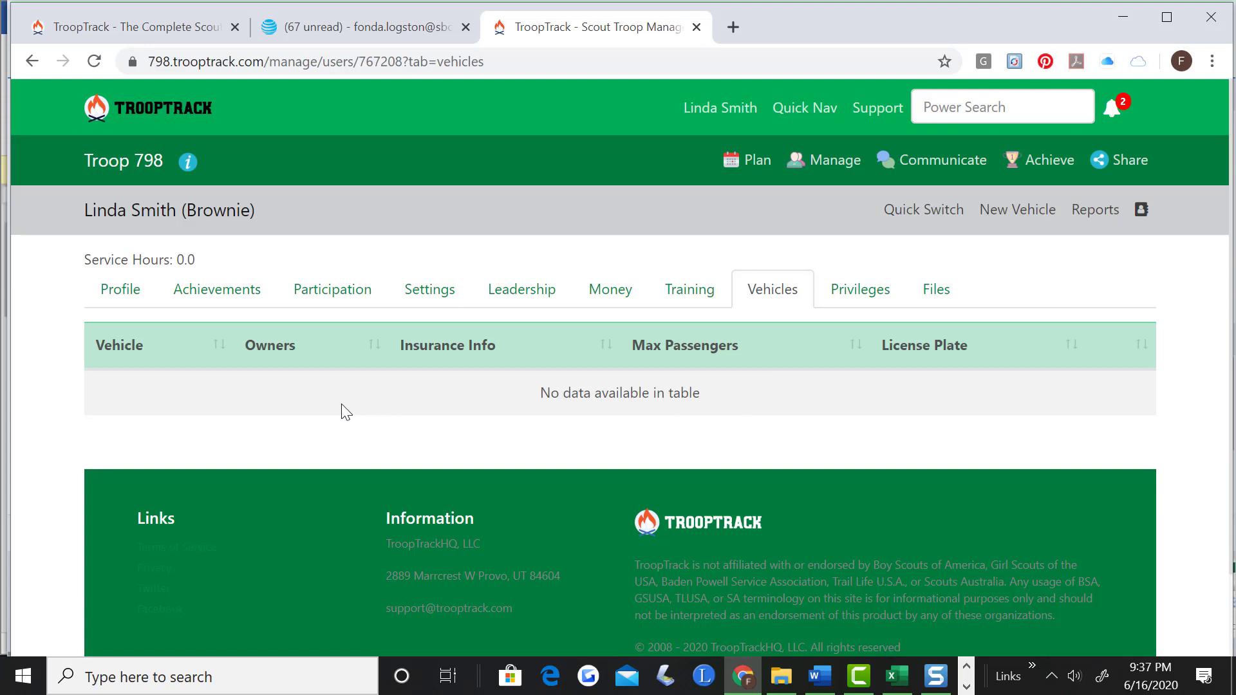
mouse_move(605, 414)
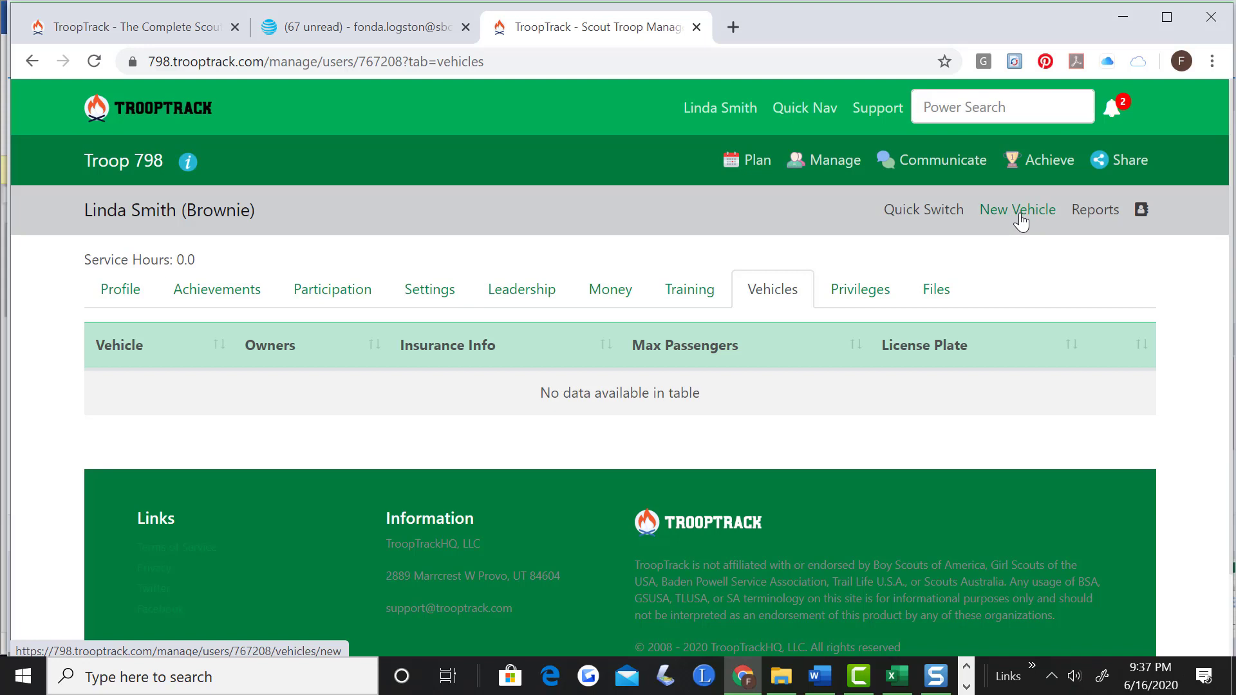
click(1018, 208)
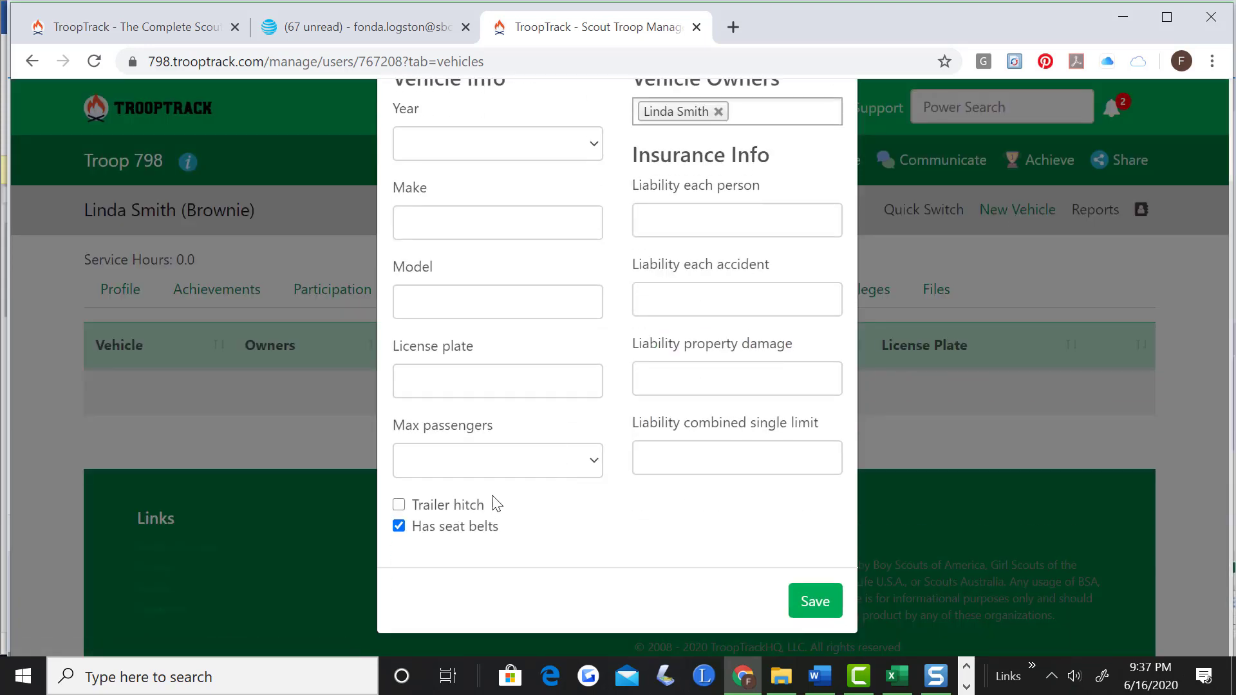
mouse_move(436, 516)
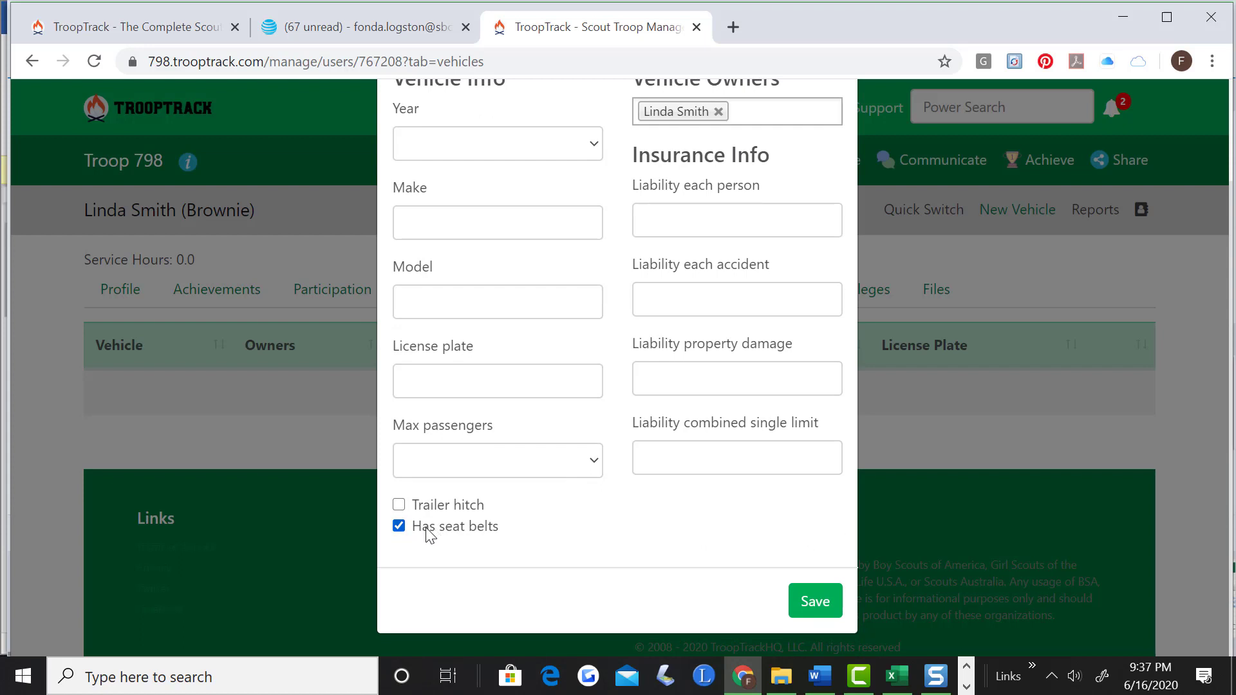
mouse_move(506, 426)
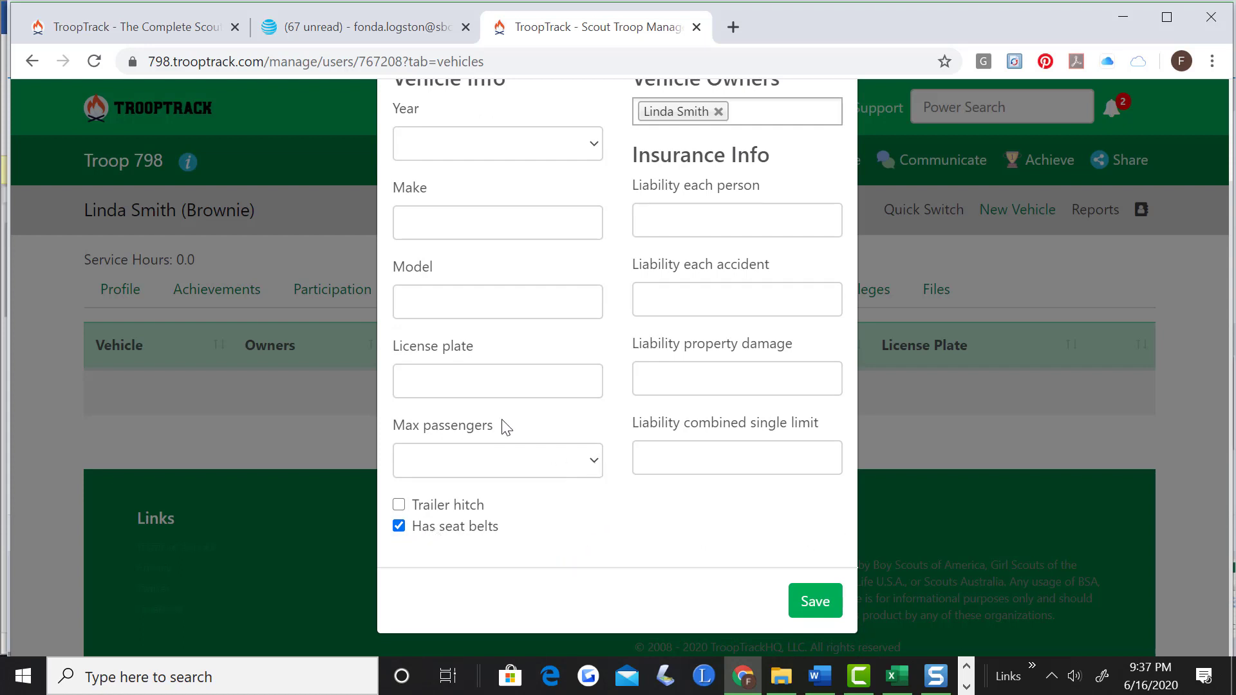
mouse_move(788, 371)
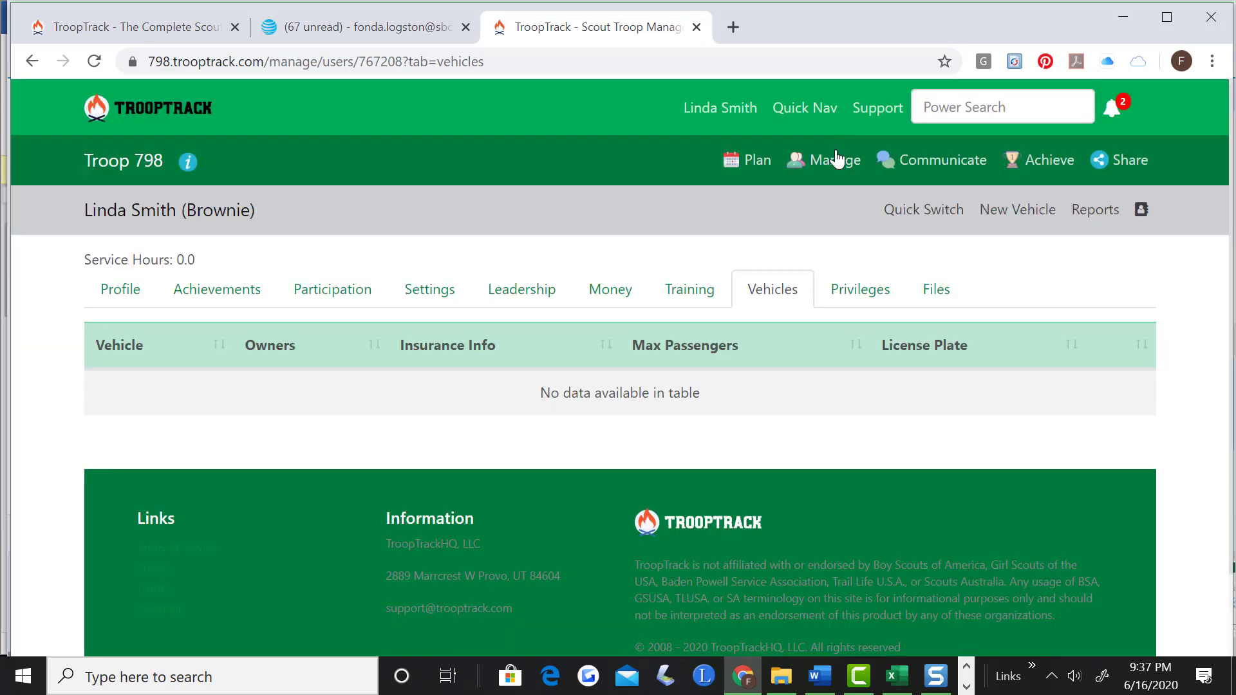
click(333, 289)
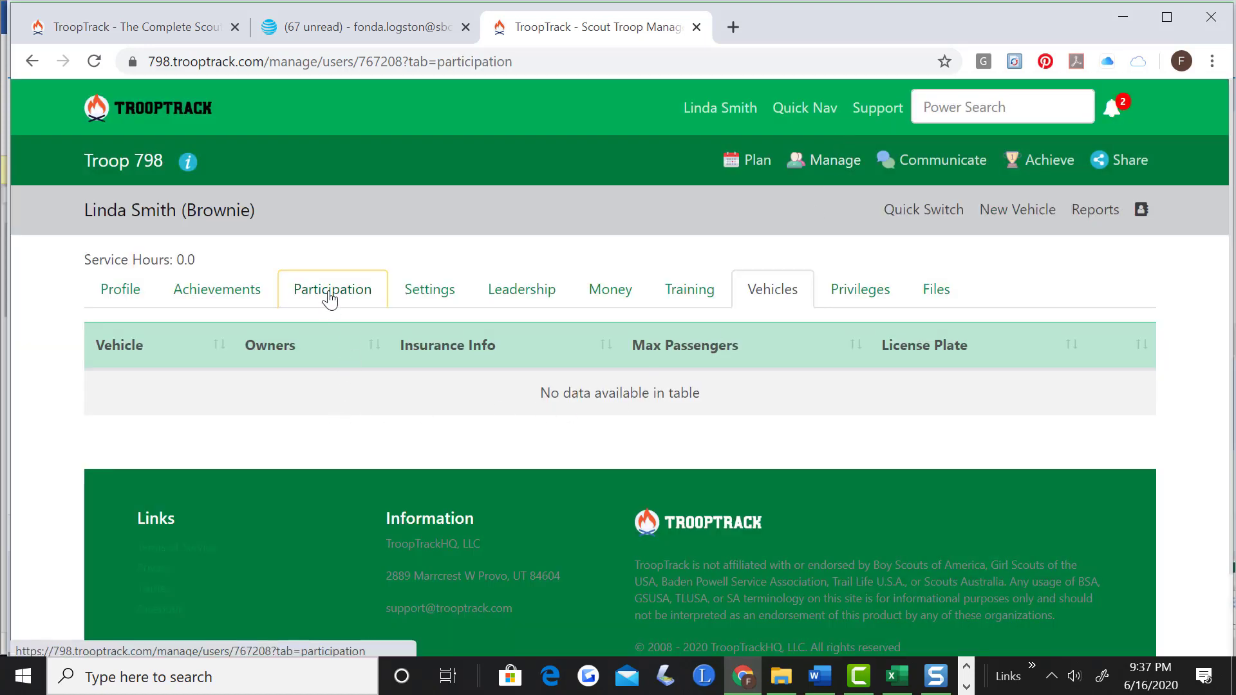
click(332, 289)
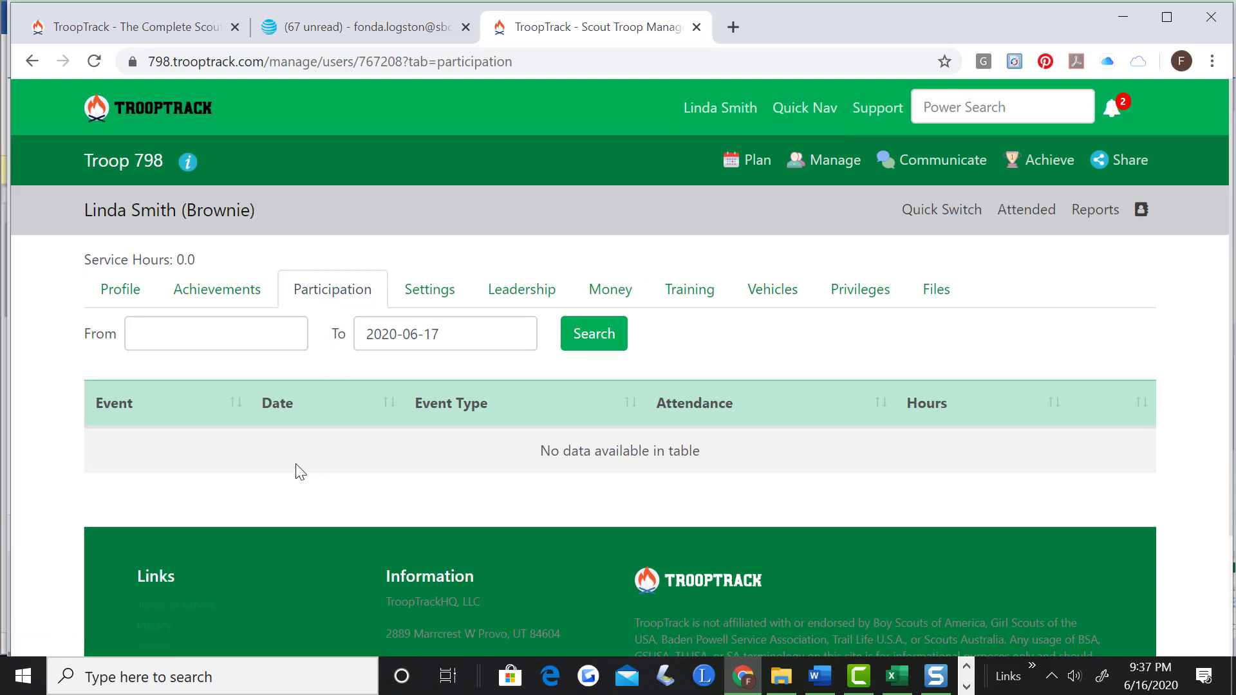
mouse_move(315, 495)
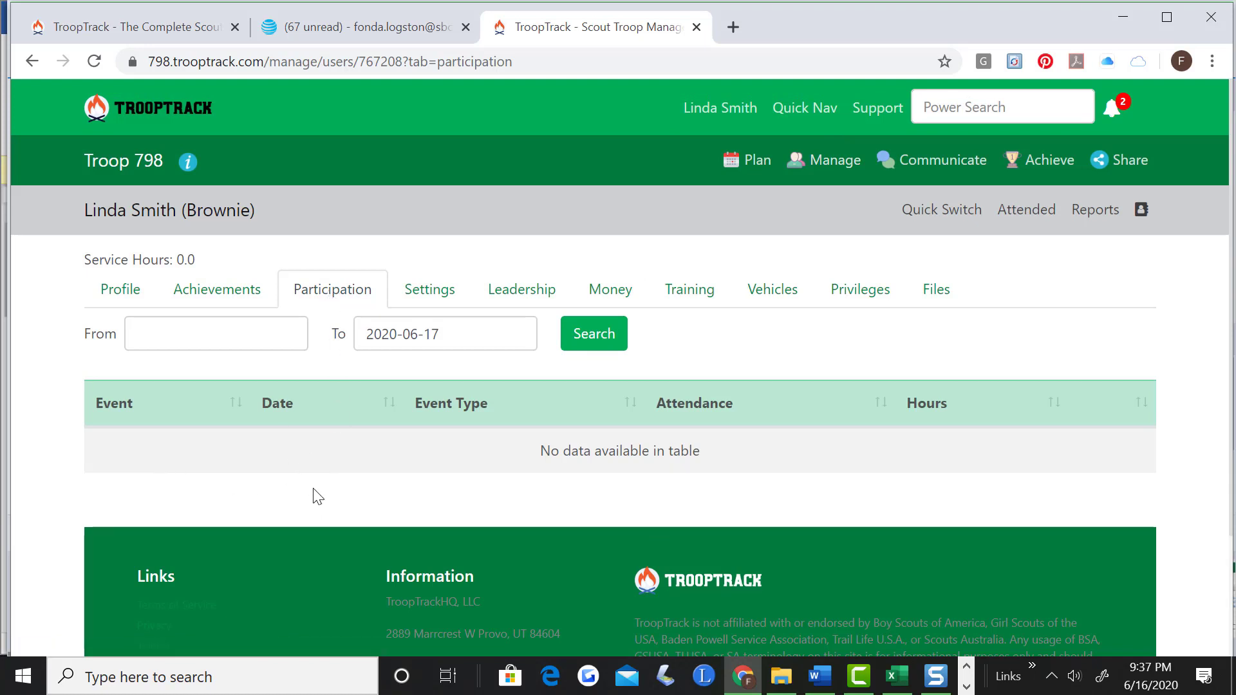
mouse_move(338, 489)
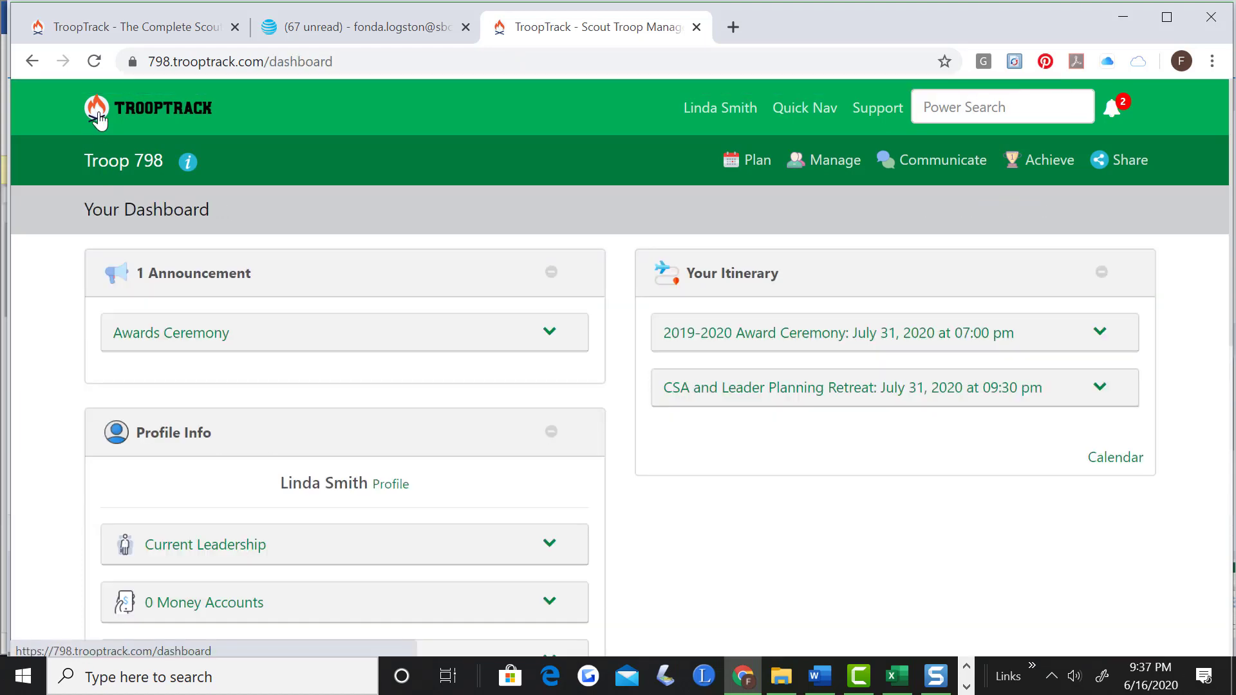
Scroll the dashboard, then clear all pending notifications from the bell menu.
scroll(down, 3)
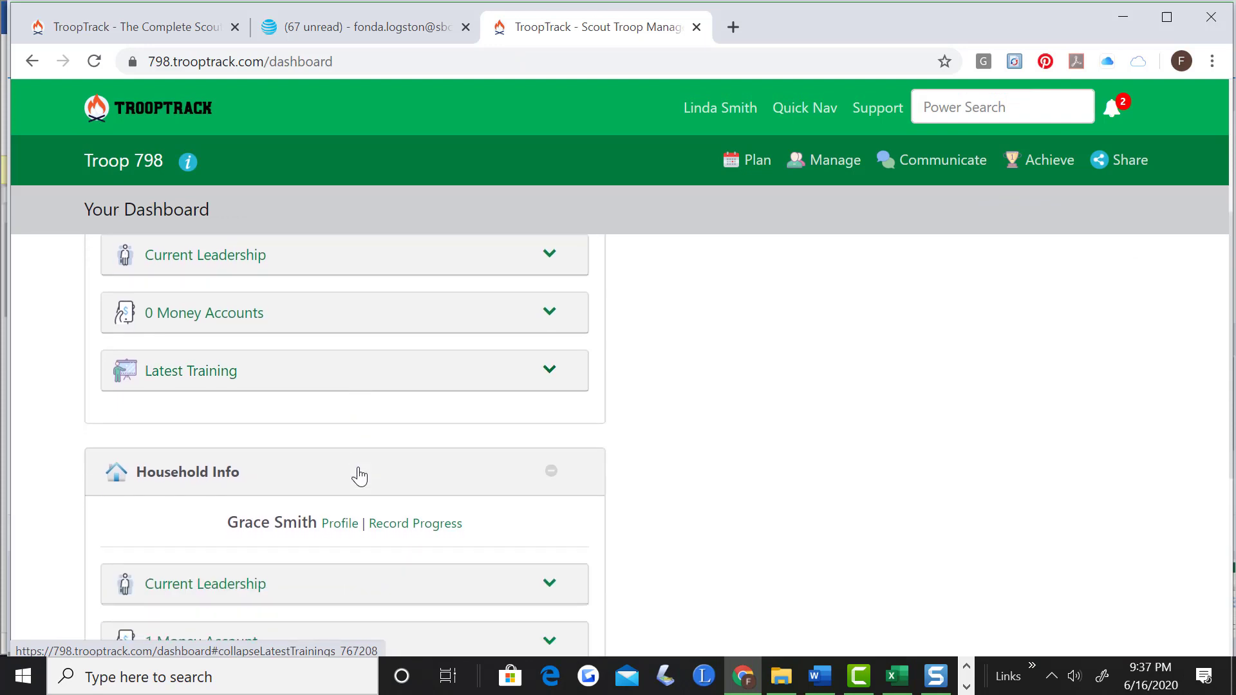
scroll(down, 3)
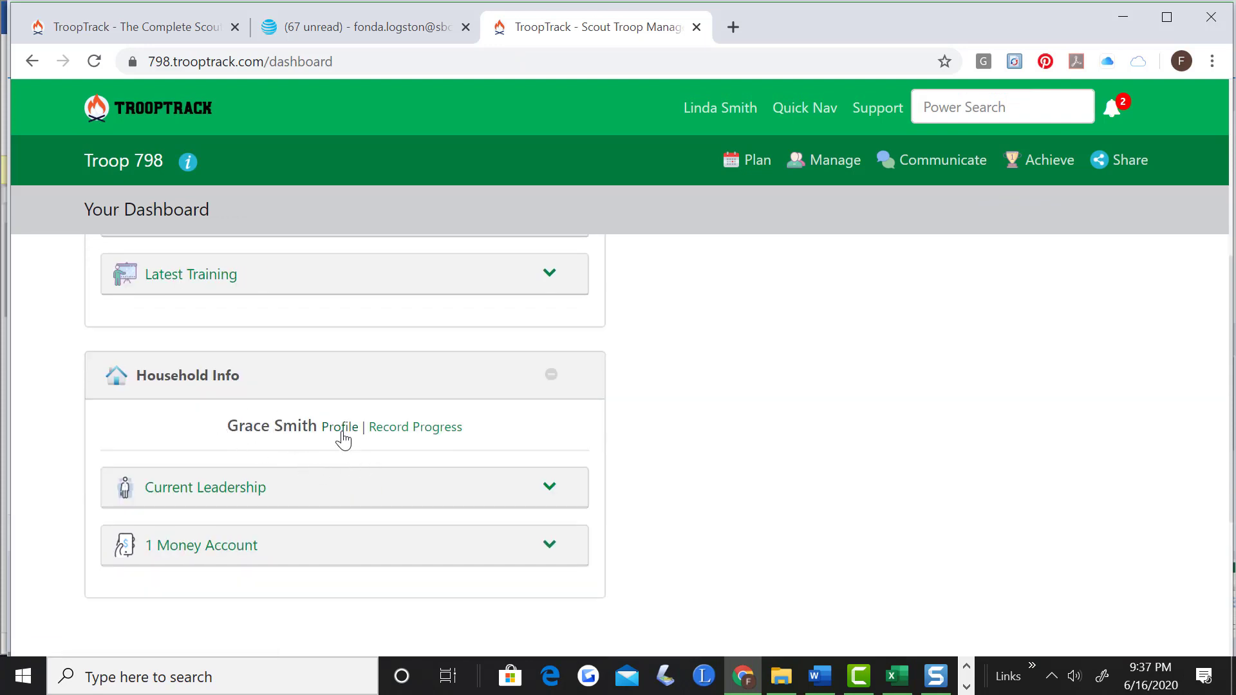
click(339, 427)
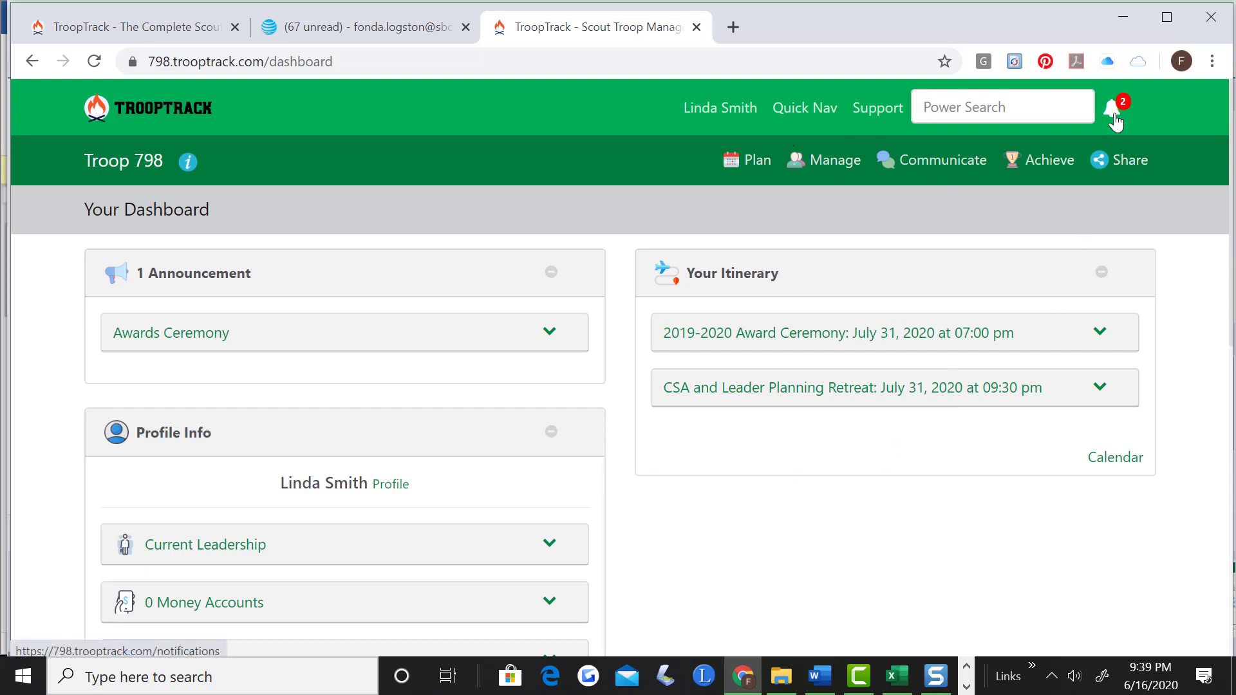
click(1114, 107)
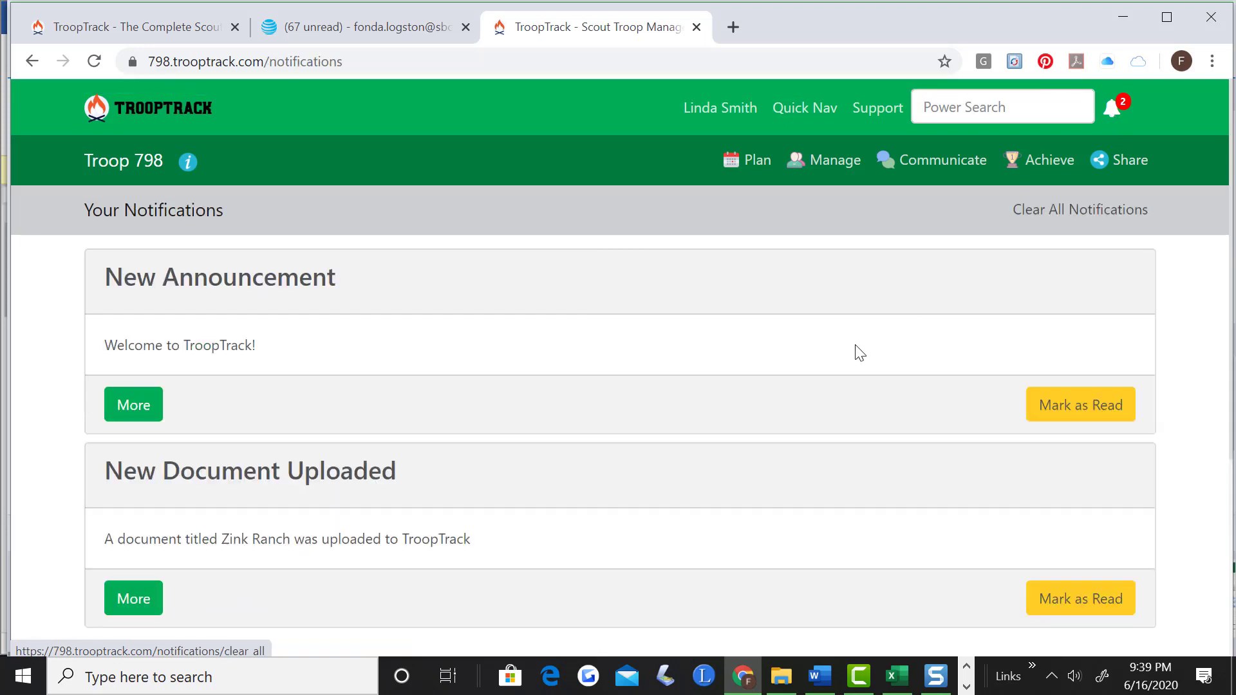
click(1079, 208)
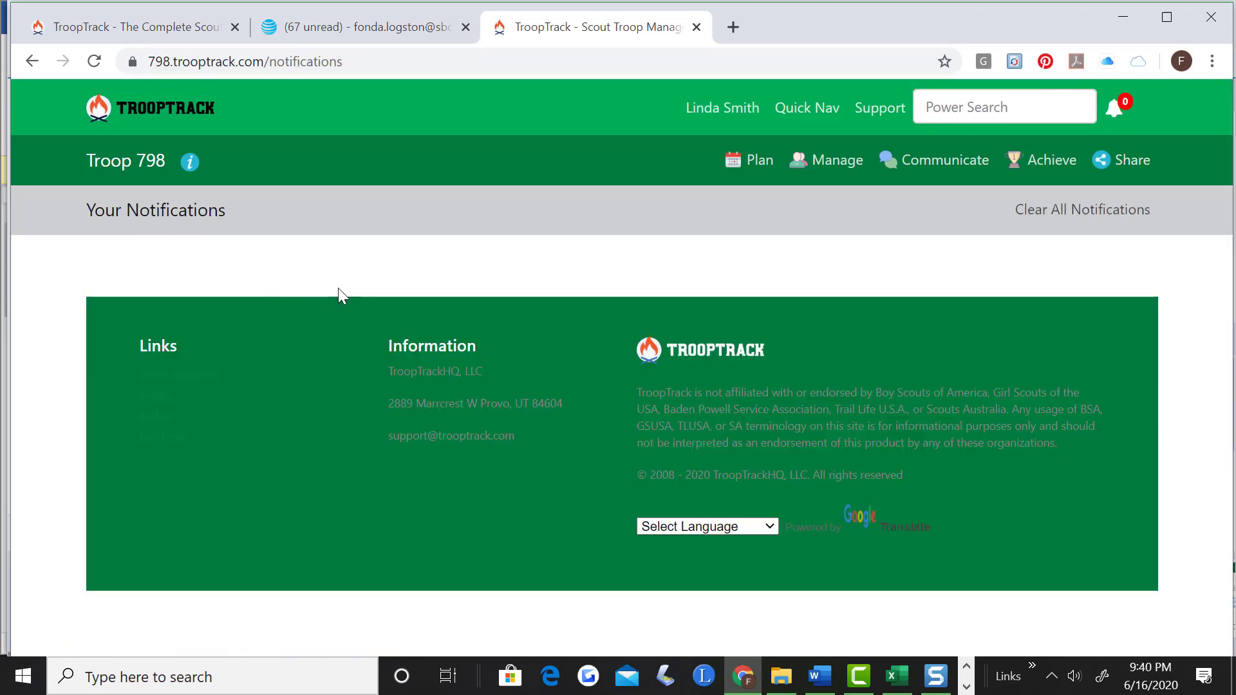